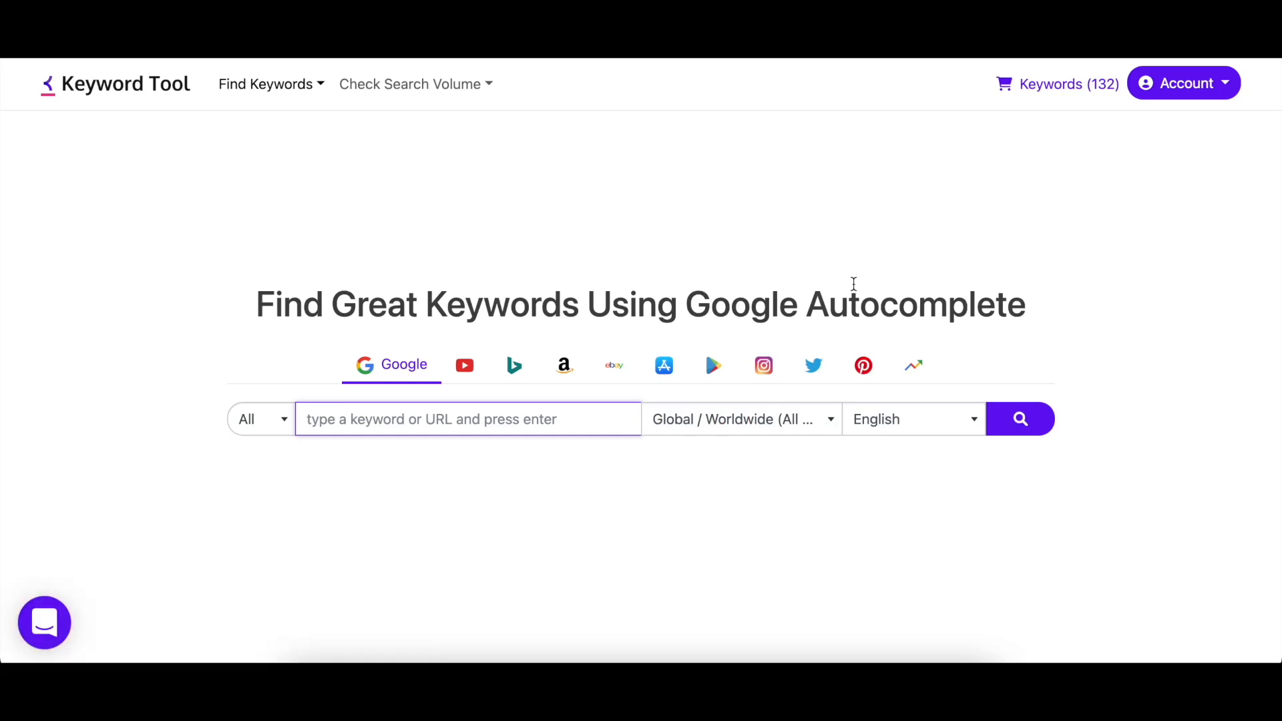
{"action": "mouse_move", "coordinate": [763, 365]}
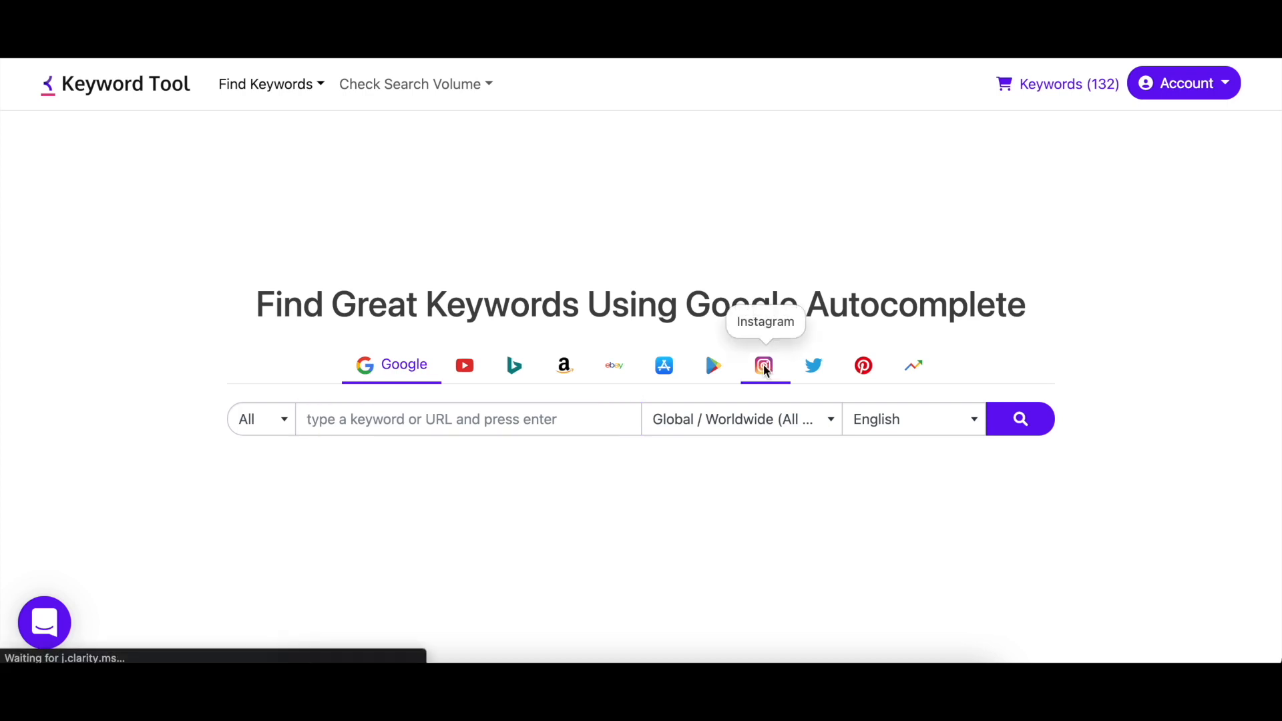
Step: Enter 'travel' as an Instagram hashtag search, keeping United States and English
{"action": "left_click", "coordinate": [763, 364]}
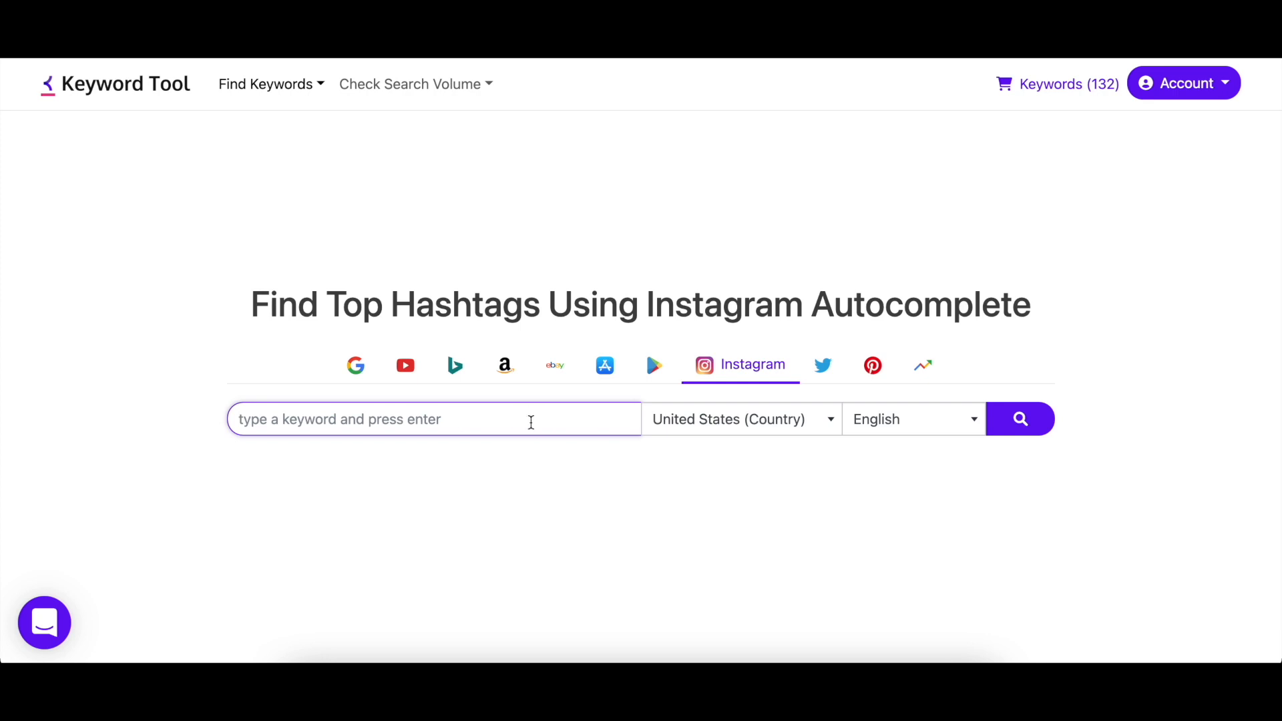
{"action": "type", "text": "travel"}
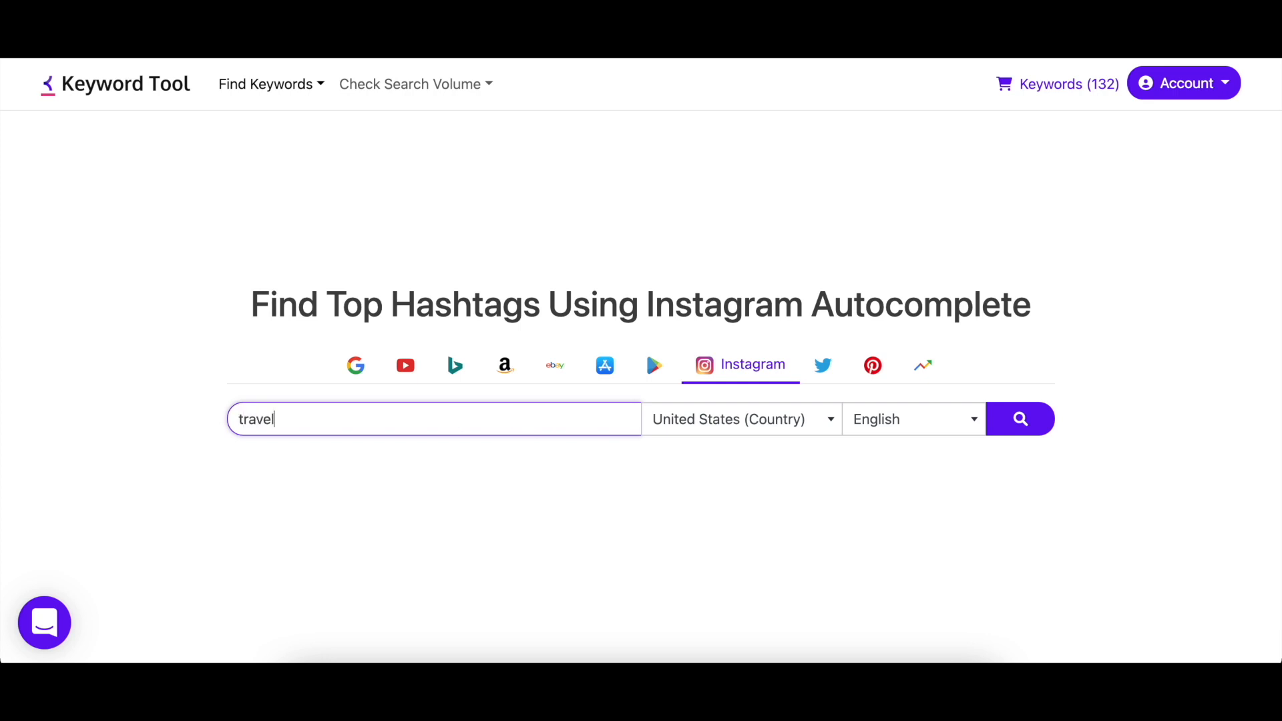
{"action": "left_click", "coordinate": [740, 418]}
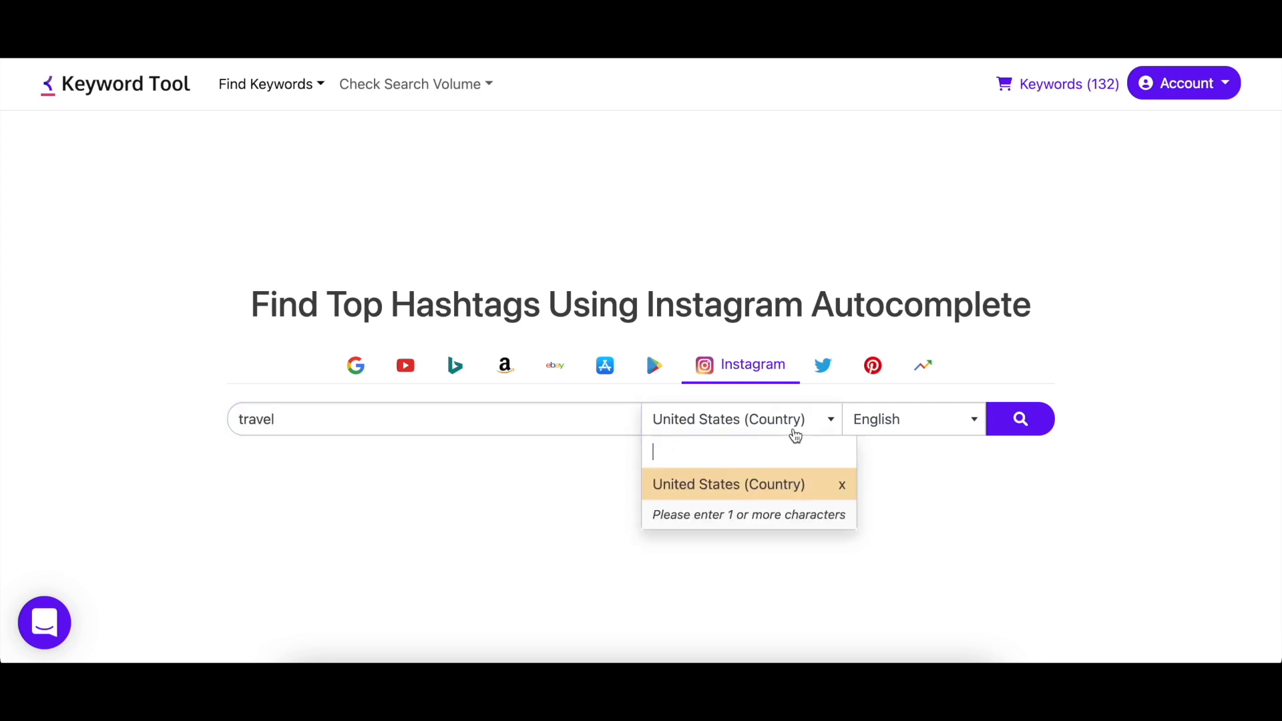
{"action": "type", "text": "a"}
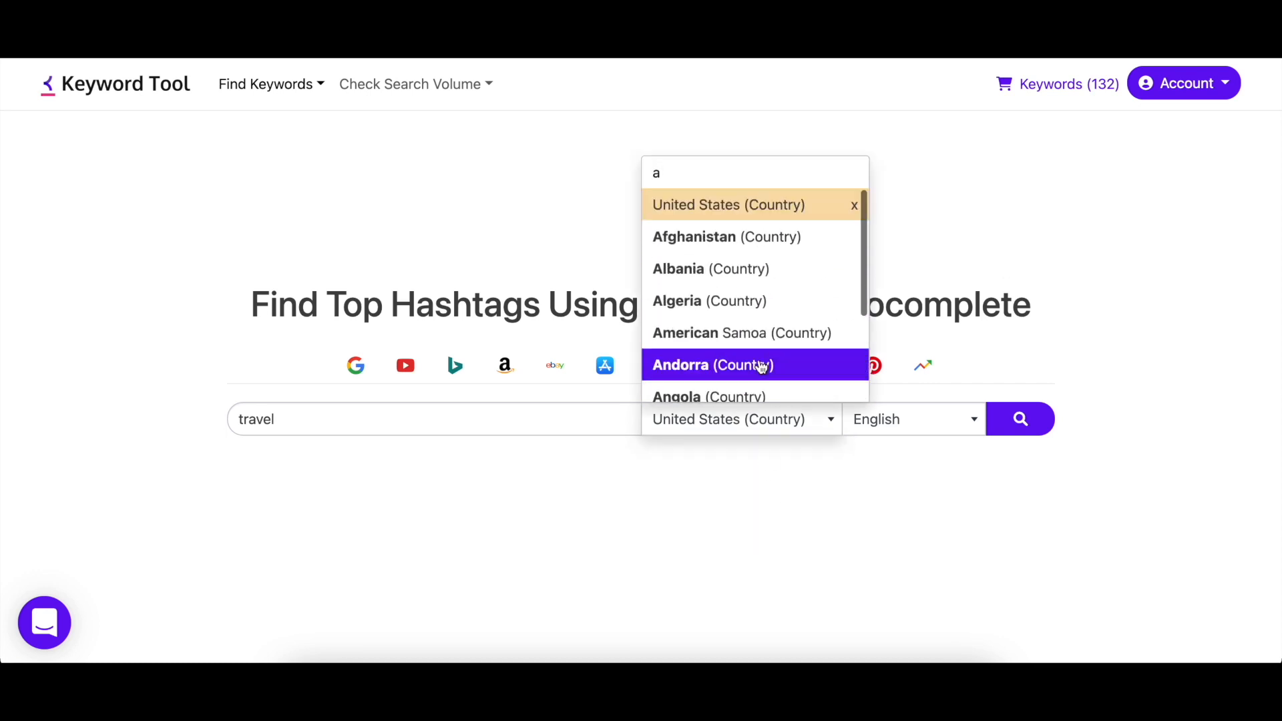
{"action": "type", "text": "b"}
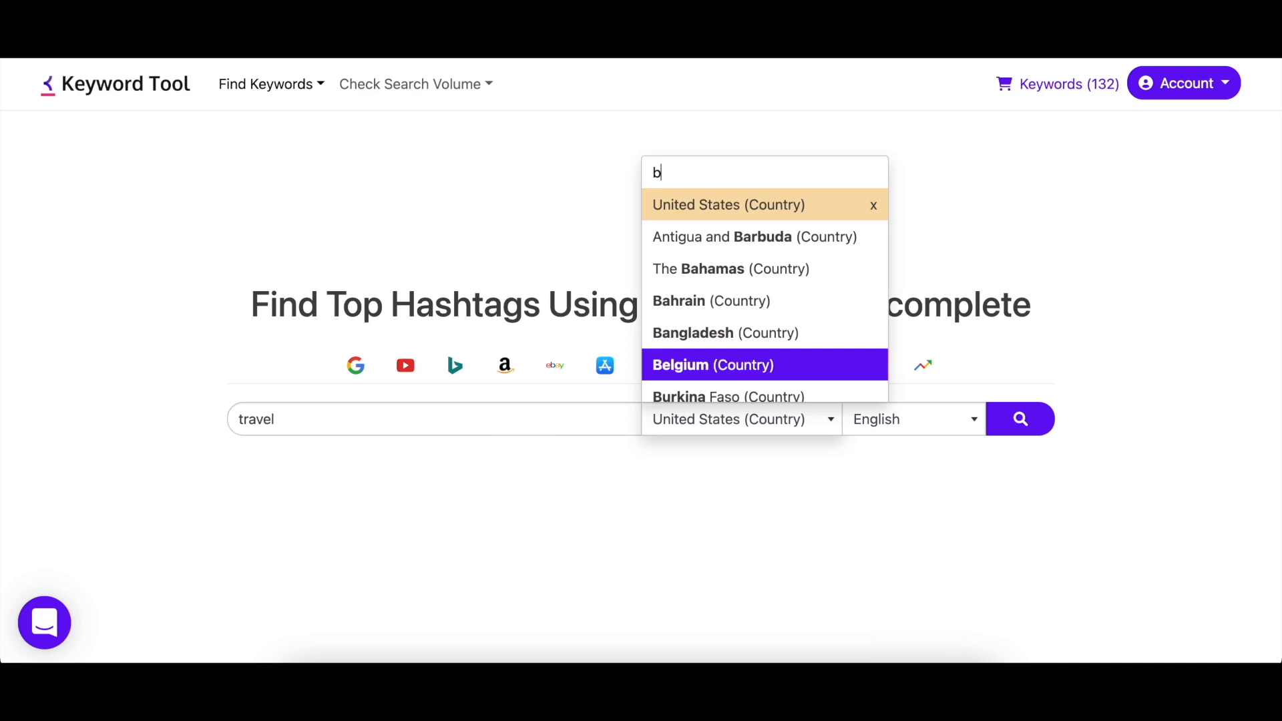
{"action": "scroll", "scroll_direction": "down", "scroll_amount": 3}
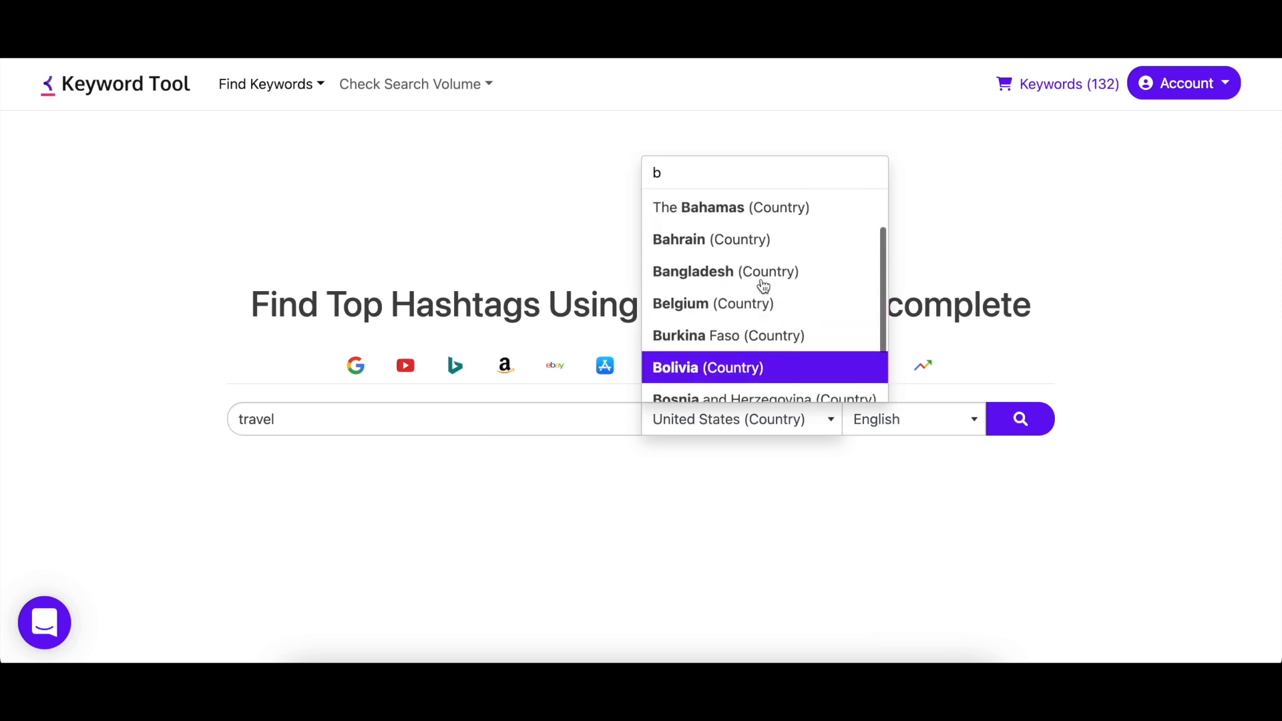
{"action": "type", "text": "c"}
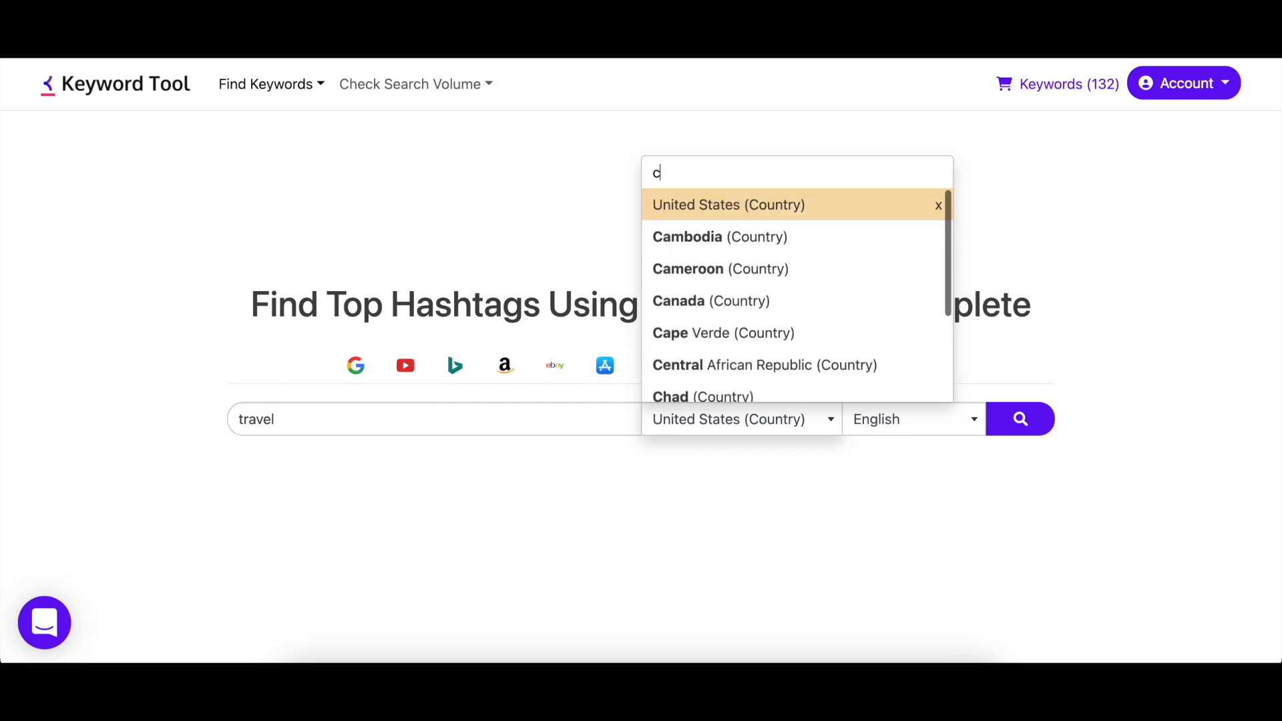
{"action": "left_click", "coordinate": [911, 418]}
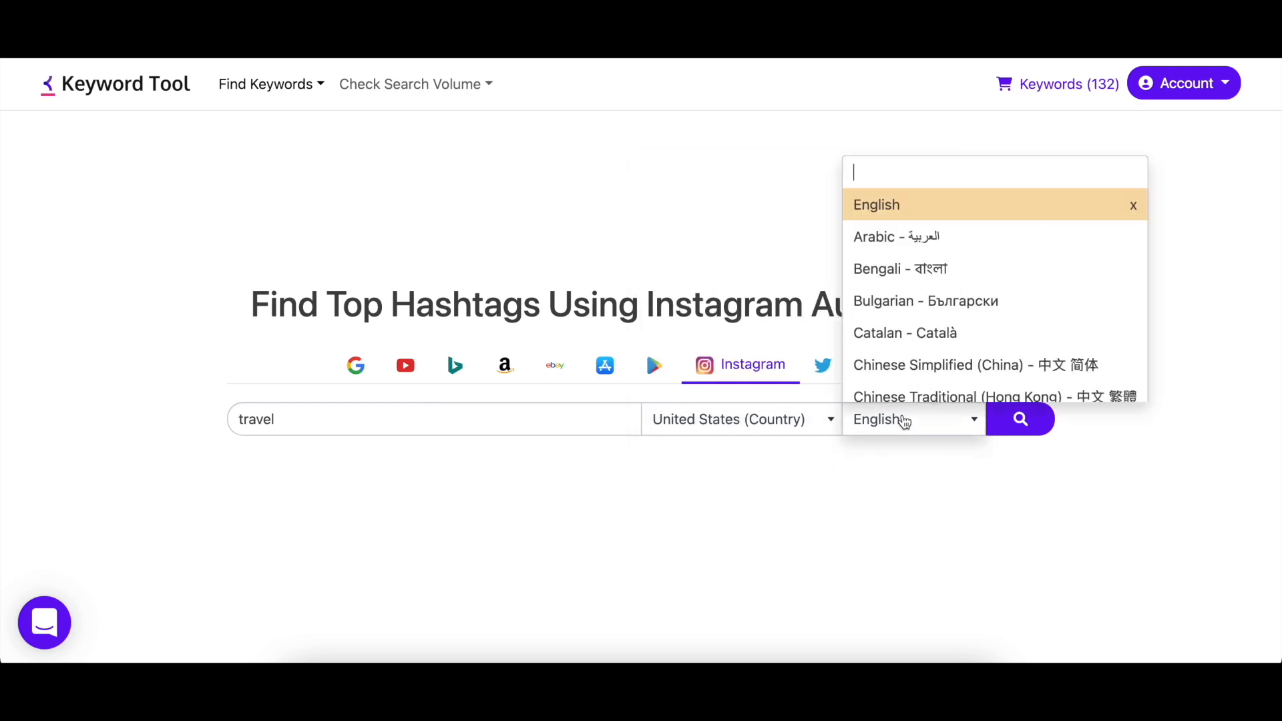
{"action": "scroll", "scroll_direction": "down", "scroll_amount": 3}
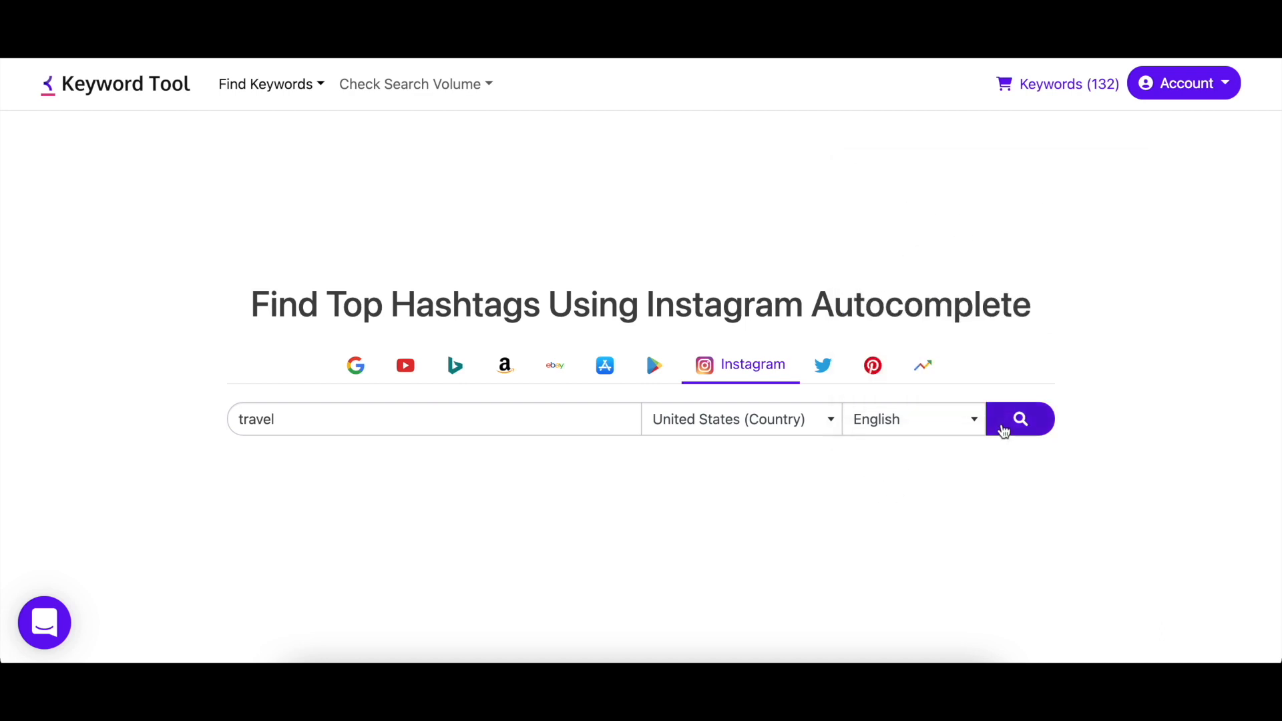
Step: Run the travel search and scroll down to the 3,245-hashtag results table
{"action": "left_click", "coordinate": [1020, 418]}
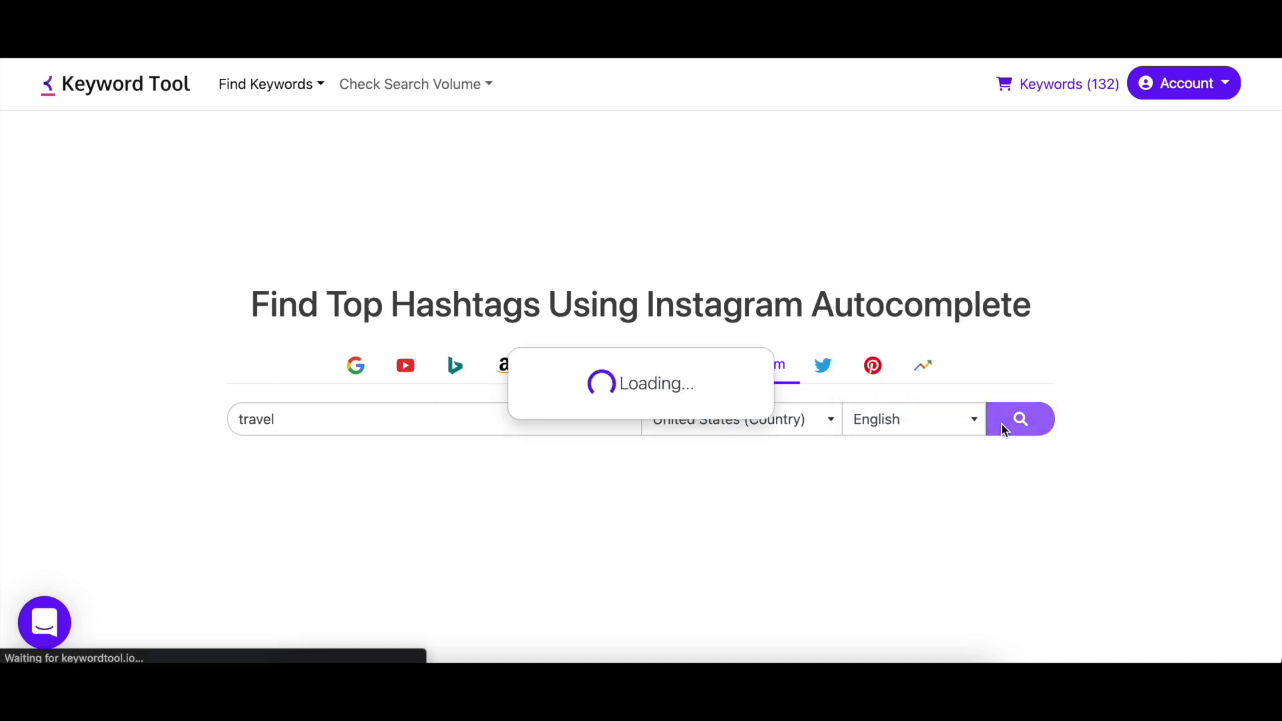
{"action": "left_click", "coordinate": [1019, 418]}
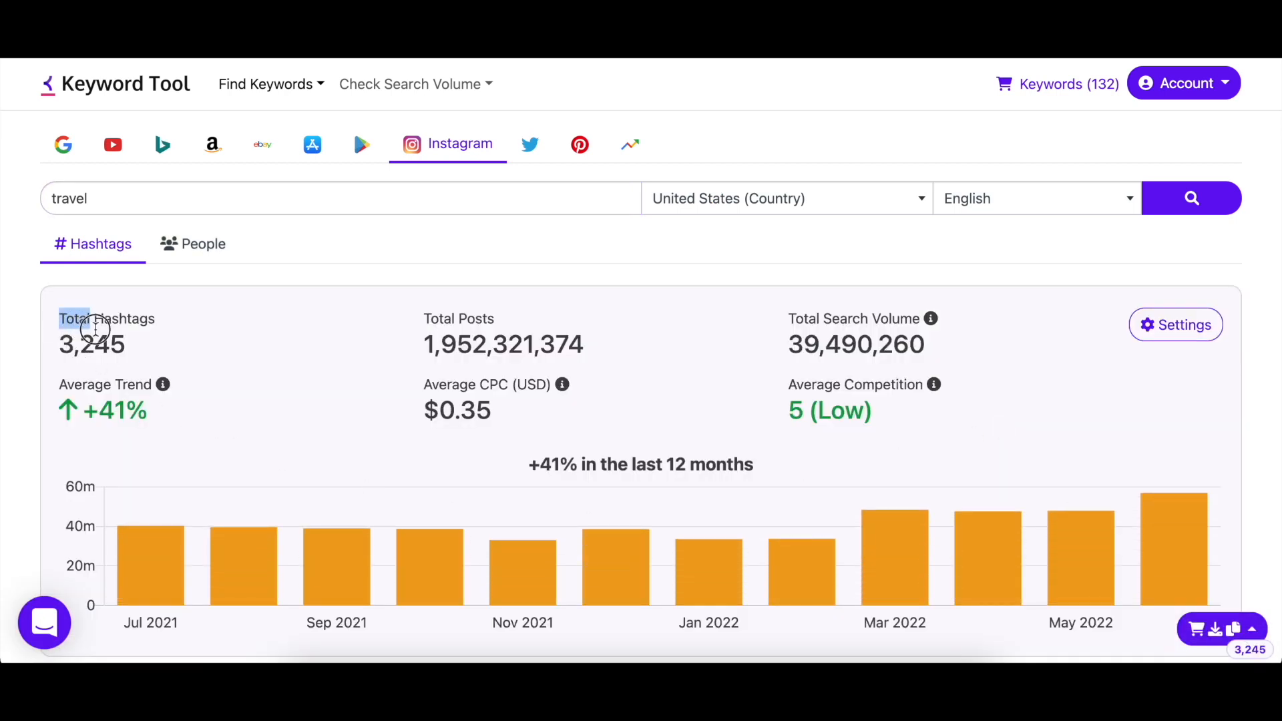
{"action": "mouse_move", "coordinate": [145, 352]}
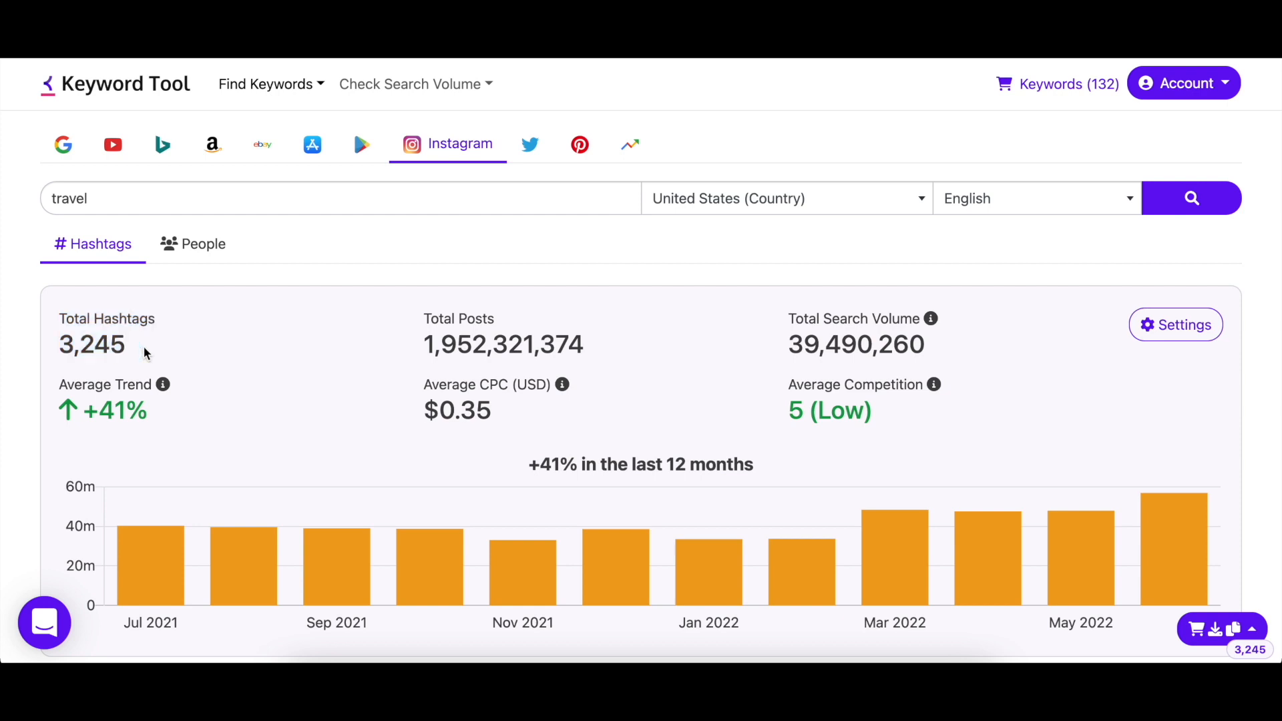
{"action": "scroll", "scroll_direction": "down", "scroll_amount": 3}
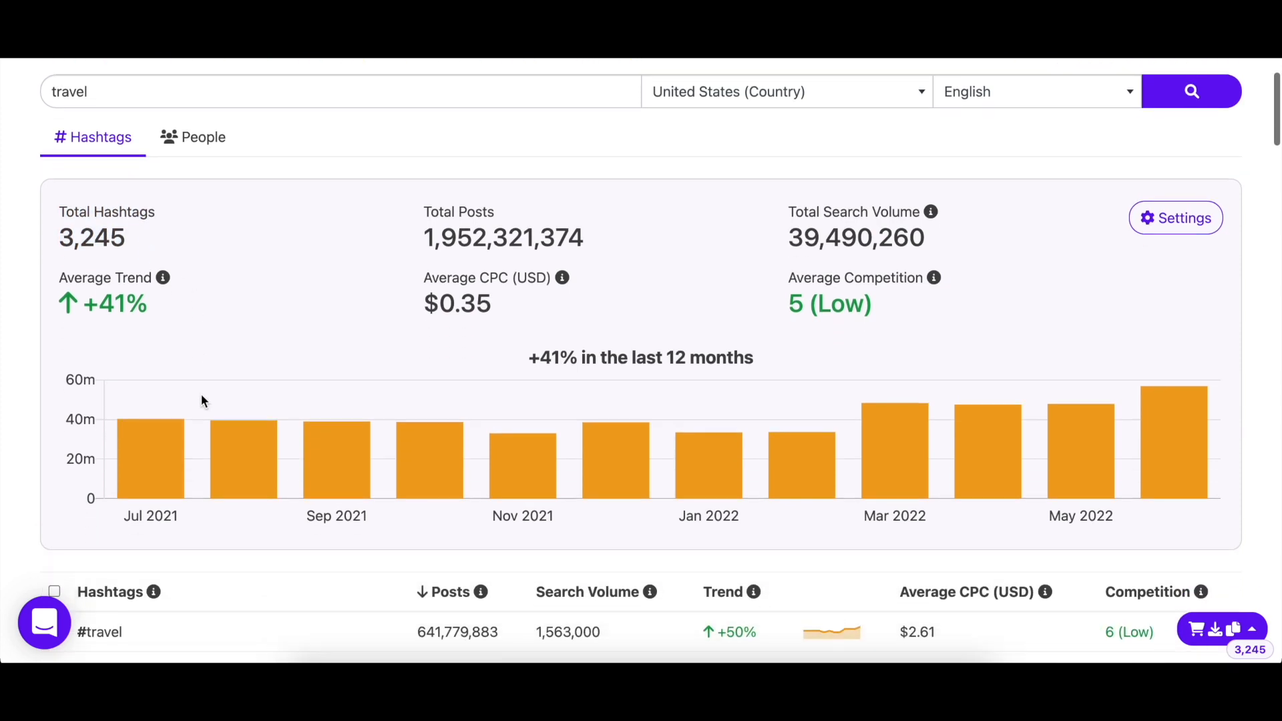
{"action": "mouse_move", "coordinate": [255, 414]}
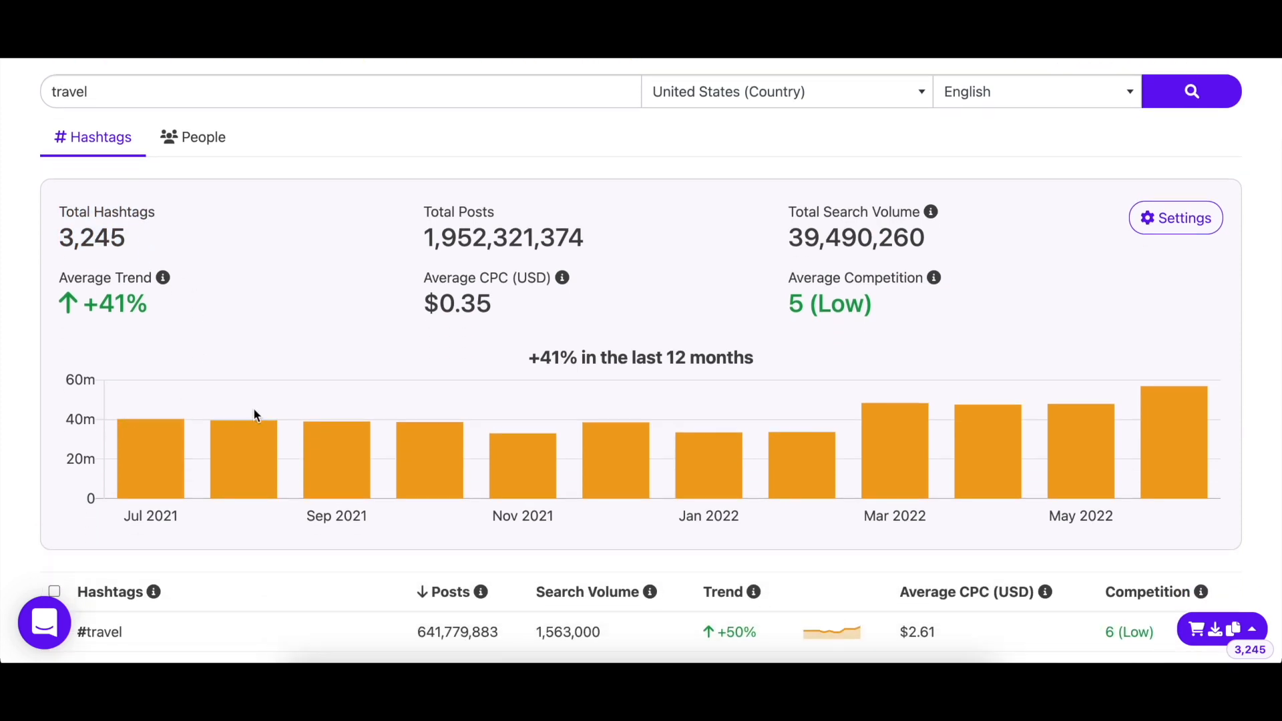
{"action": "mouse_move", "coordinate": [493, 404]}
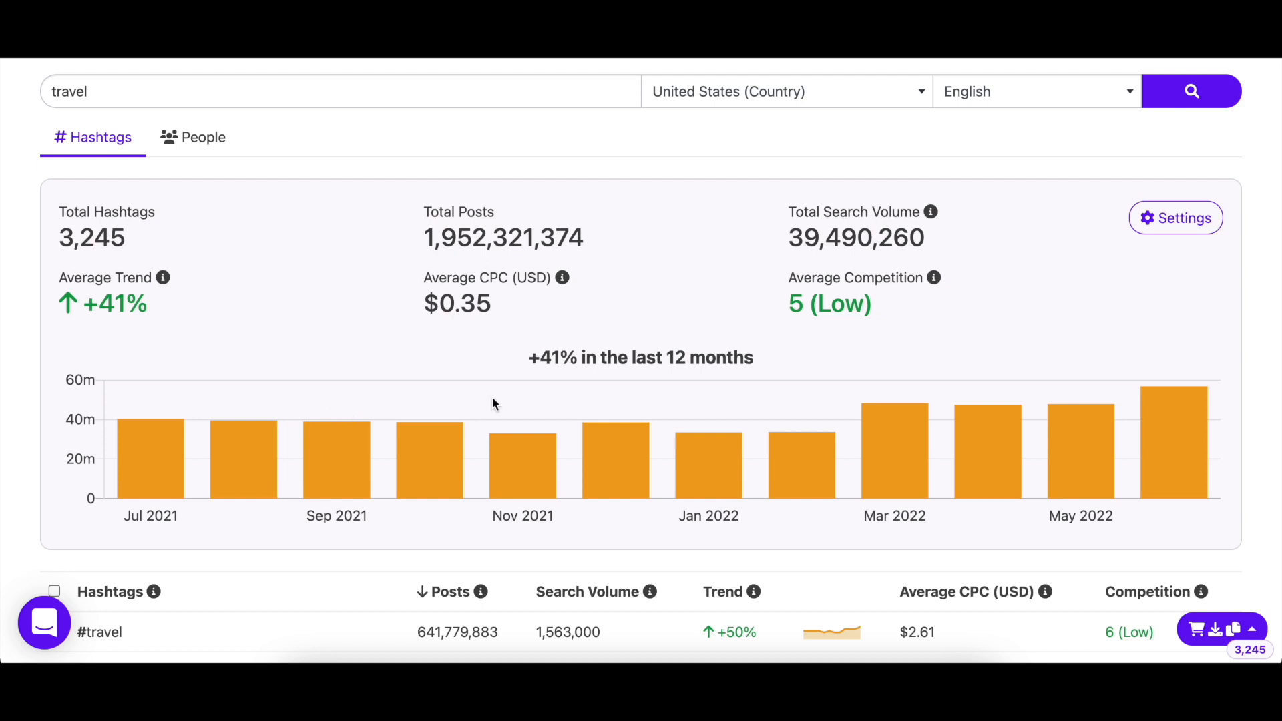
{"action": "scroll", "scroll_direction": "down", "scroll_amount": 3}
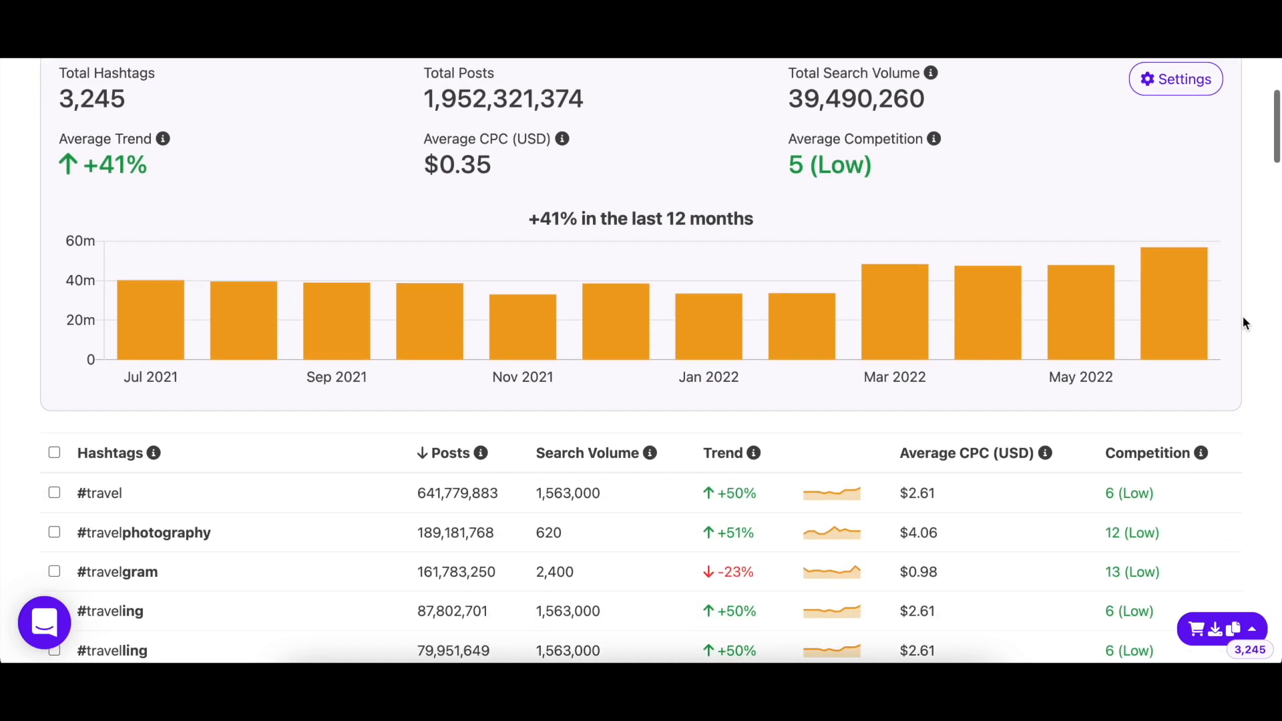
{"action": "scroll", "scroll_direction": "down", "scroll_amount": 3}
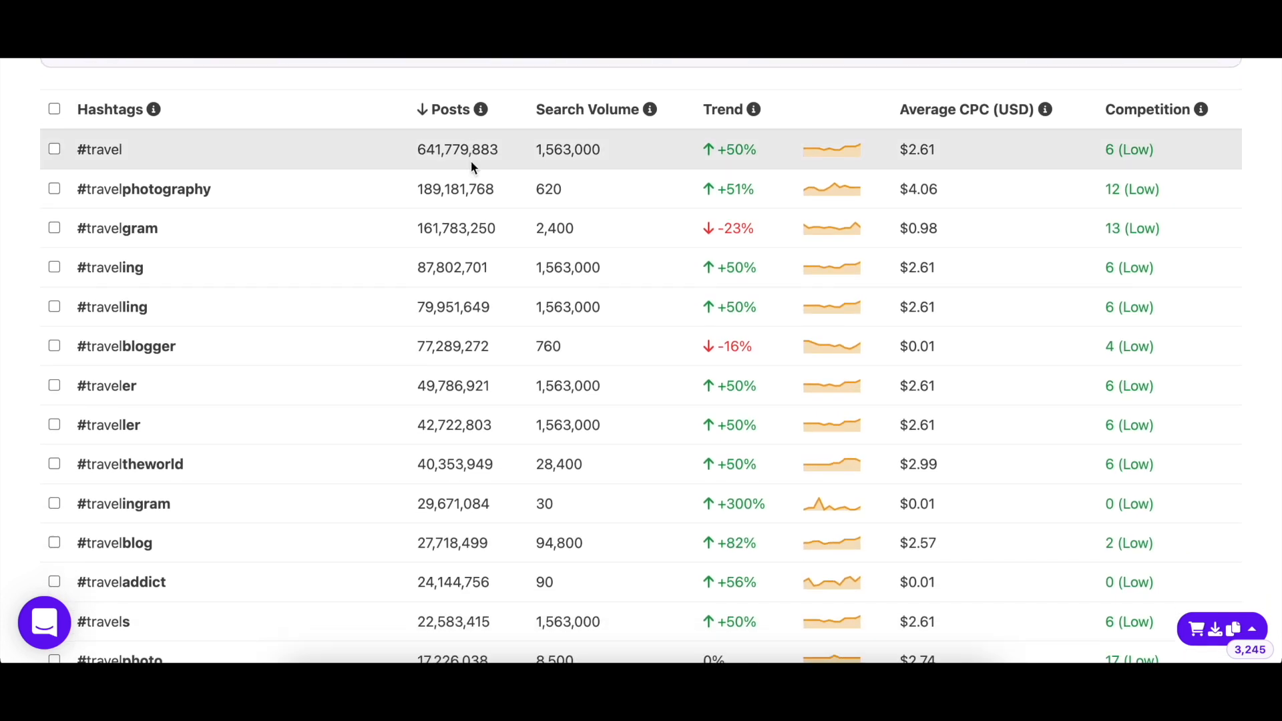
{"action": "mouse_move", "coordinate": [471, 278]}
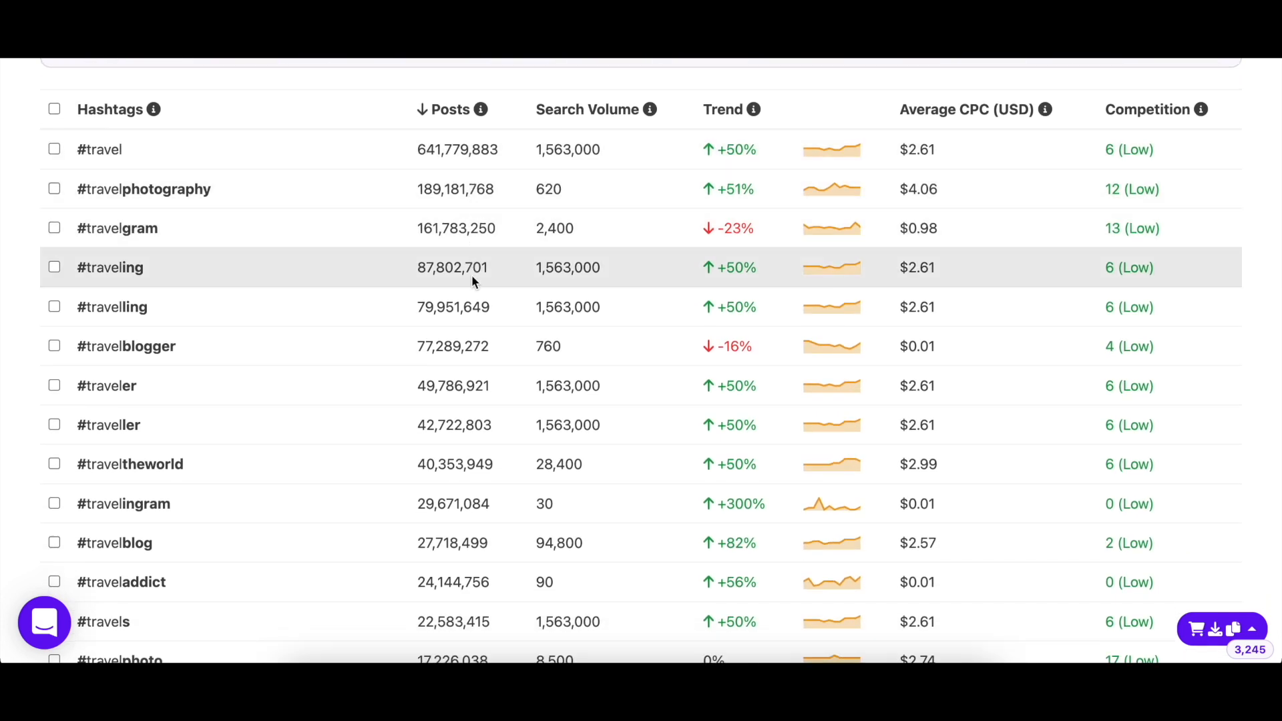
{"action": "mouse_move", "coordinate": [470, 424]}
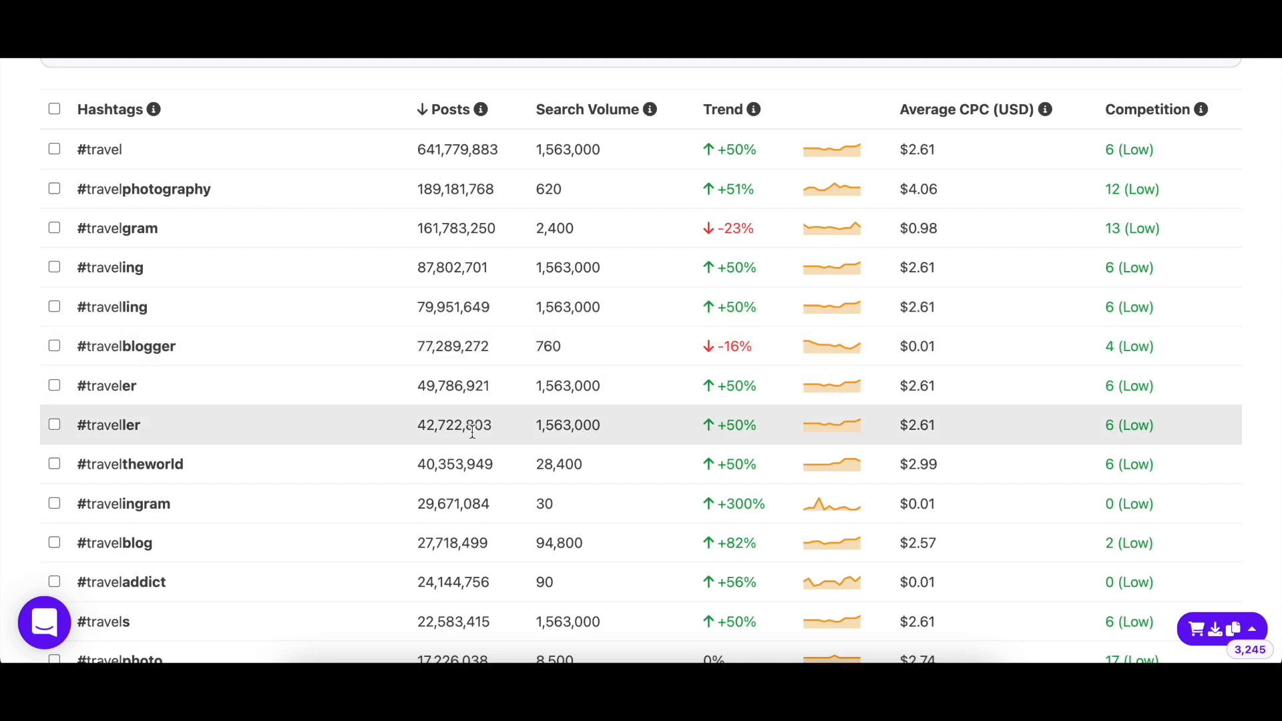
{"action": "mouse_move", "coordinate": [479, 287]}
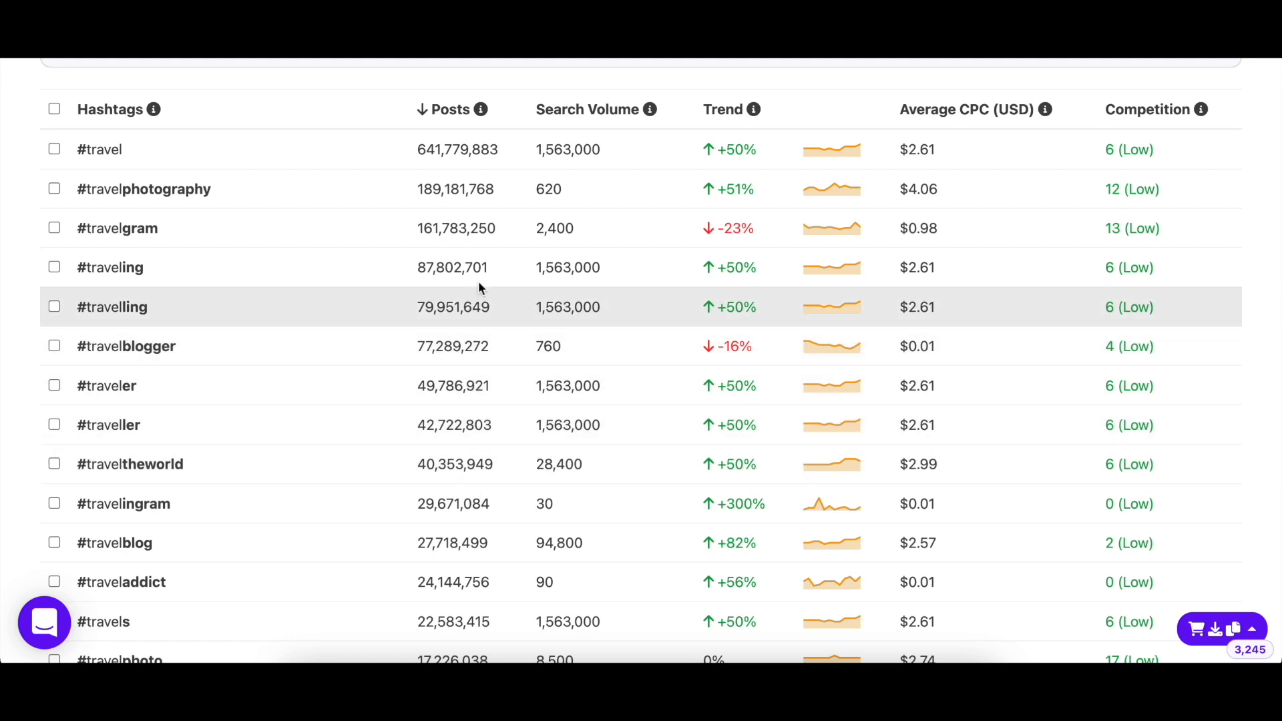
{"action": "scroll", "scroll_direction": "down", "scroll_amount": 3}
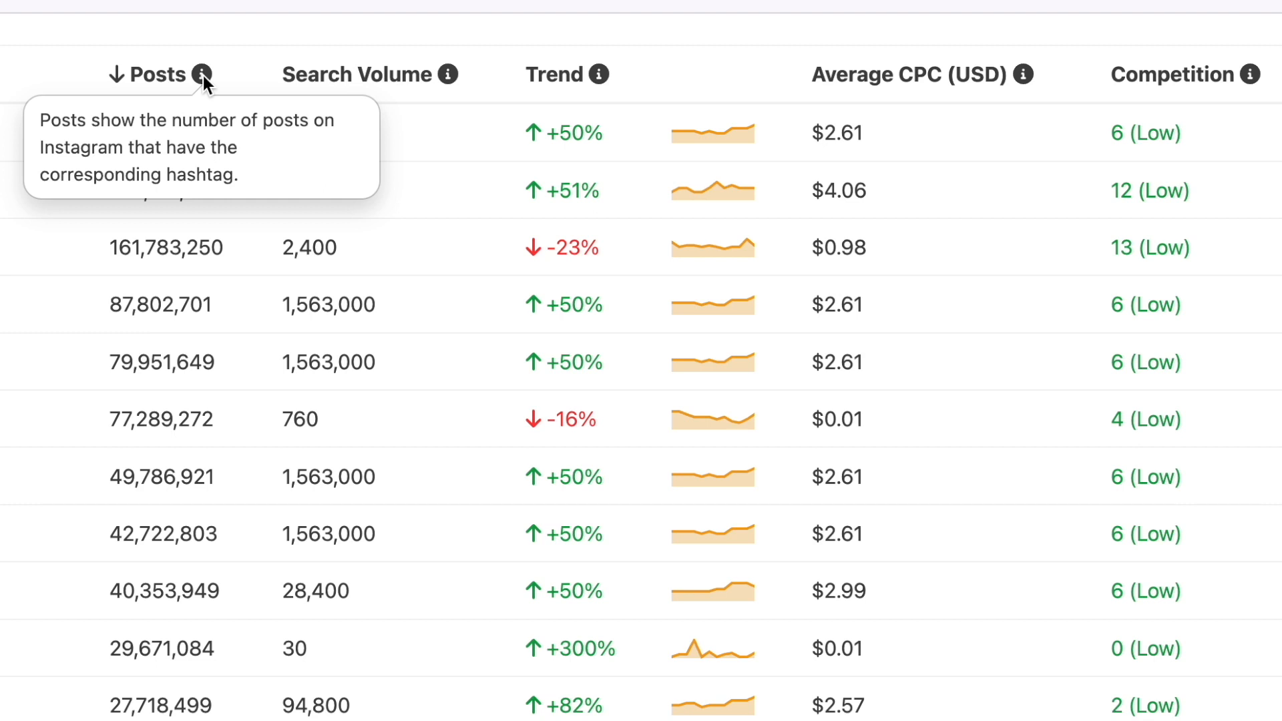
{"action": "mouse_move", "coordinate": [253, 84]}
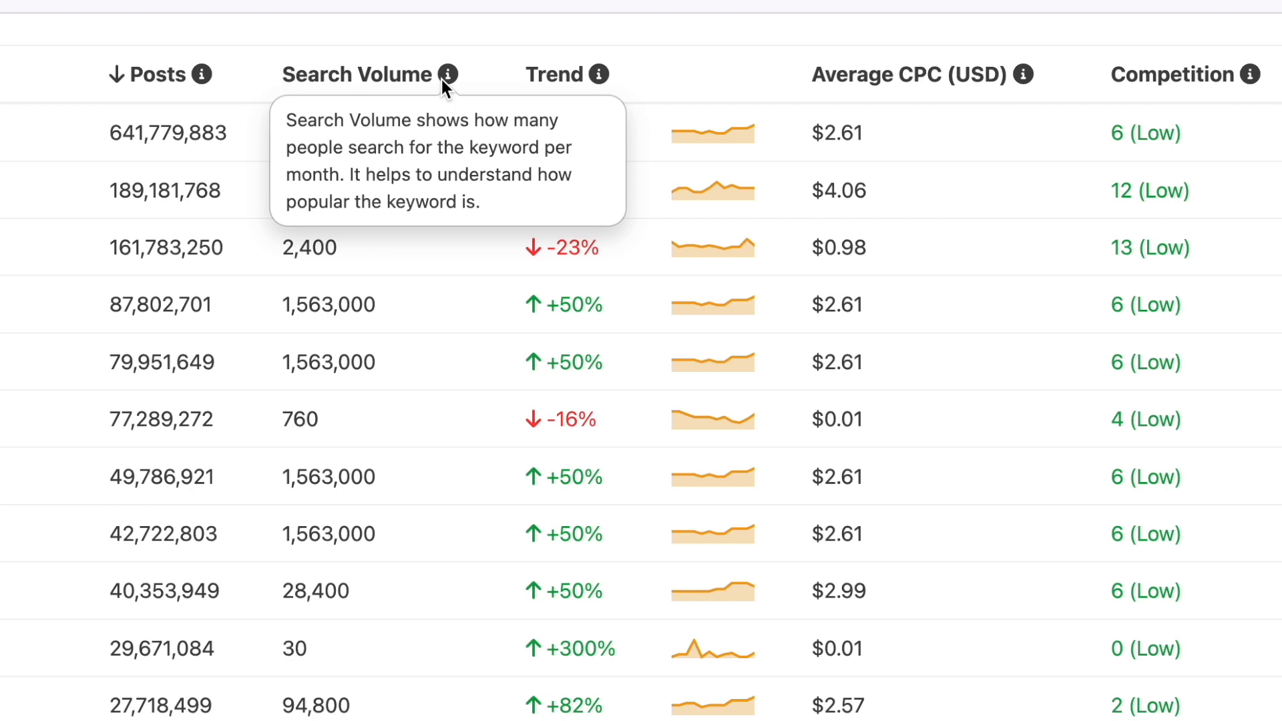
{"action": "mouse_move", "coordinate": [523, 84]}
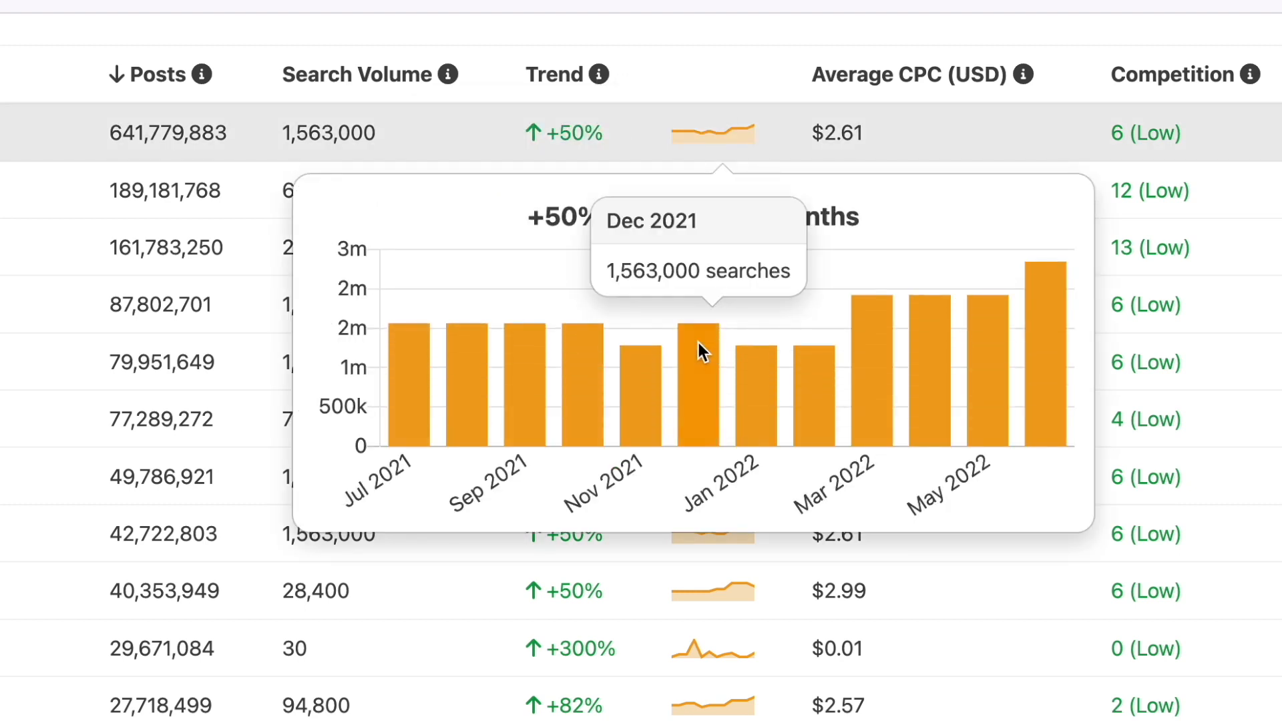
{"action": "mouse_move", "coordinate": [809, 376]}
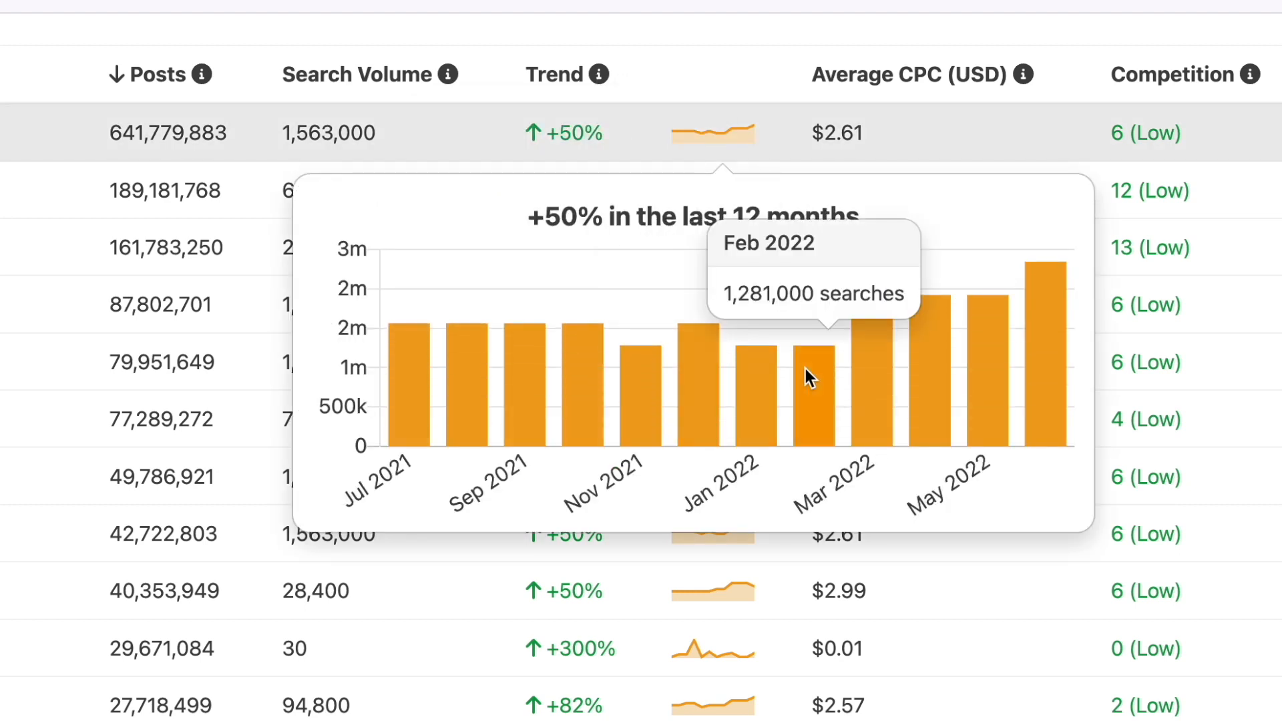
{"action": "mouse_move", "coordinate": [775, 76]}
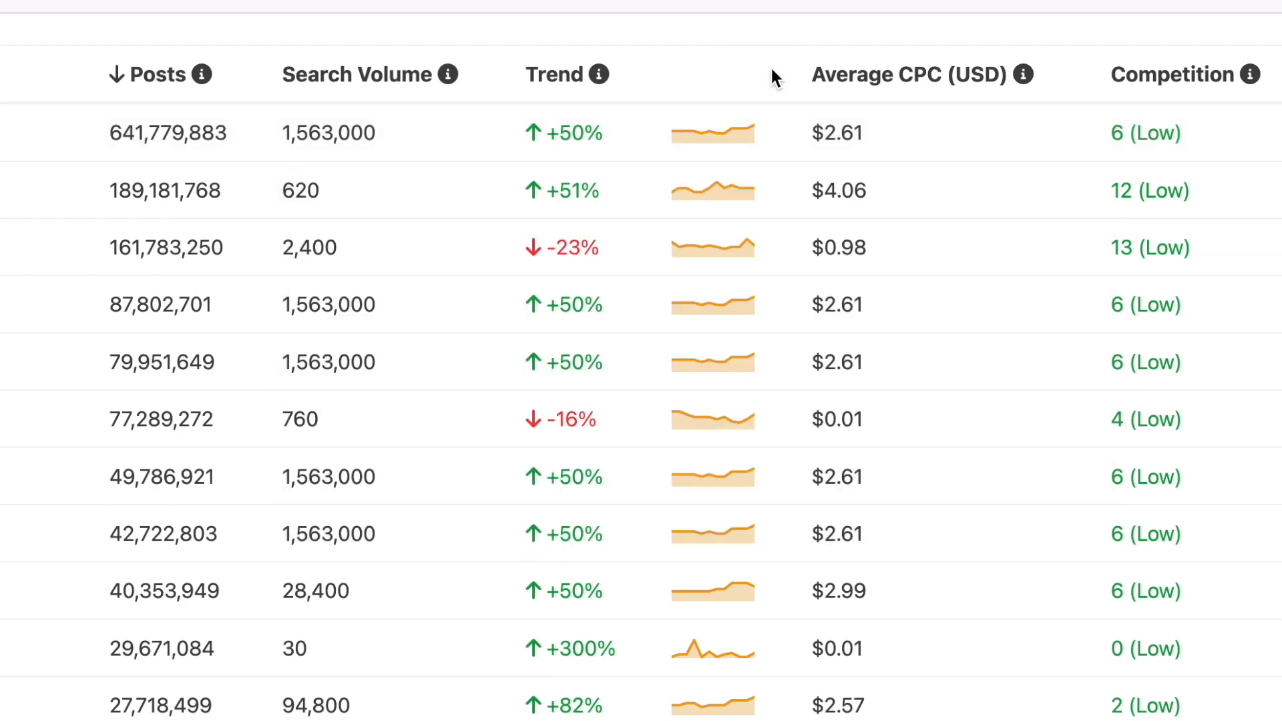
{"action": "mouse_move", "coordinate": [564, 133]}
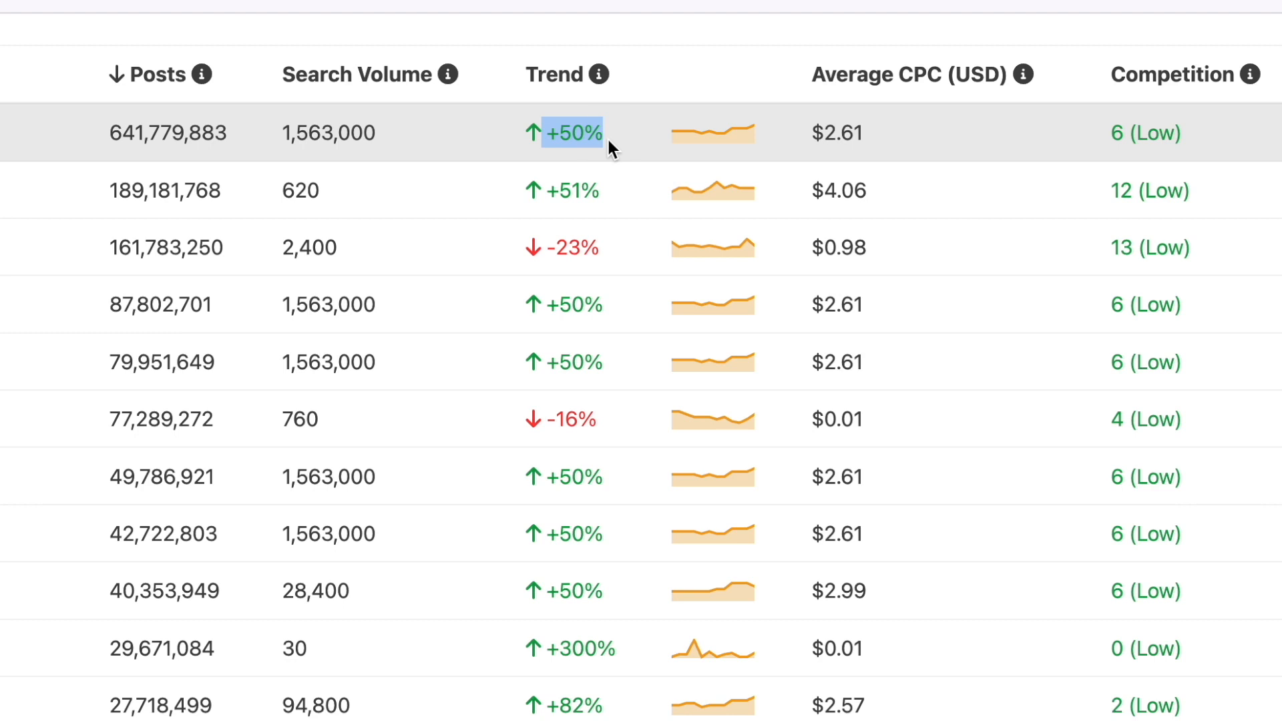
{"action": "mouse_move", "coordinate": [805, 81]}
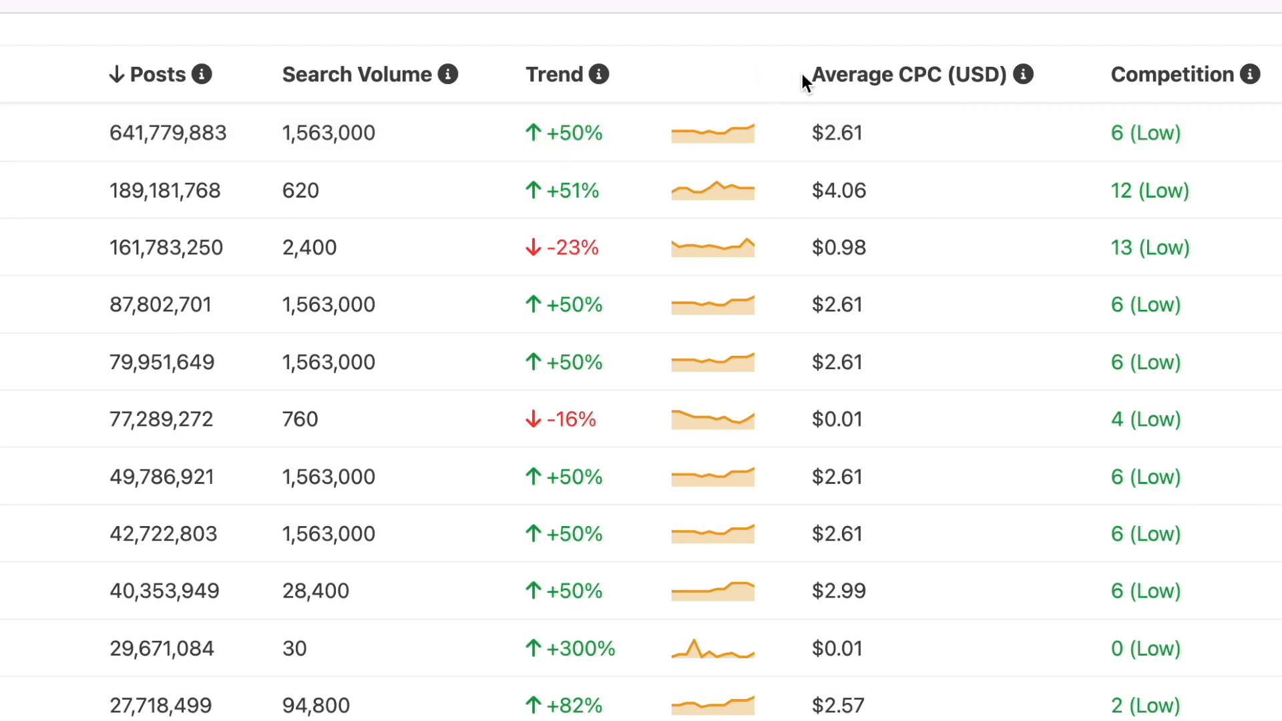
{"action": "mouse_move", "coordinate": [1027, 74]}
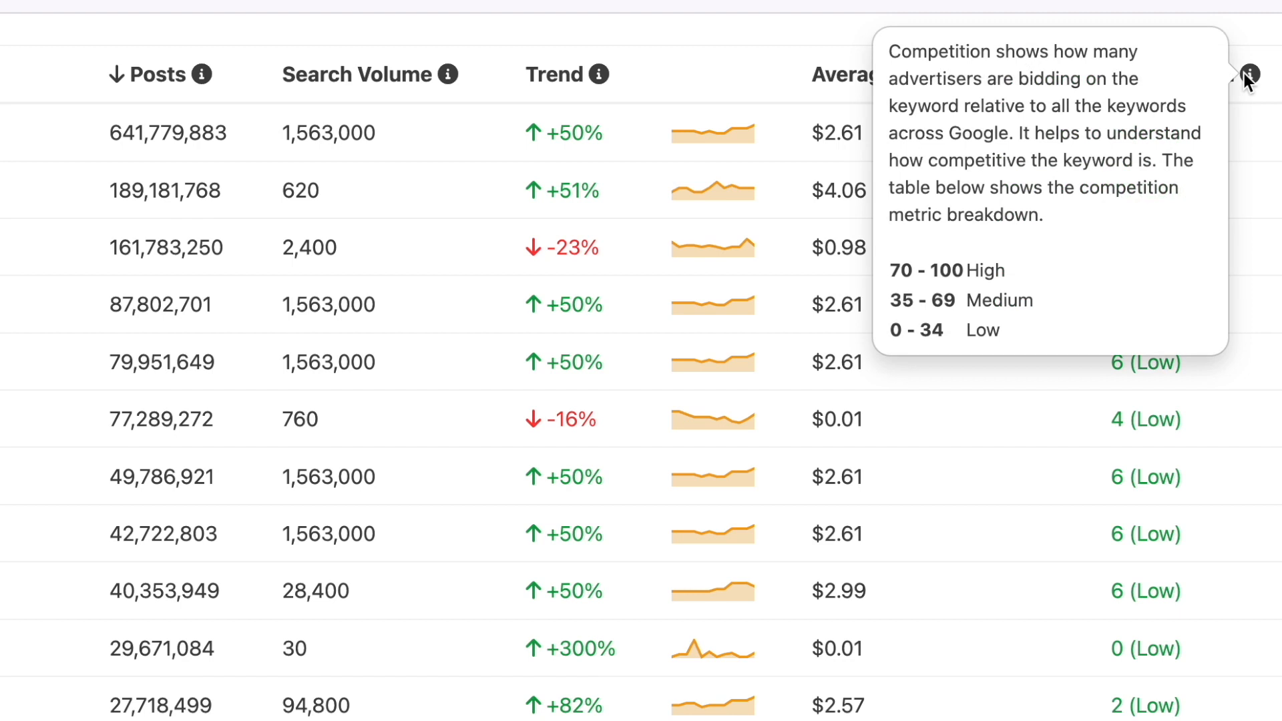
{"action": "mouse_move", "coordinate": [1270, 112]}
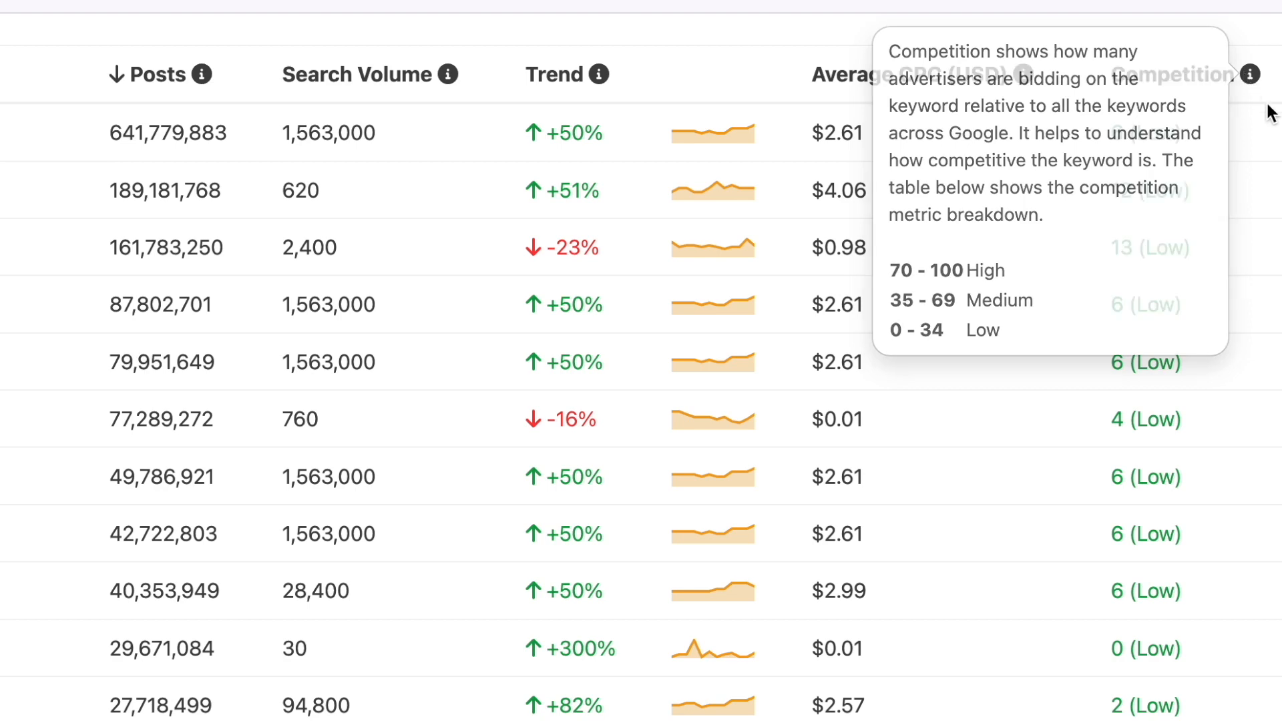
{"action": "scroll", "scroll_direction": "down", "scroll_amount": 3}
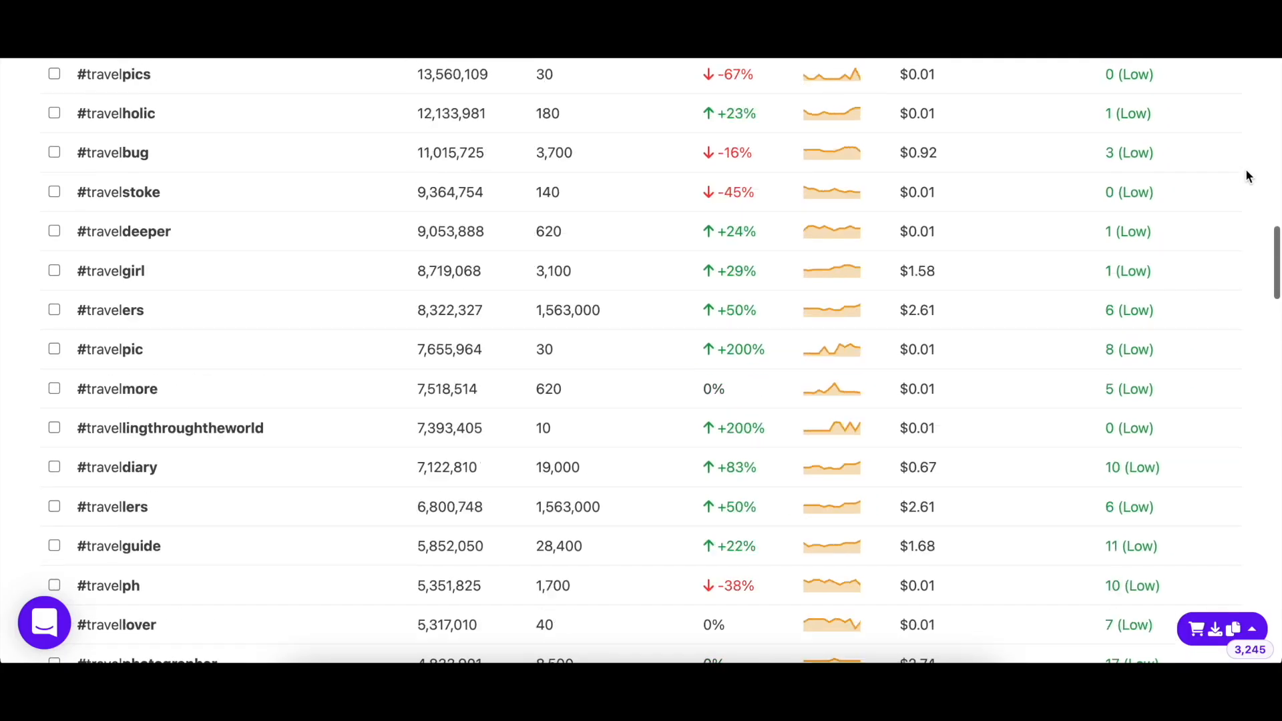
{"action": "scroll", "scroll_direction": "up", "scroll_amount": 3}
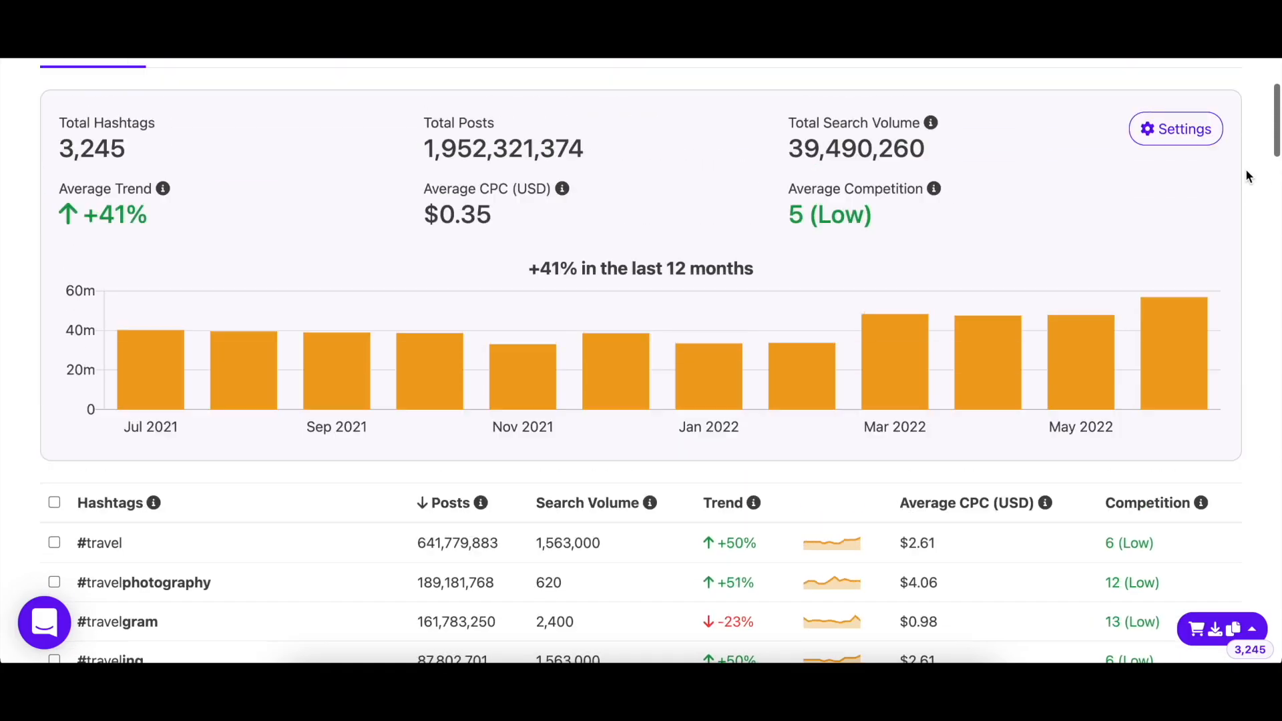
{"action": "scroll", "scroll_direction": "up", "scroll_amount": 3}
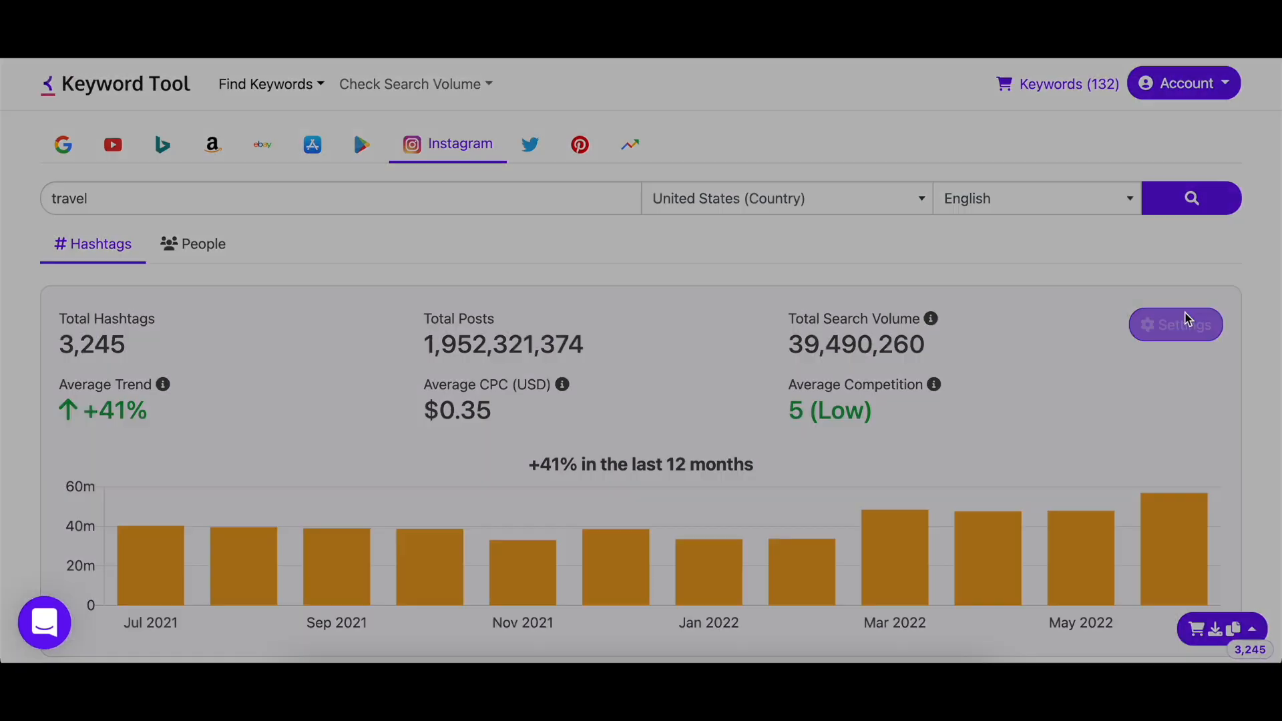
Step: Filter results to volume over 25,000, trend over 10%, posts over 100,000
{"action": "left_click", "coordinate": [1174, 324]}
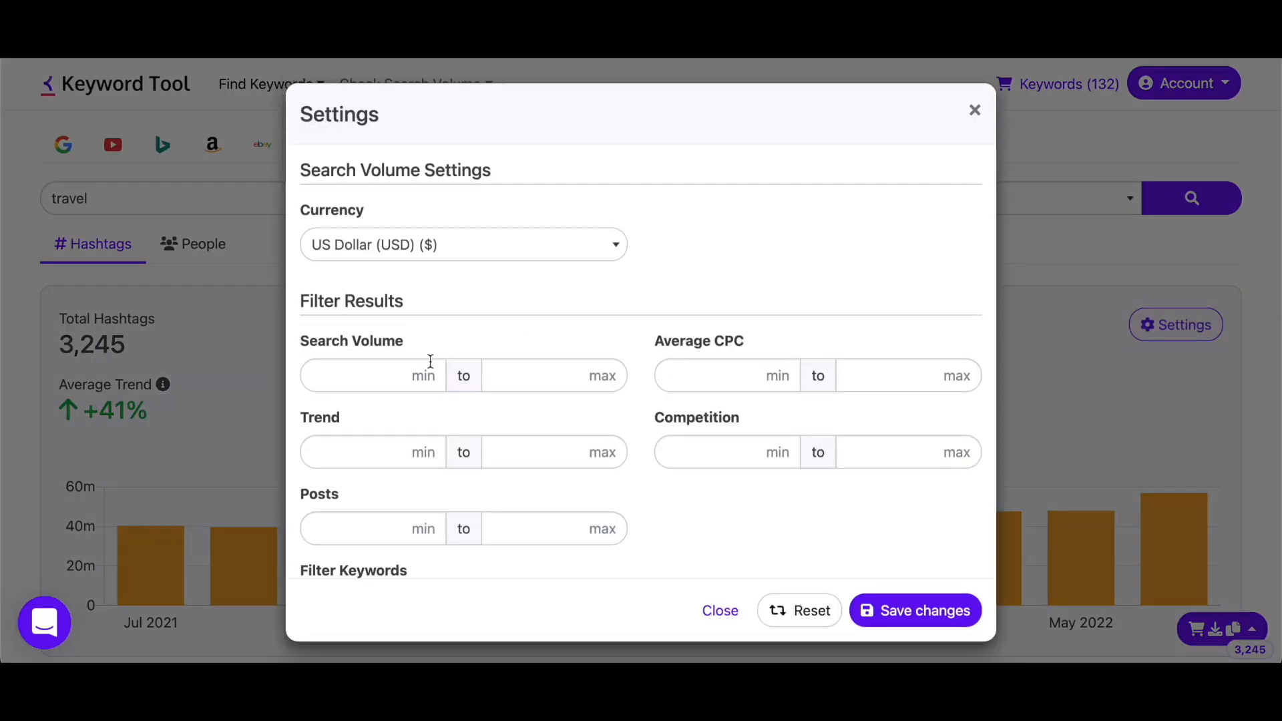
{"action": "type", "text": "25,000"}
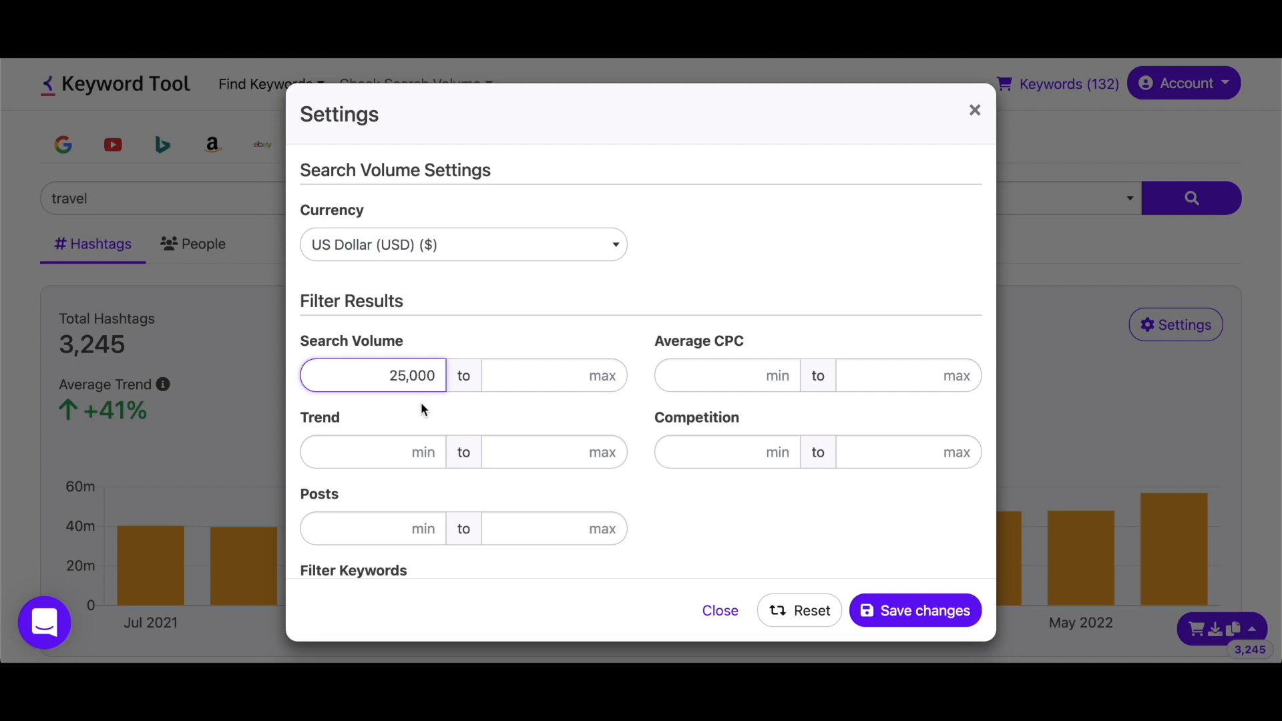
{"action": "type", "text": "10"}
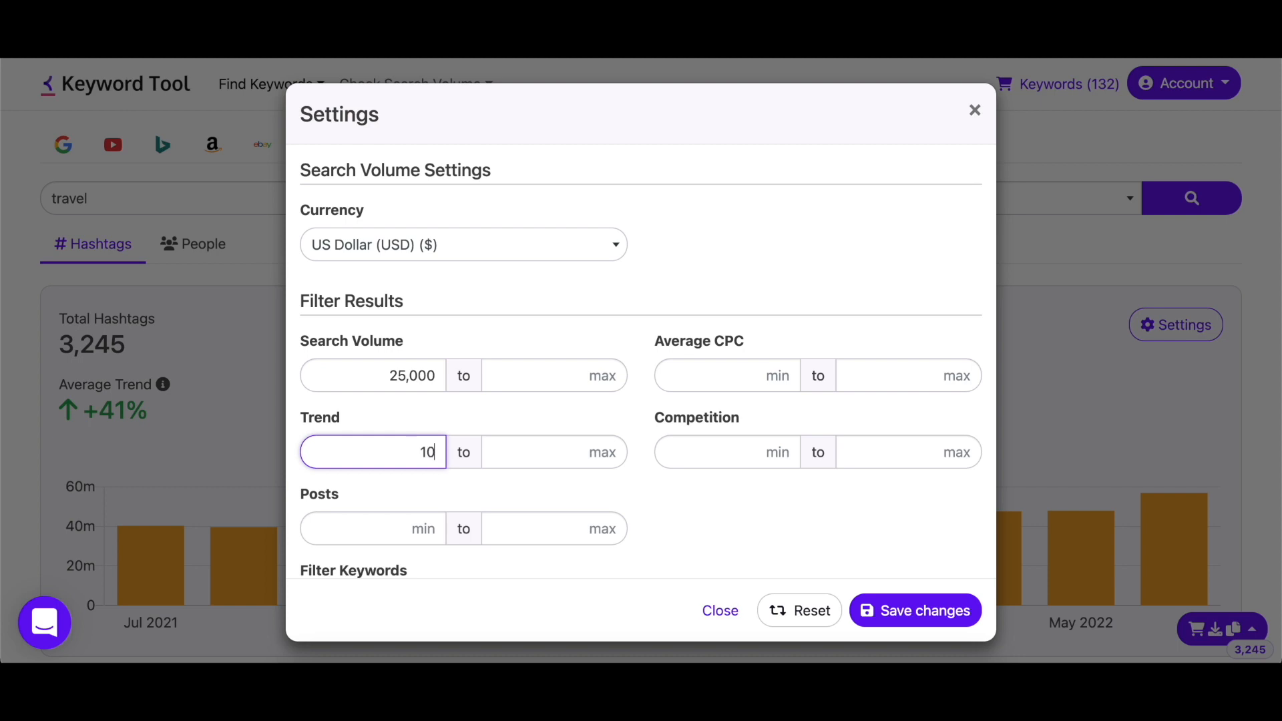
{"action": "mouse_move", "coordinate": [417, 528]}
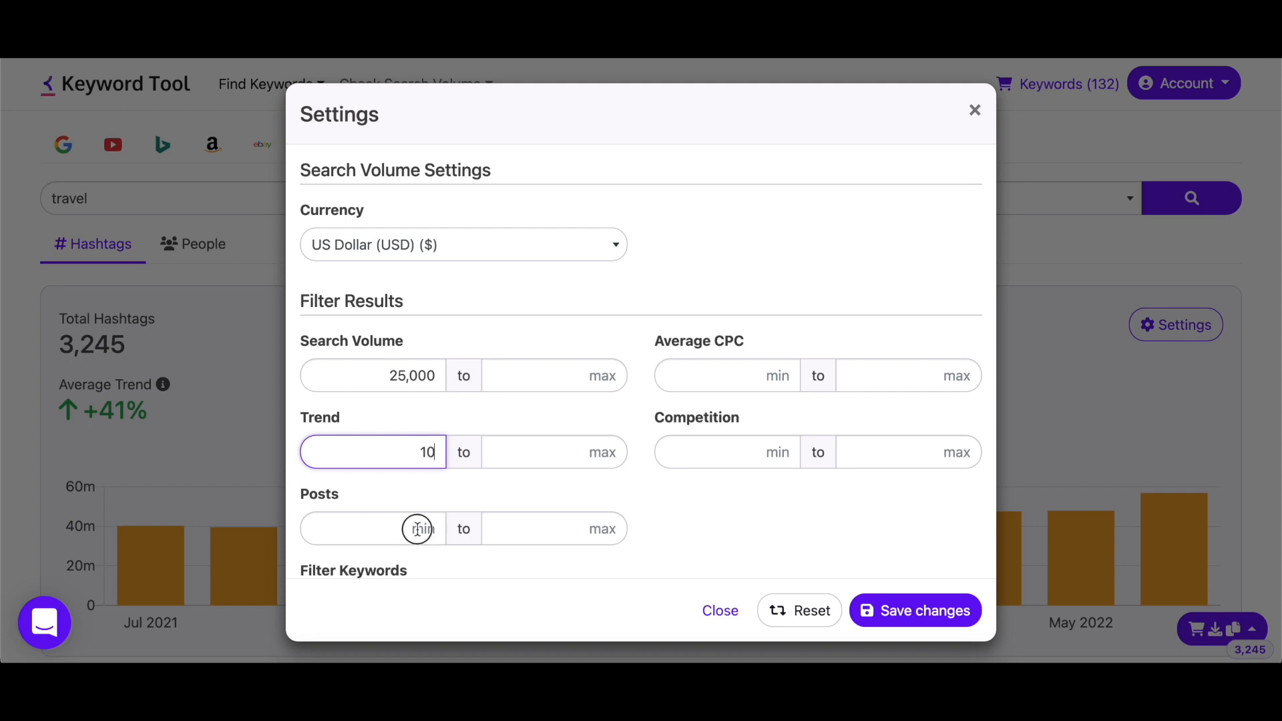
{"action": "type", "text": "100,000"}
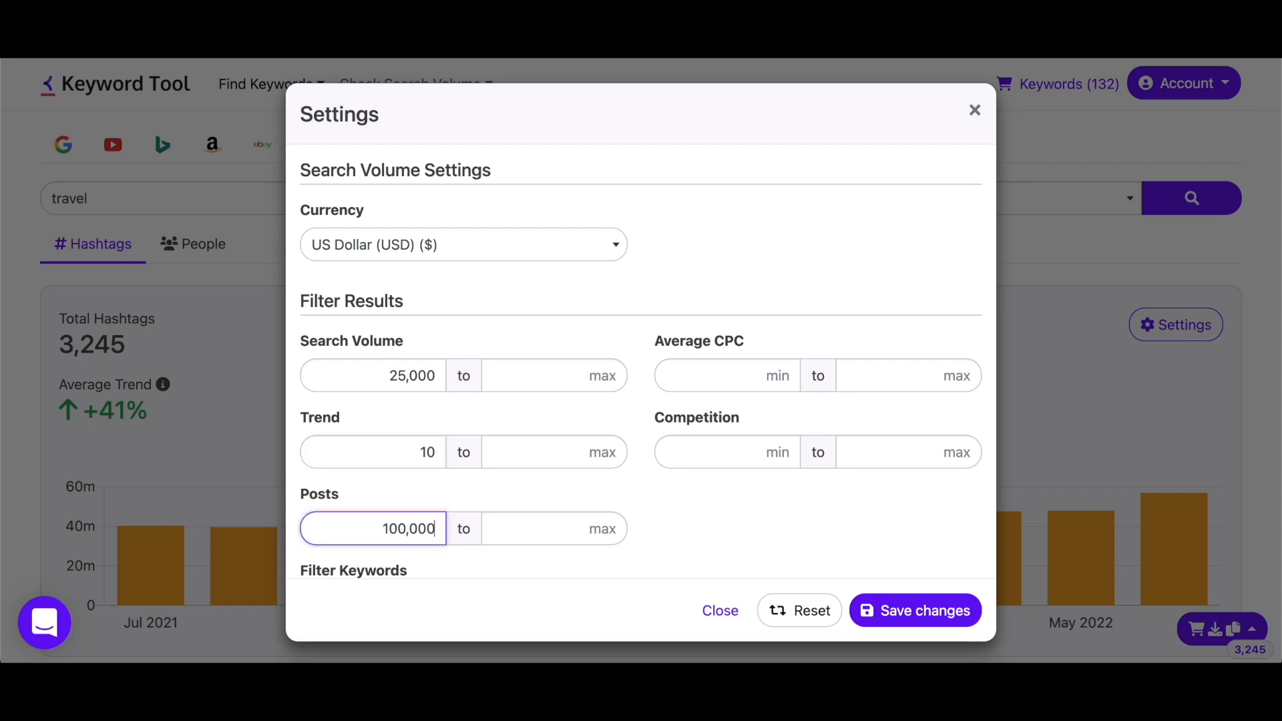
{"action": "scroll", "scroll_direction": "down", "scroll_amount": 3}
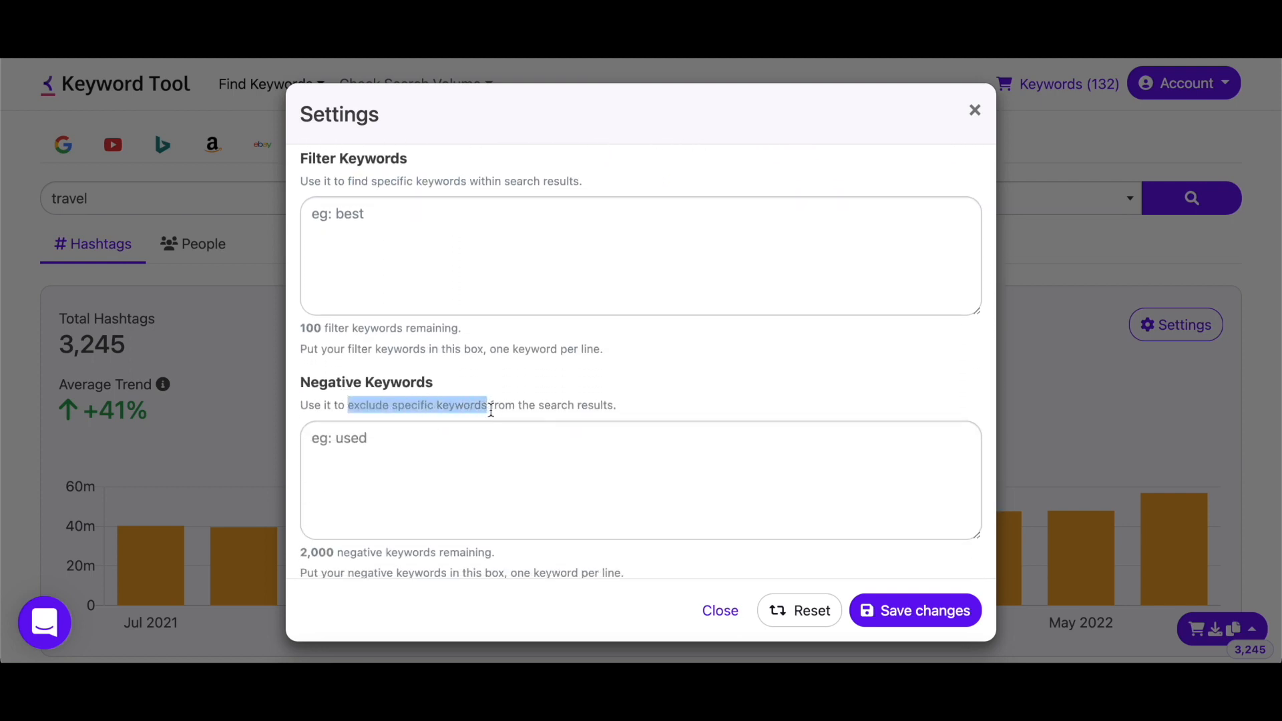
{"action": "scroll", "scroll_direction": "down", "scroll_amount": 3}
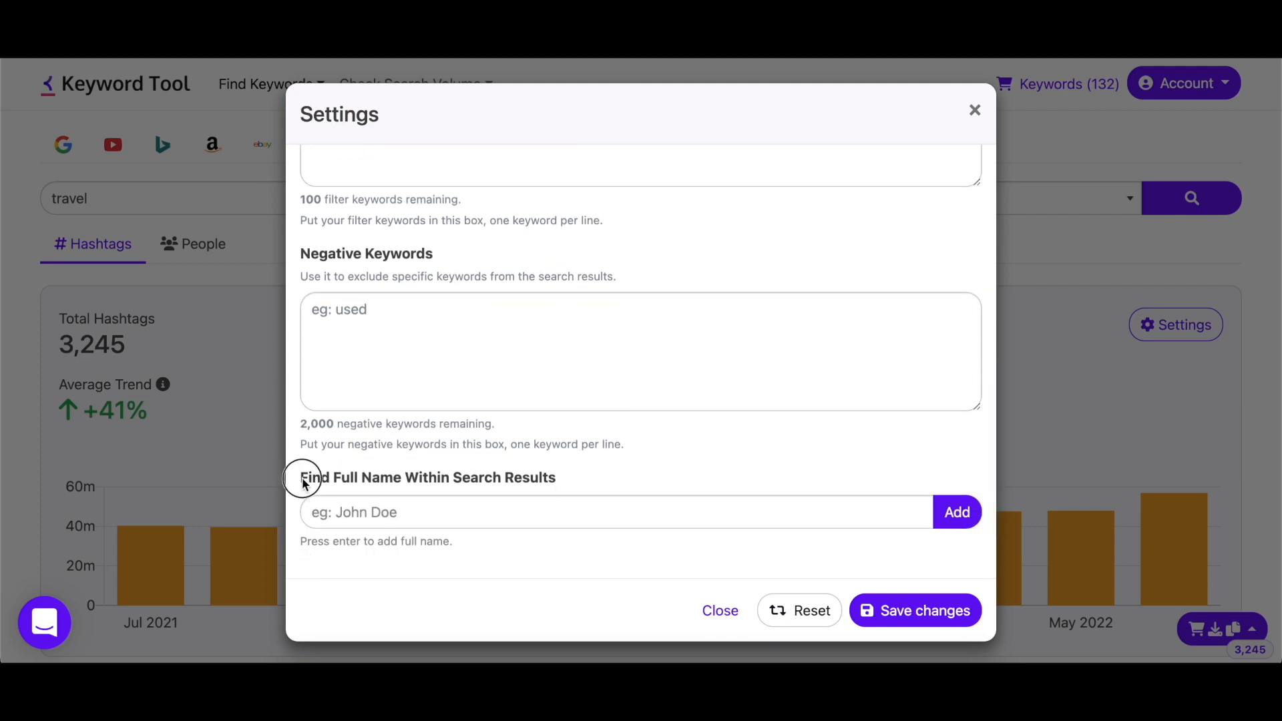
{"action": "mouse_move", "coordinate": [913, 610]}
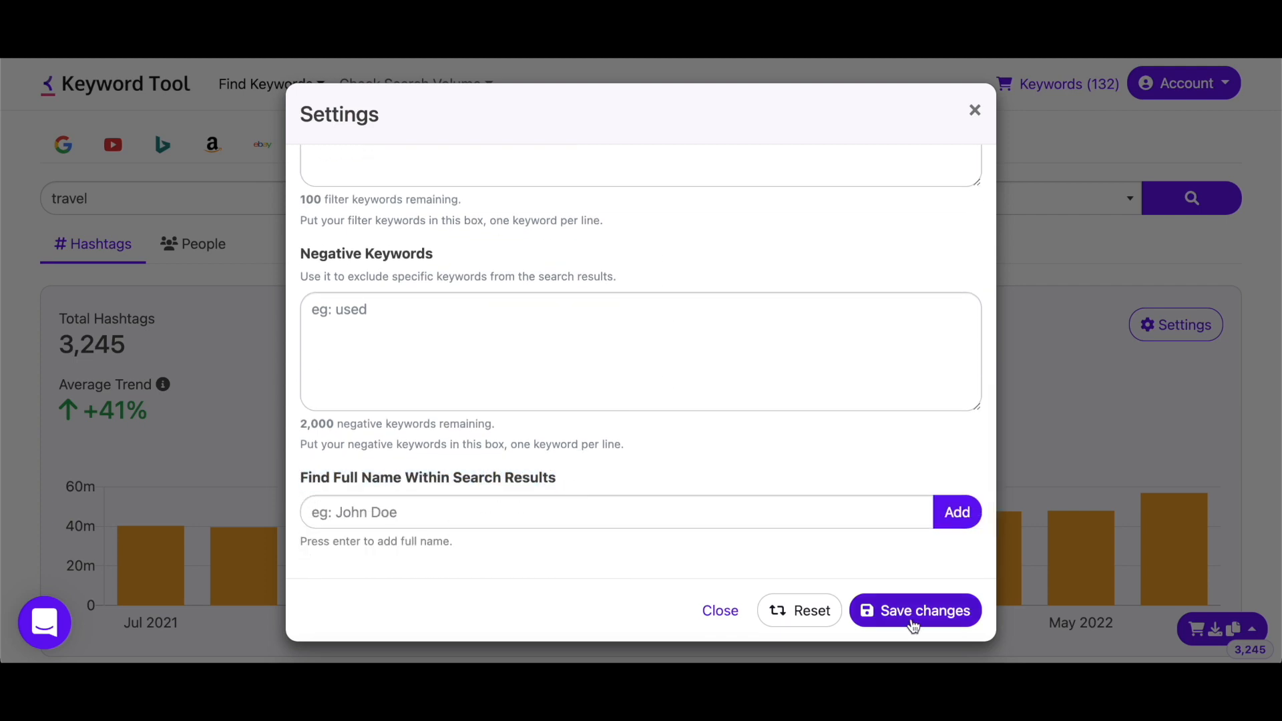
{"action": "left_click", "coordinate": [914, 610]}
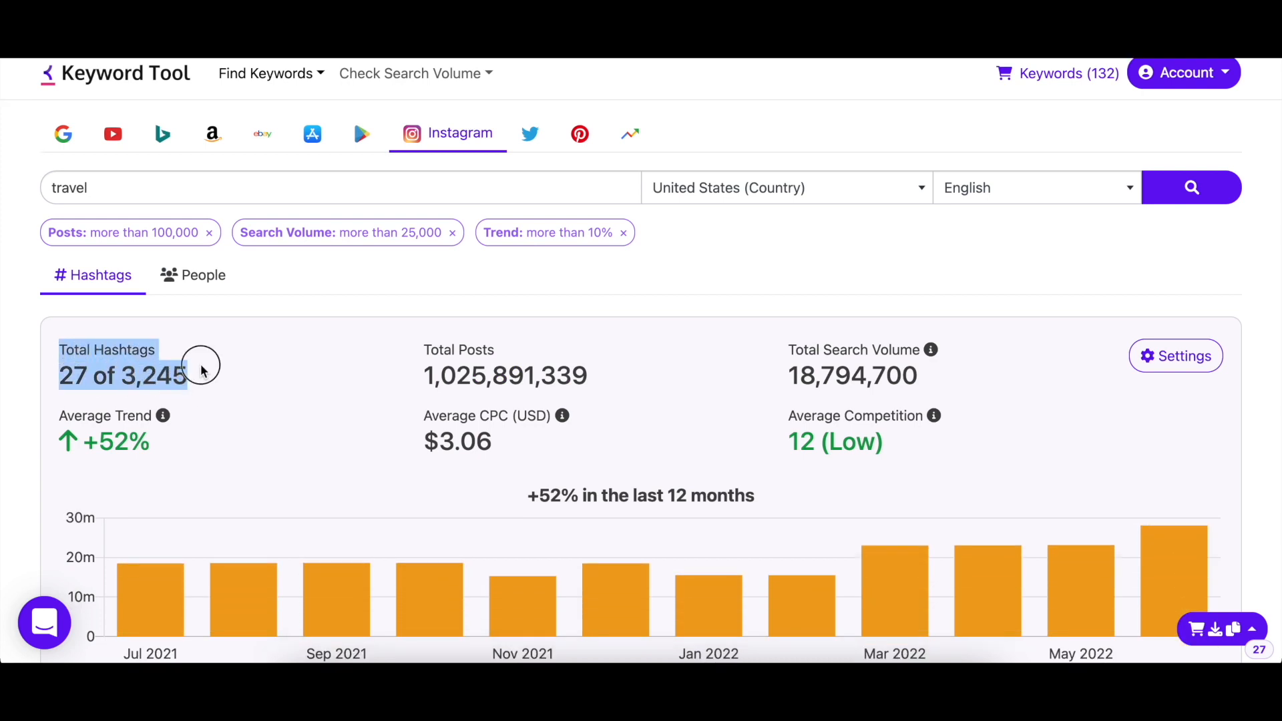
Step: Select all 27 filtered hashtags, from #travel through #travelling, and place them in a caption
{"action": "scroll", "scroll_direction": "down", "scroll_amount": 3}
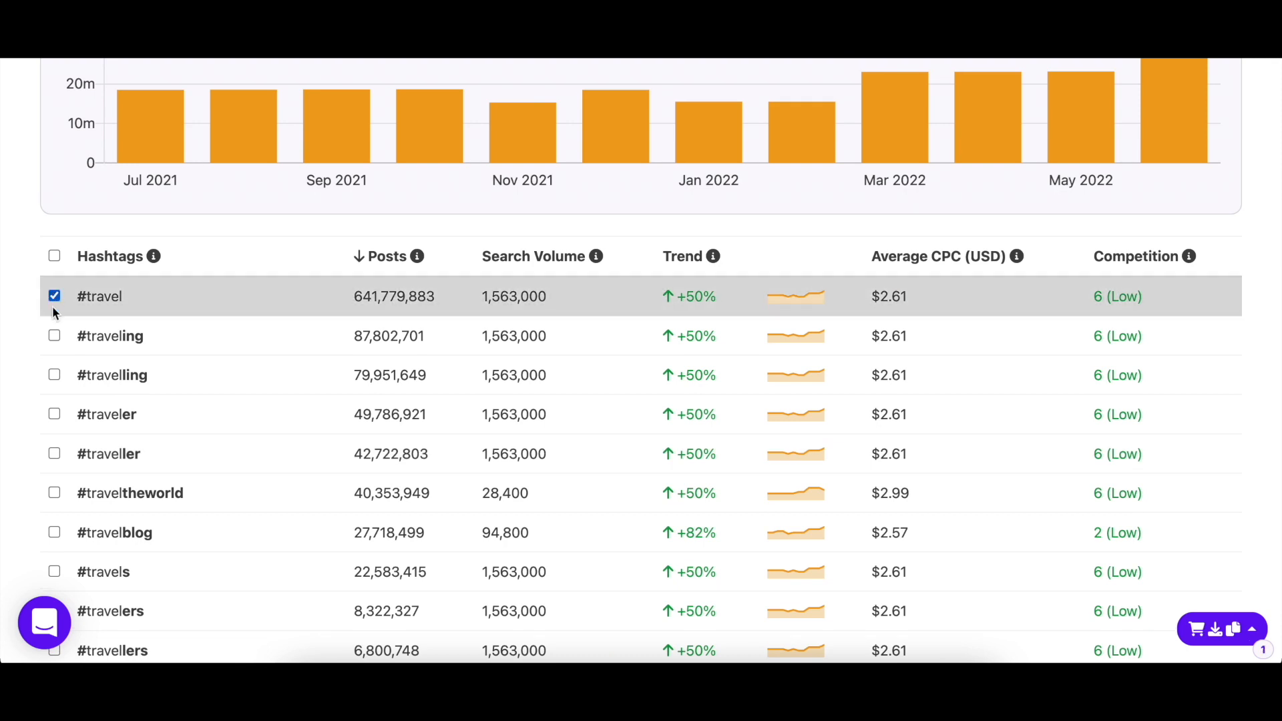
{"action": "left_click", "coordinate": [54, 335]}
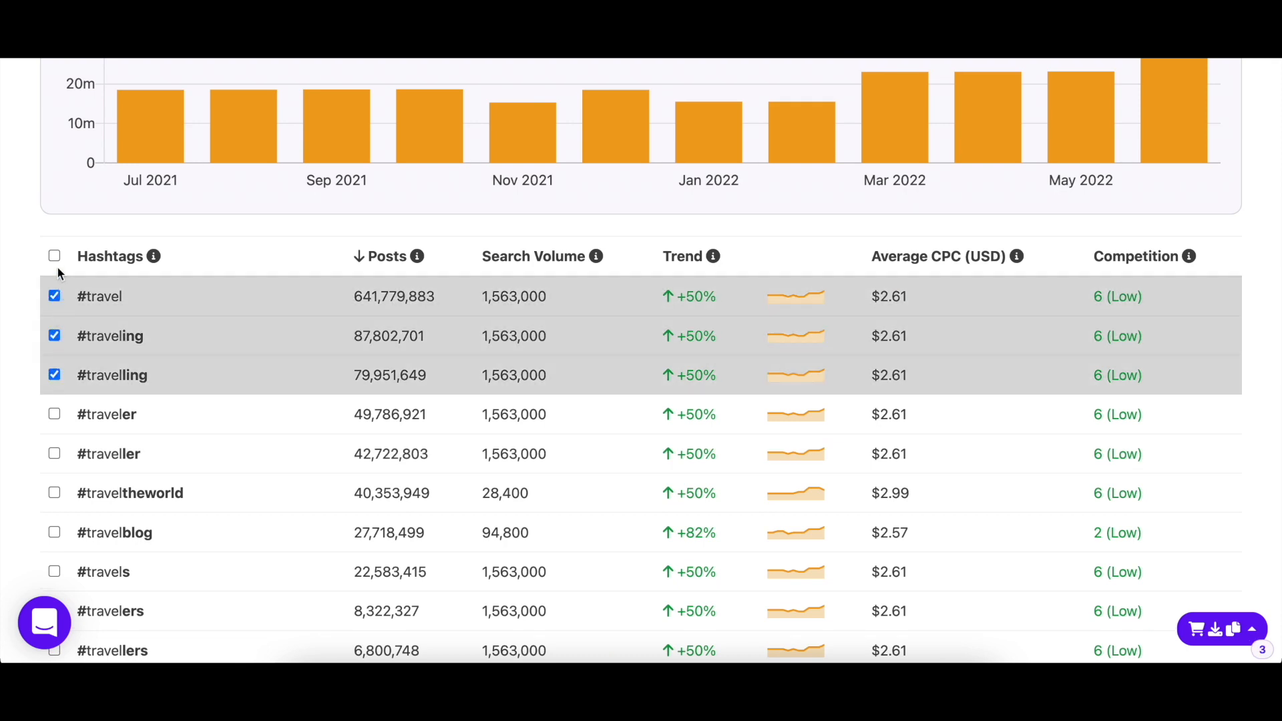
{"action": "left_click", "coordinate": [54, 256]}
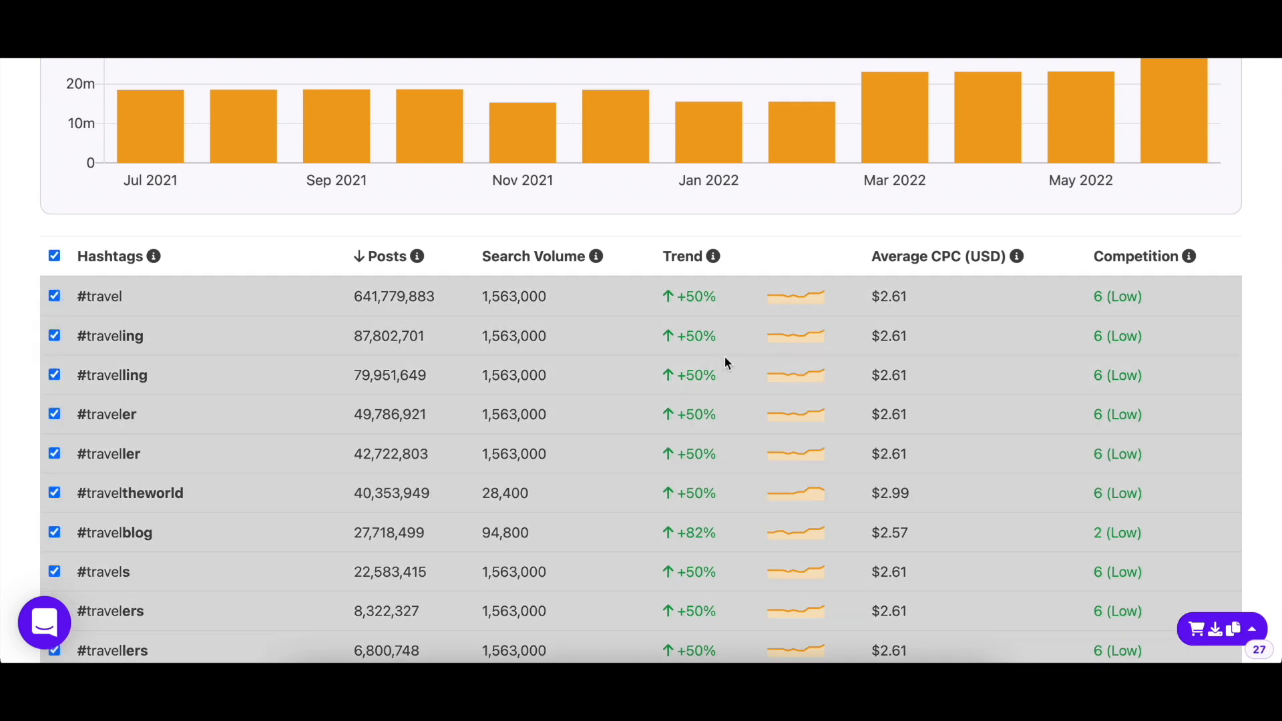
{"action": "left_click", "coordinate": [1256, 629]}
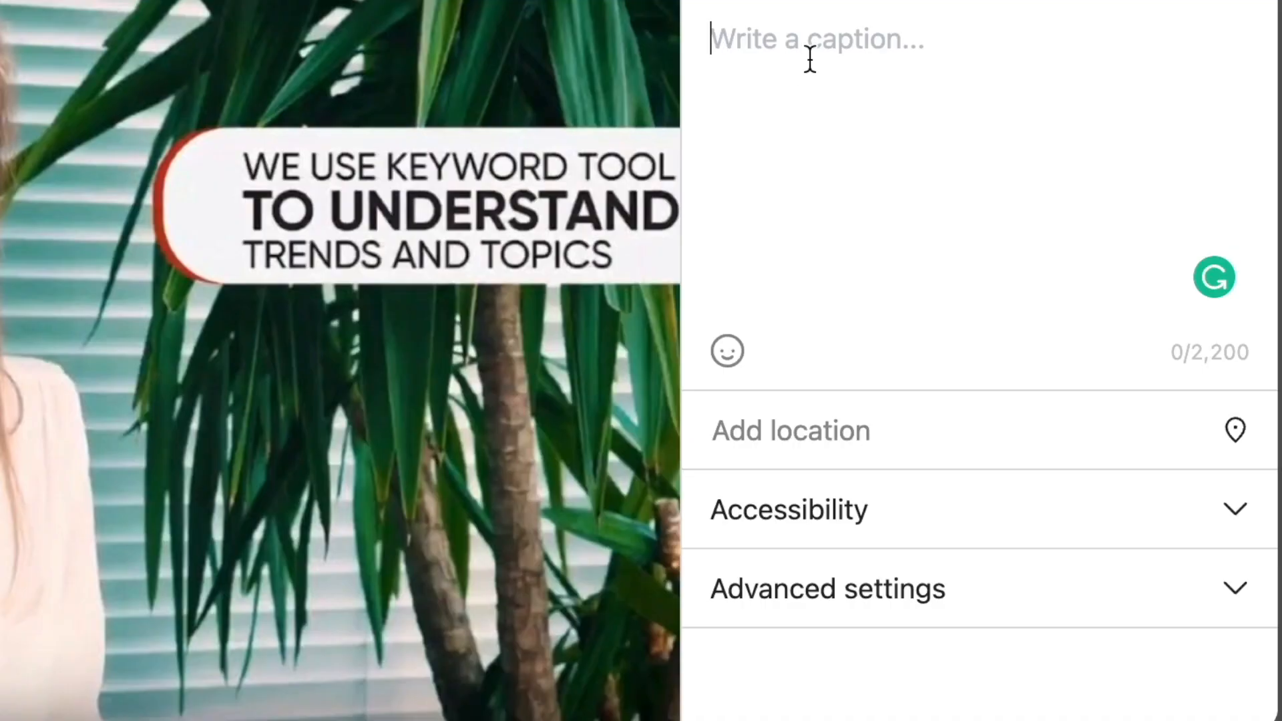
{"action": "type", "text": "#travels #travelers #travellers #travelguide #travelagent #travelbag #travelandleisure #travelagency #travelvlog #travelnurse #traveltip #travelig #travelblogs #travelguides #travelgear #travelnursing #traveled #travelnews #travelled #travelluxury"}
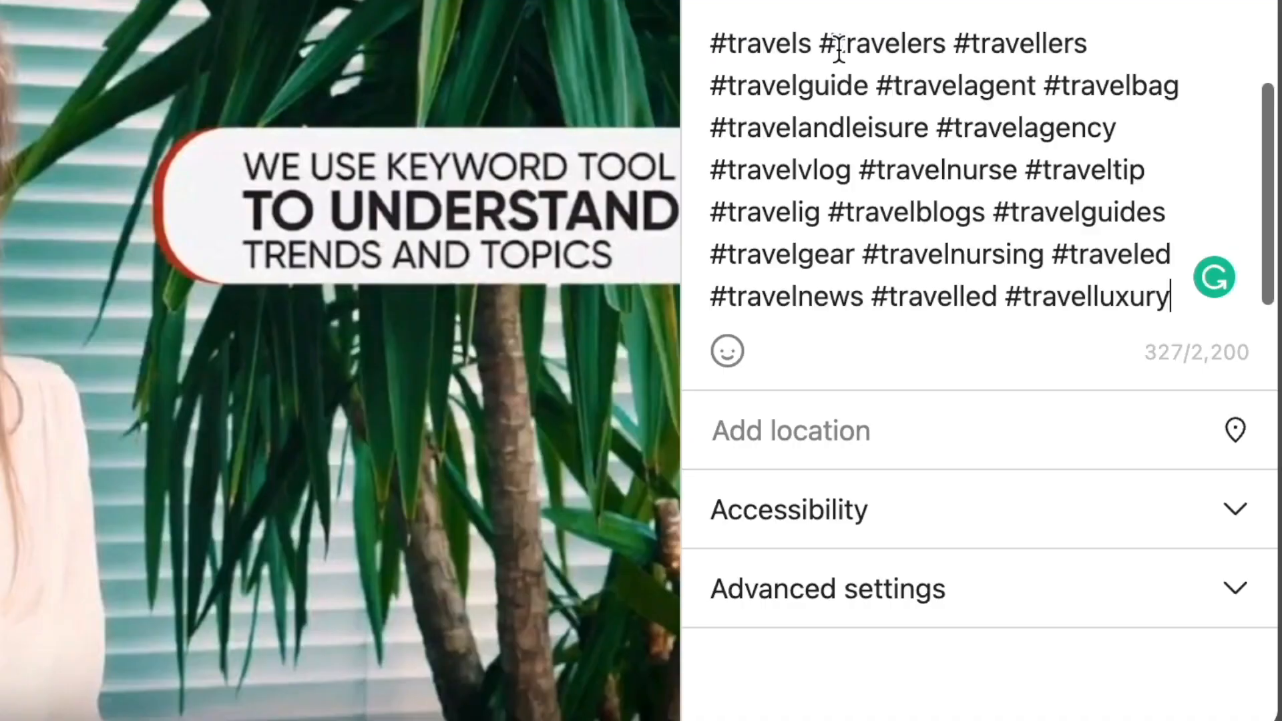
{"action": "mouse_move", "coordinate": [939, 636]}
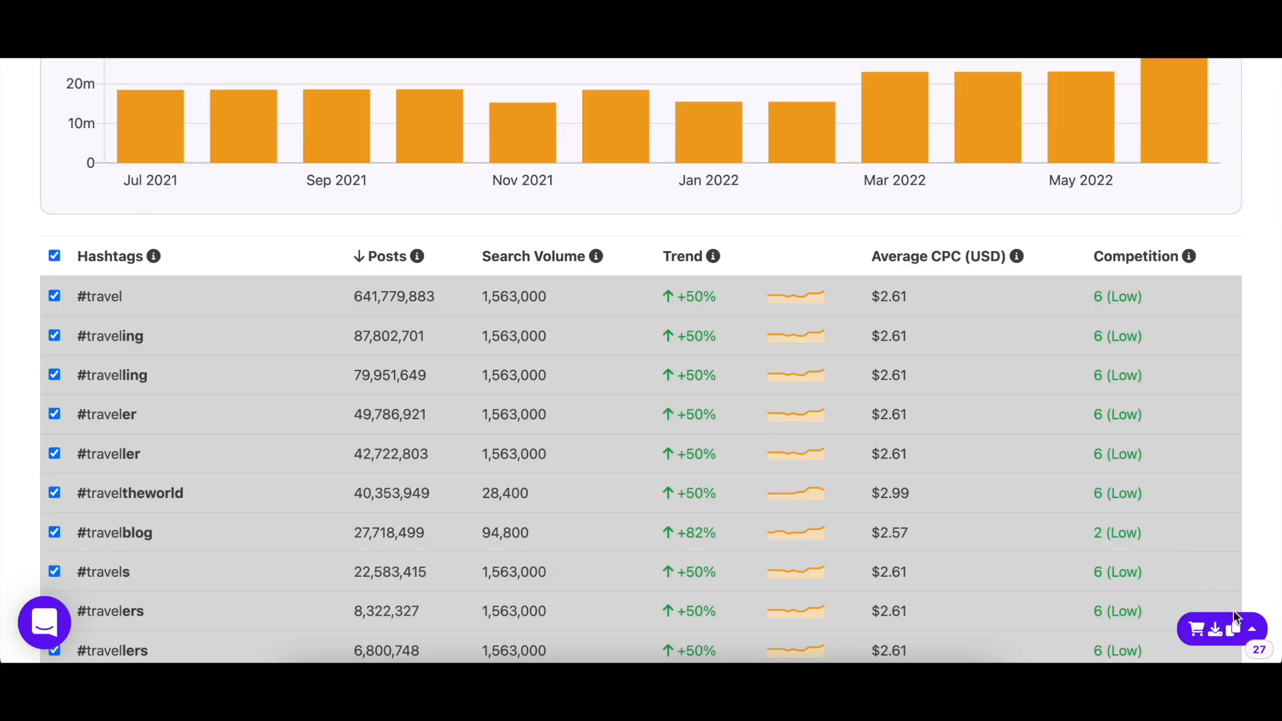
Step: Send the selected travel hashtags to an Excel spreadsheet from the actions menu
{"action": "left_click", "coordinate": [1235, 628]}
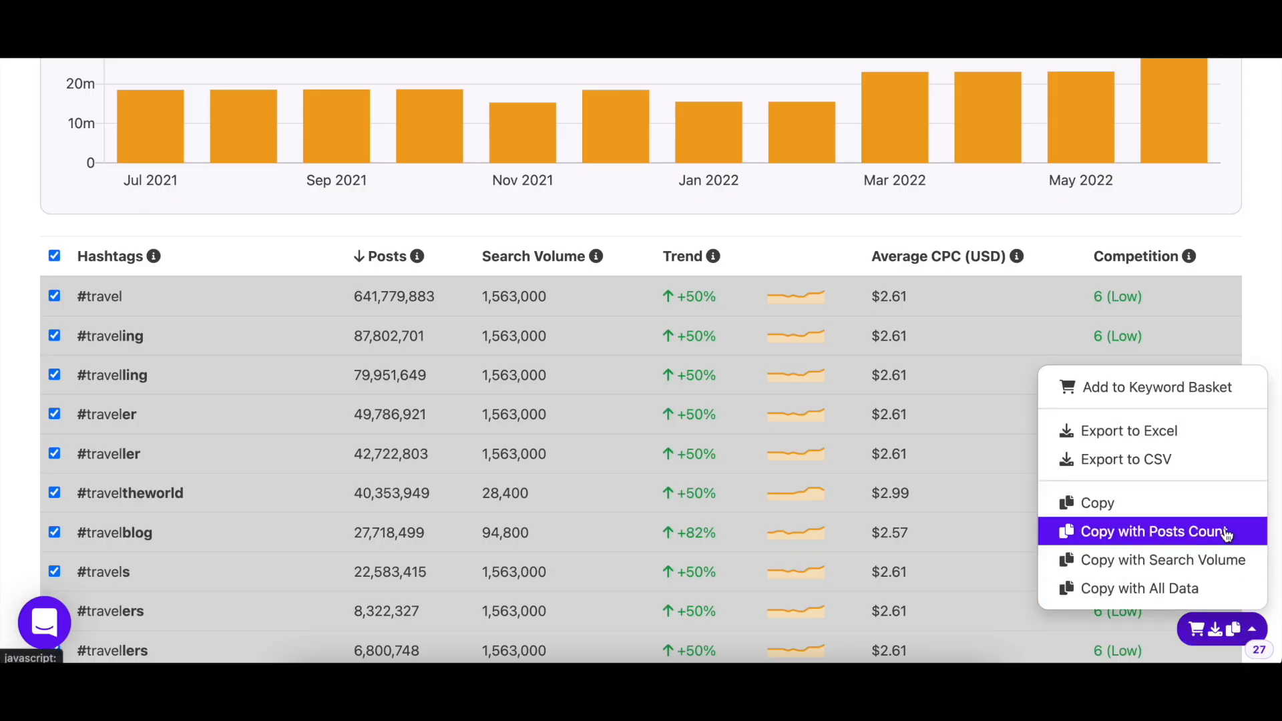
{"action": "mouse_move", "coordinate": [1226, 482]}
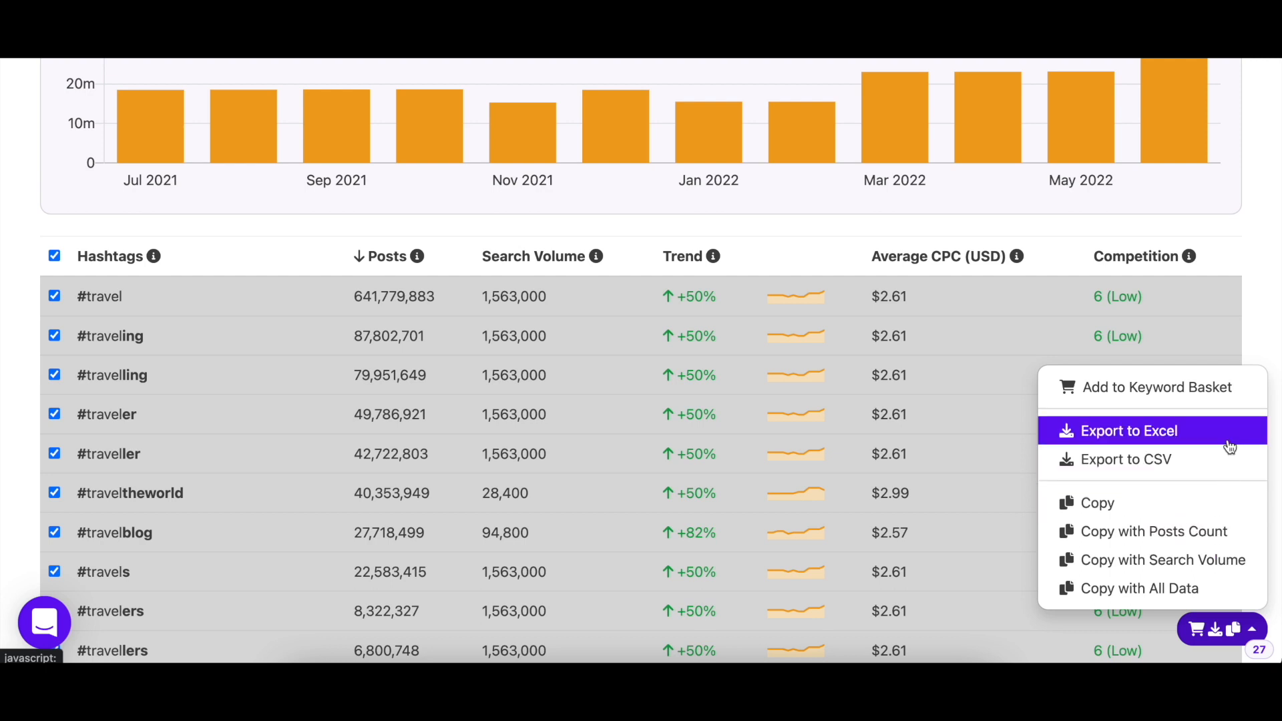
{"action": "left_click", "coordinate": [1129, 430]}
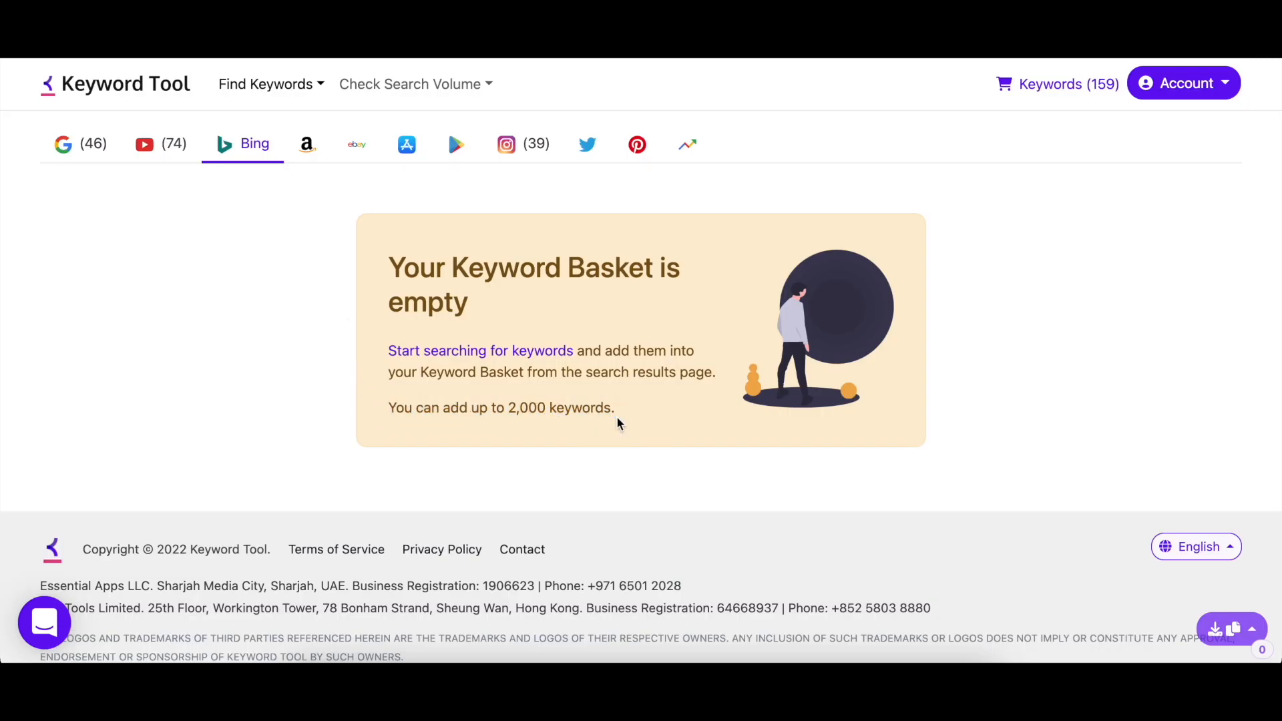
{"action": "mouse_move", "coordinate": [523, 144]}
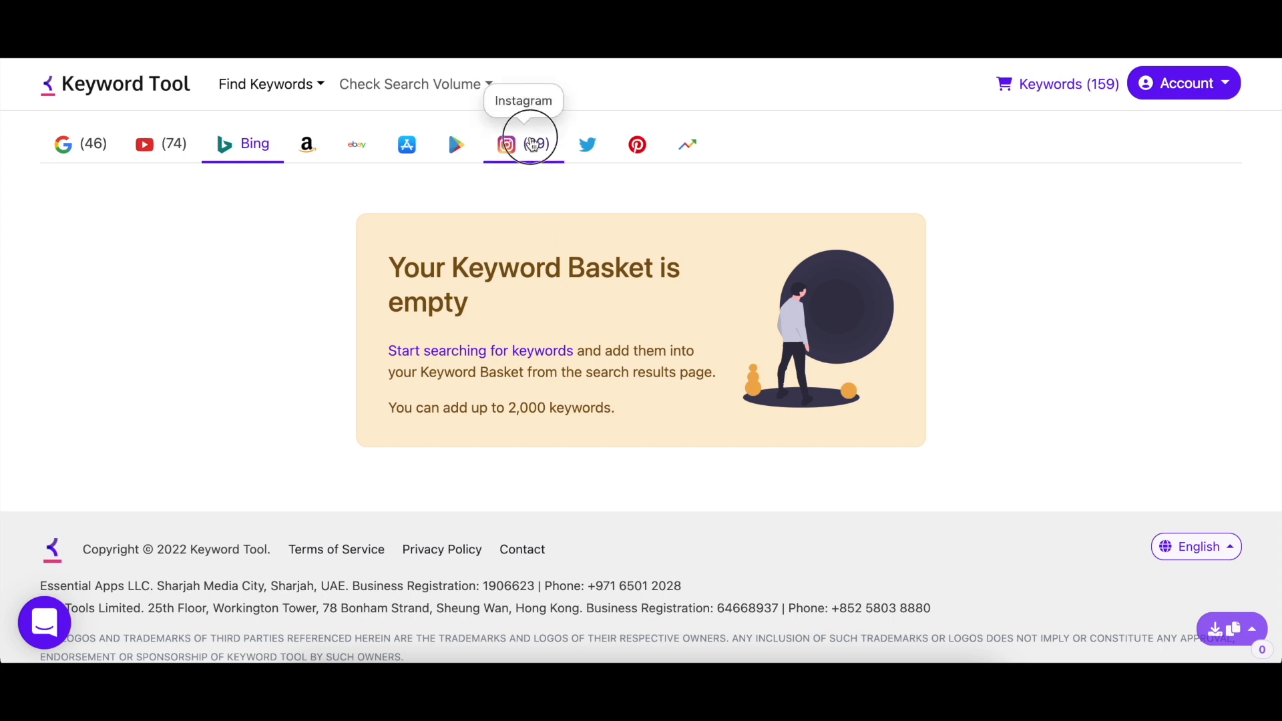
Step: Browse the 39 Instagram hashtags saved under the Keyword Basket's Instagram tab
{"action": "left_click", "coordinate": [523, 144]}
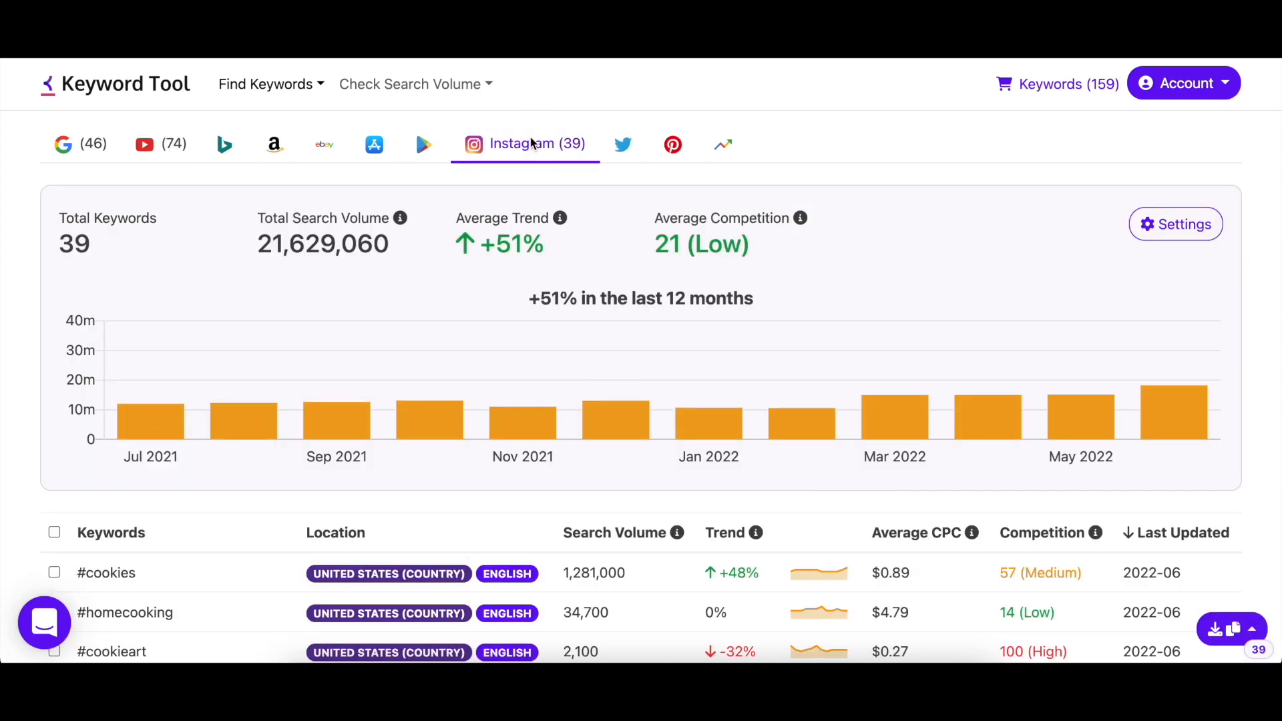
{"action": "scroll", "scroll_direction": "down", "scroll_amount": 3}
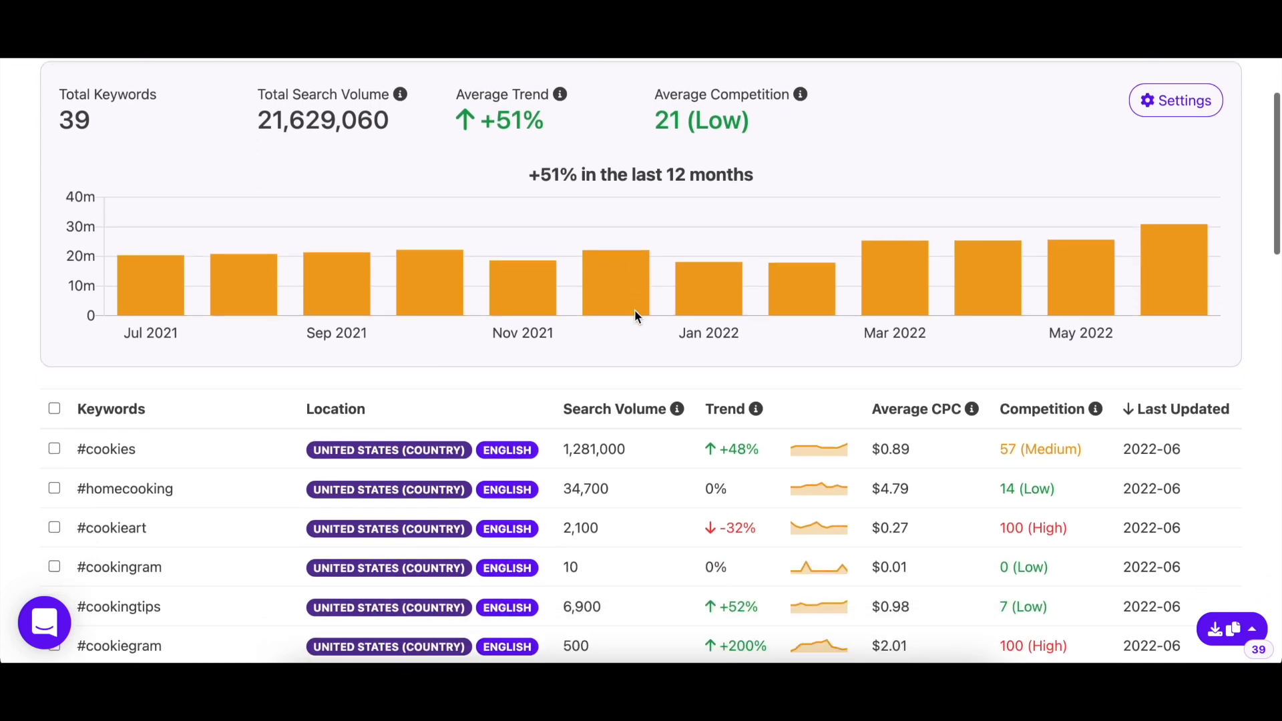
{"action": "scroll", "scroll_direction": "down", "scroll_amount": 3}
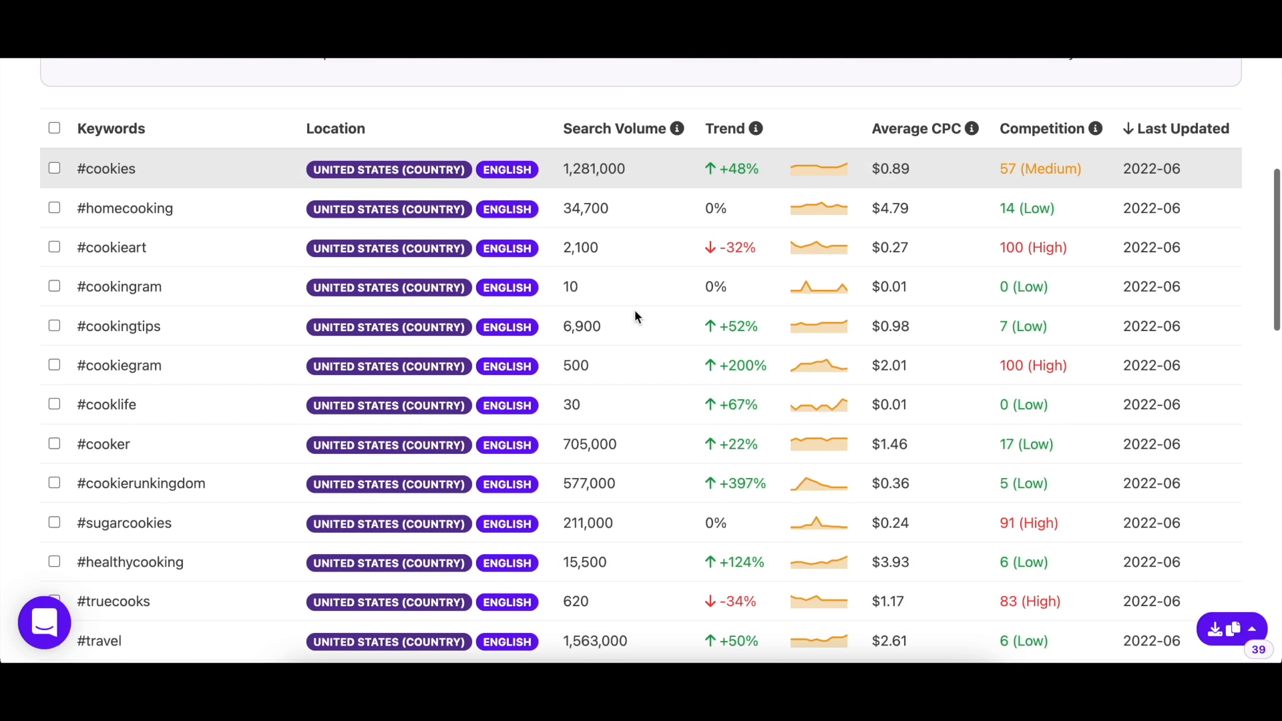
{"action": "scroll", "scroll_direction": "down", "scroll_amount": 3}
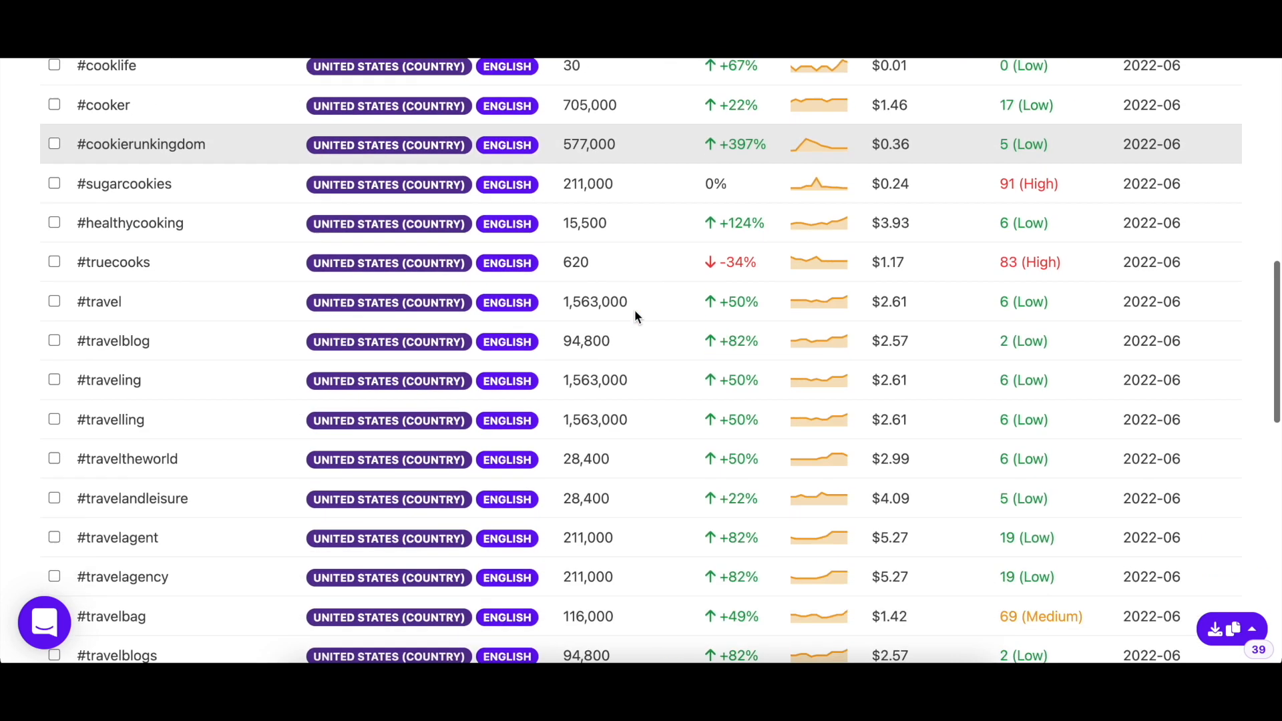
{"action": "scroll", "scroll_direction": "down", "scroll_amount": 3}
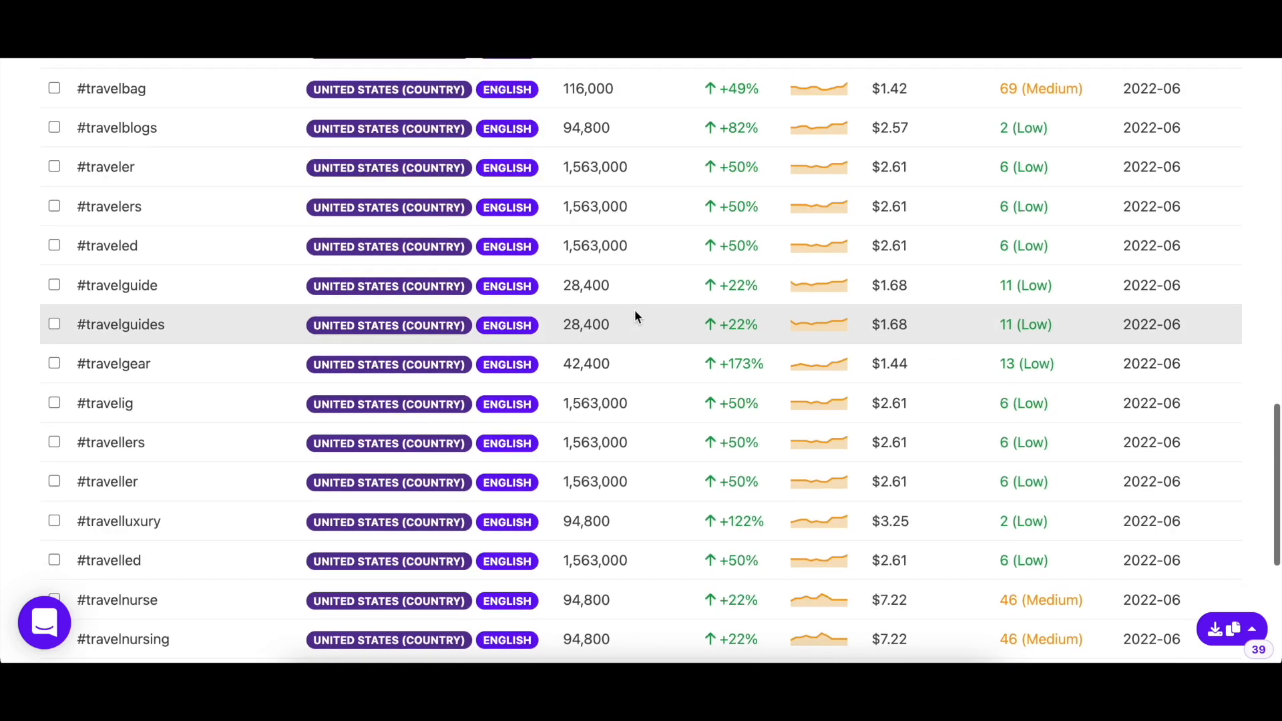
{"action": "scroll", "scroll_direction": "down", "scroll_amount": 3}
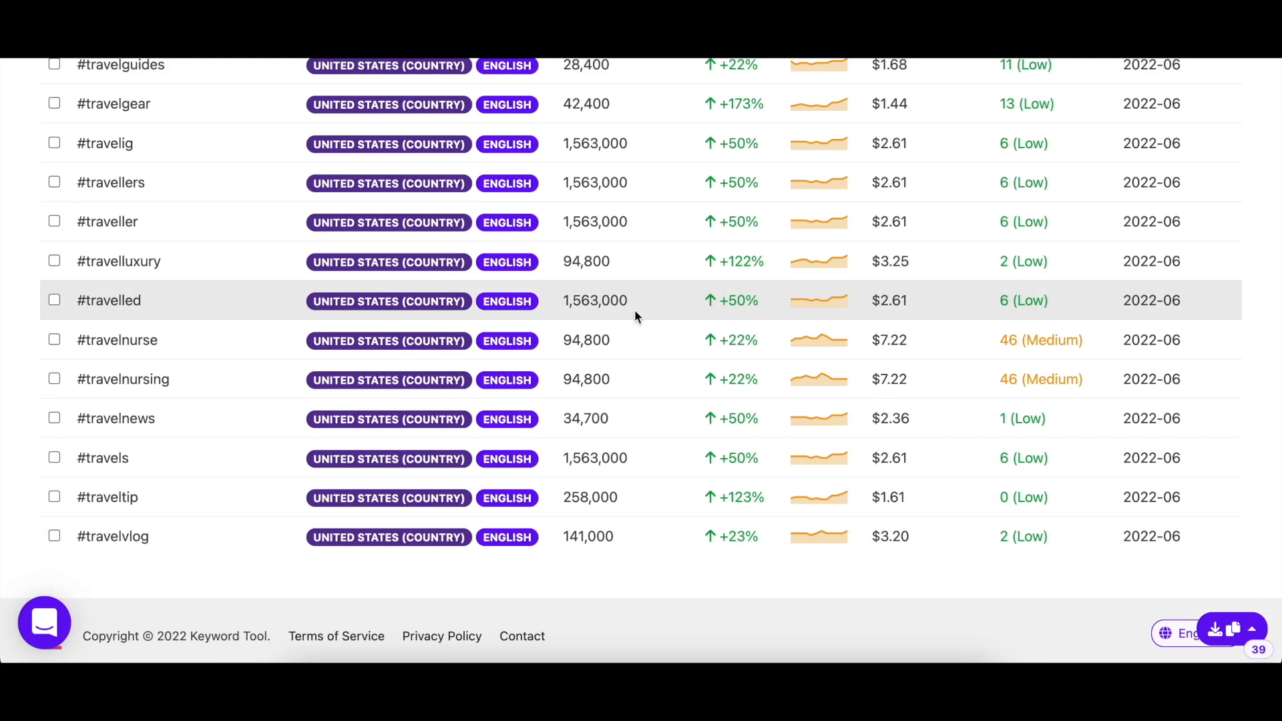
{"action": "scroll", "scroll_direction": "up", "scroll_amount": 3}
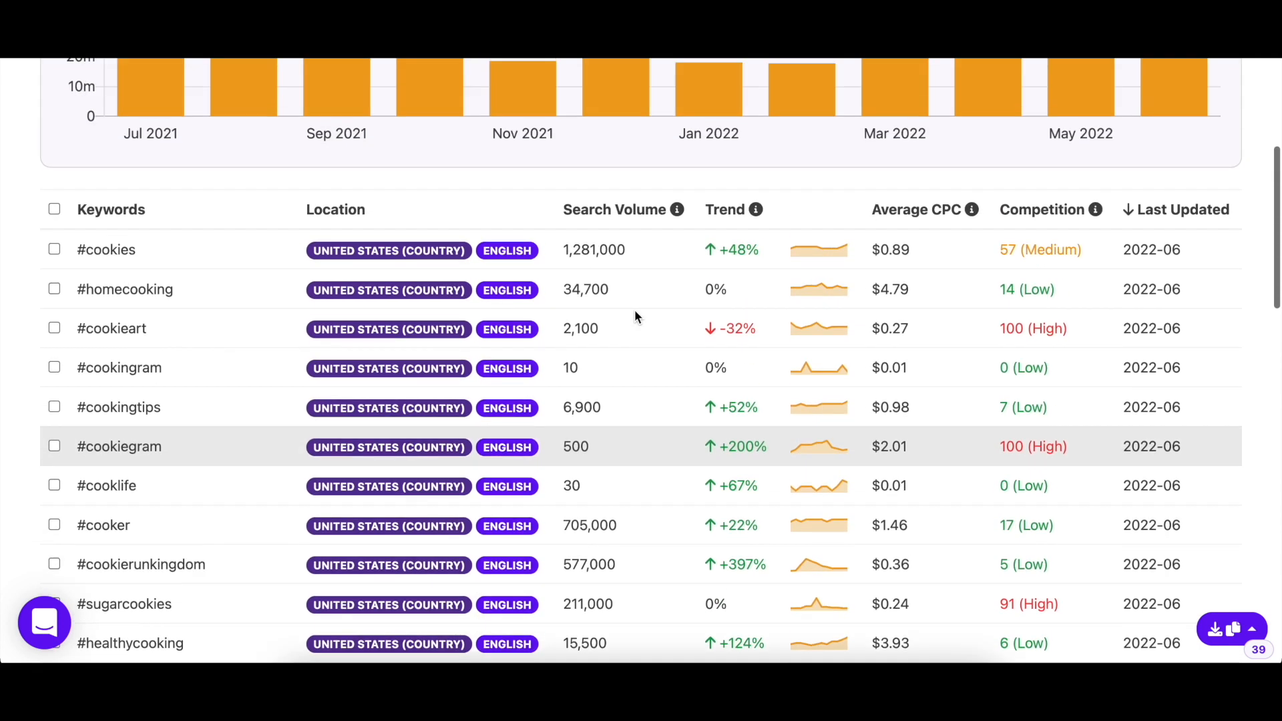
{"action": "scroll", "scroll_direction": "up", "scroll_amount": 3}
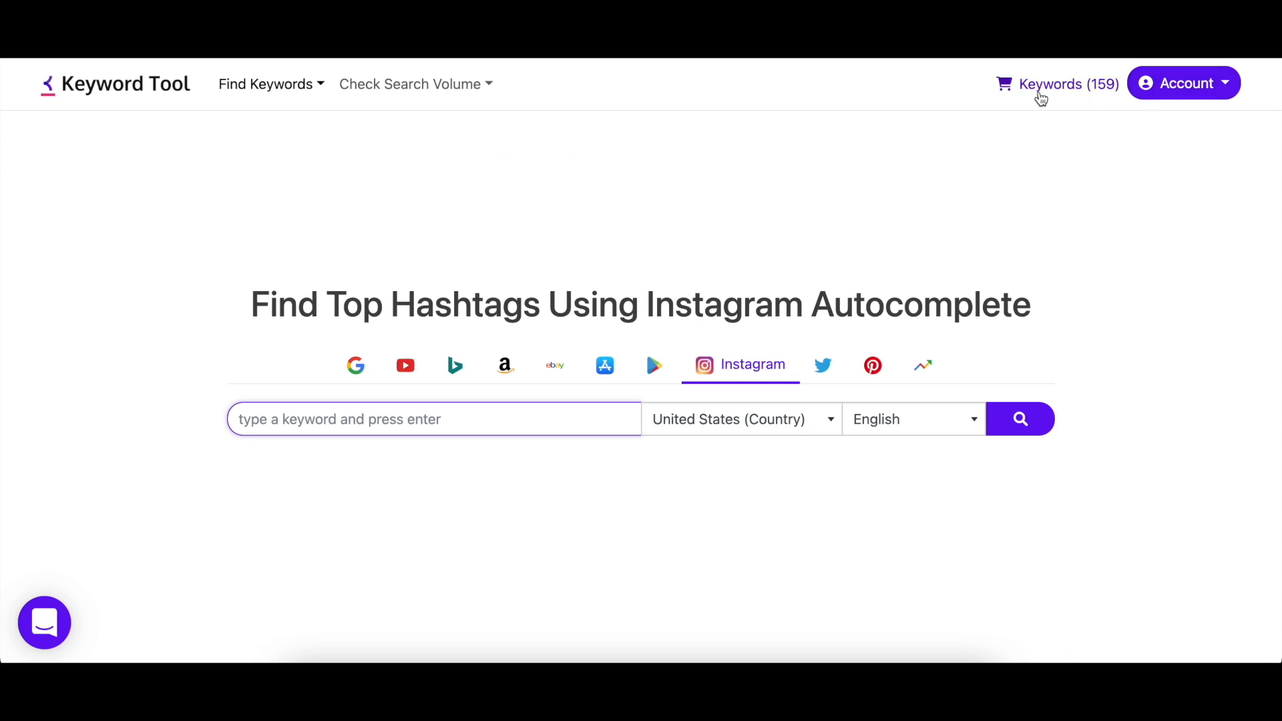
{"action": "mouse_move", "coordinate": [1087, 97]}
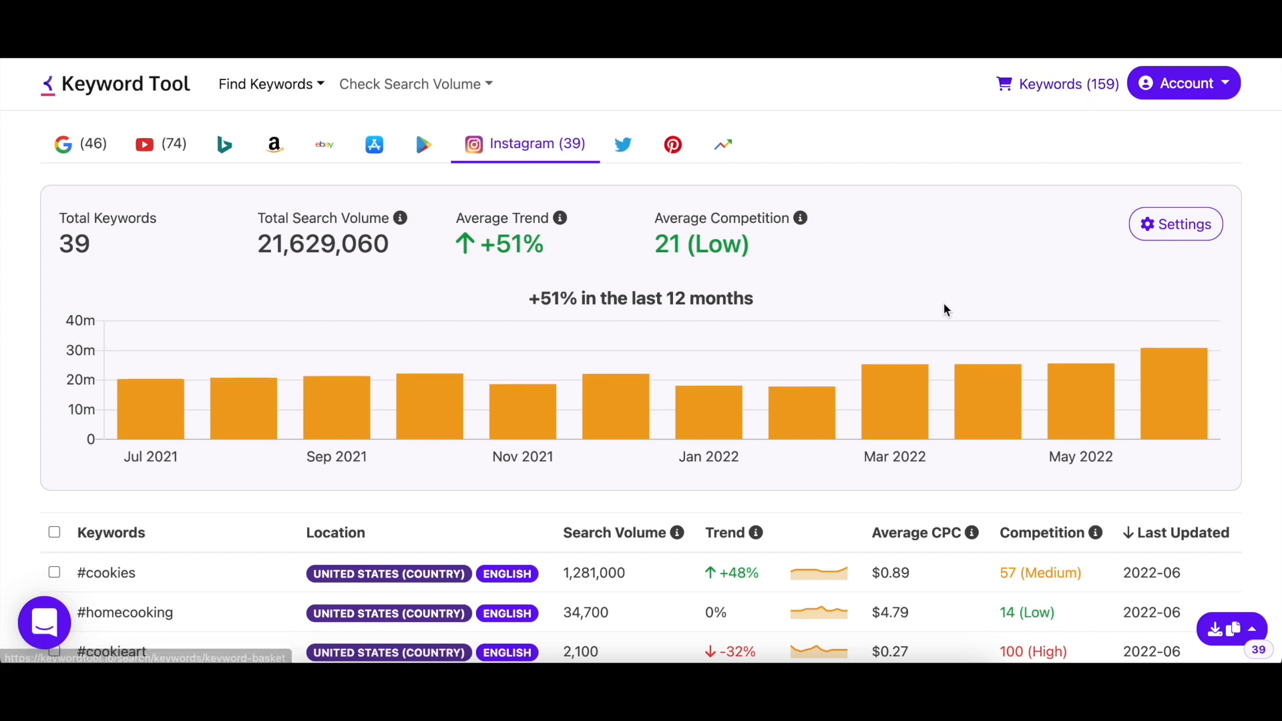
Step: Scroll the basket list, then go back to the 3,245 travel hashtag results
{"action": "scroll", "scroll_direction": "down", "scroll_amount": 3}
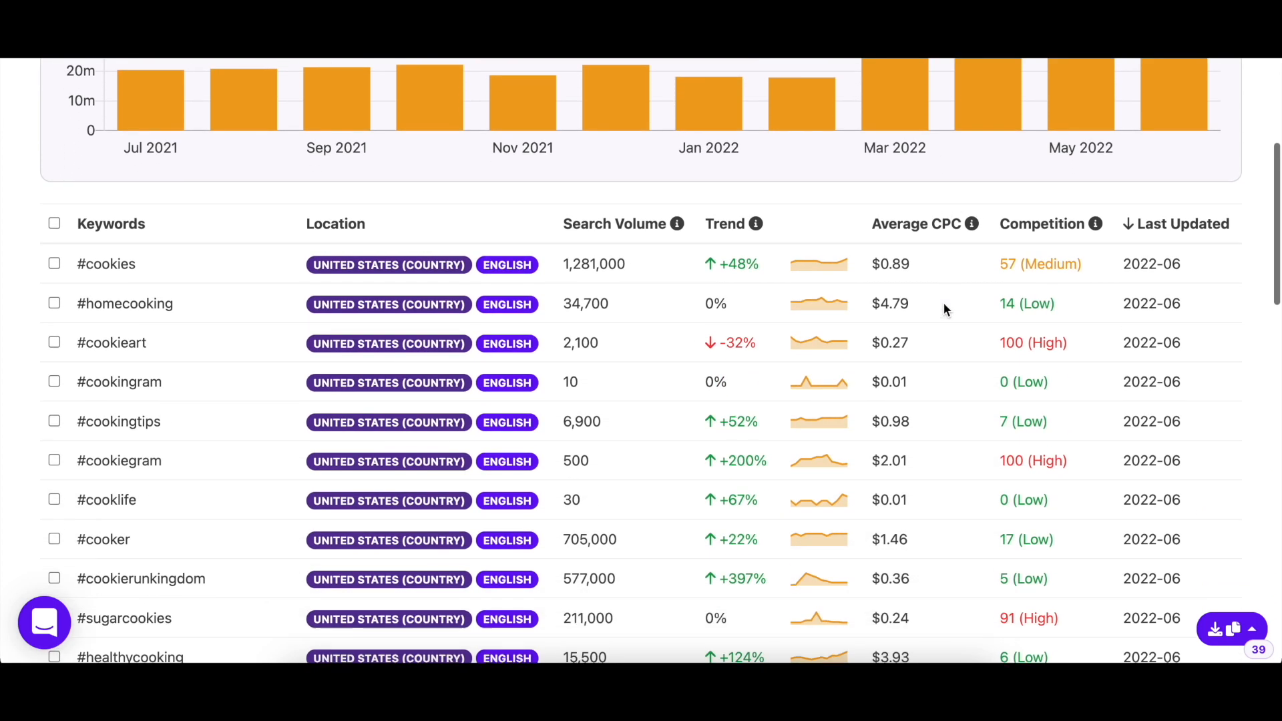
{"action": "scroll", "scroll_direction": "down", "scroll_amount": 3}
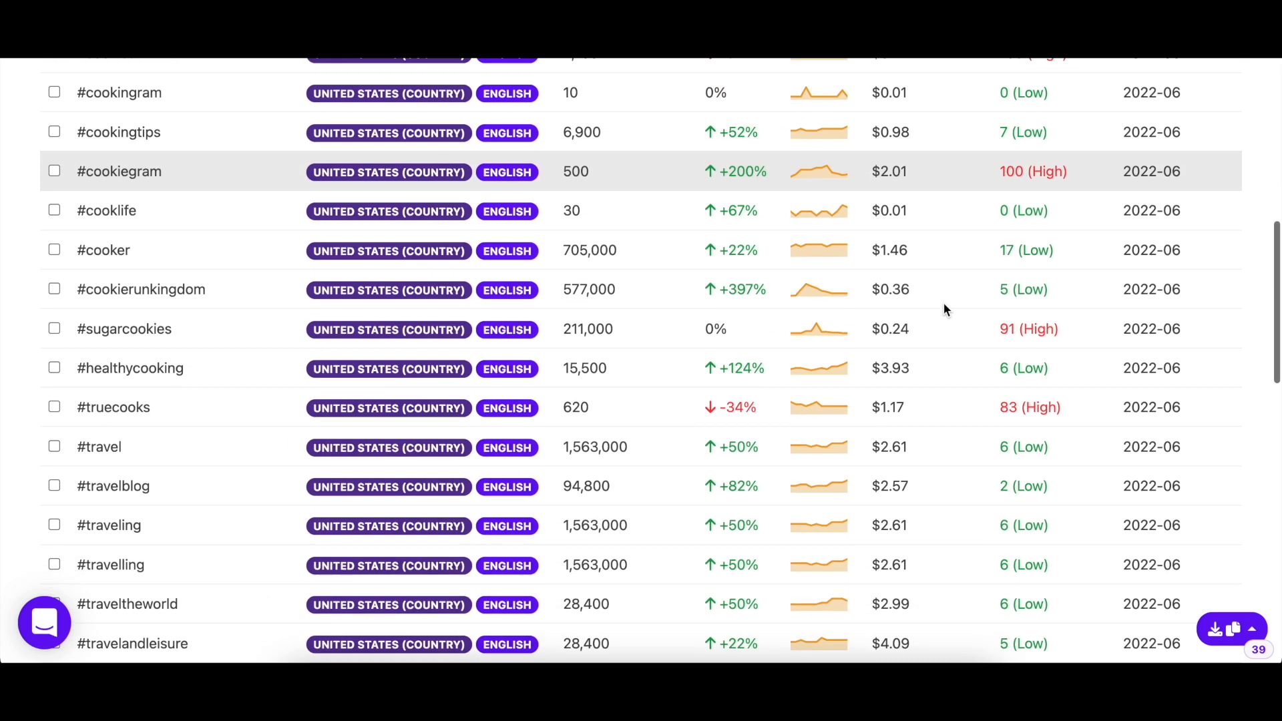
{"action": "scroll", "scroll_direction": "up", "scroll_amount": 3}
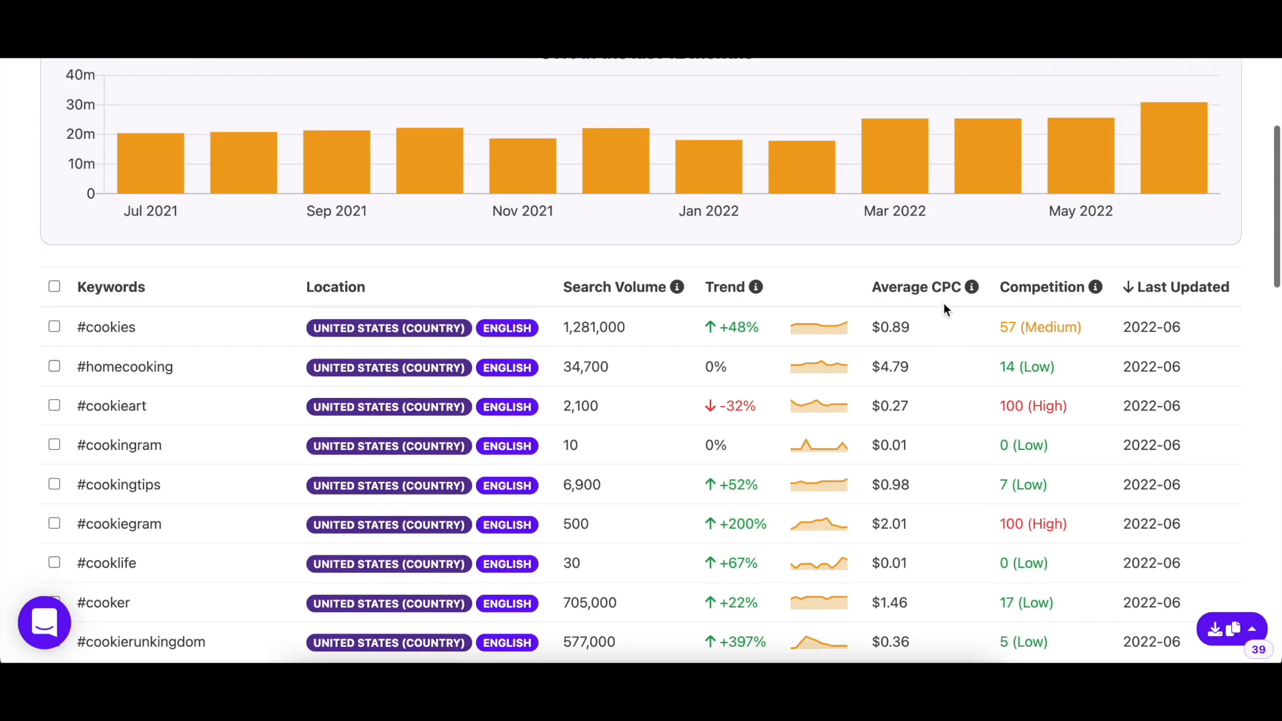
{"action": "scroll", "scroll_direction": "up", "scroll_amount": 3}
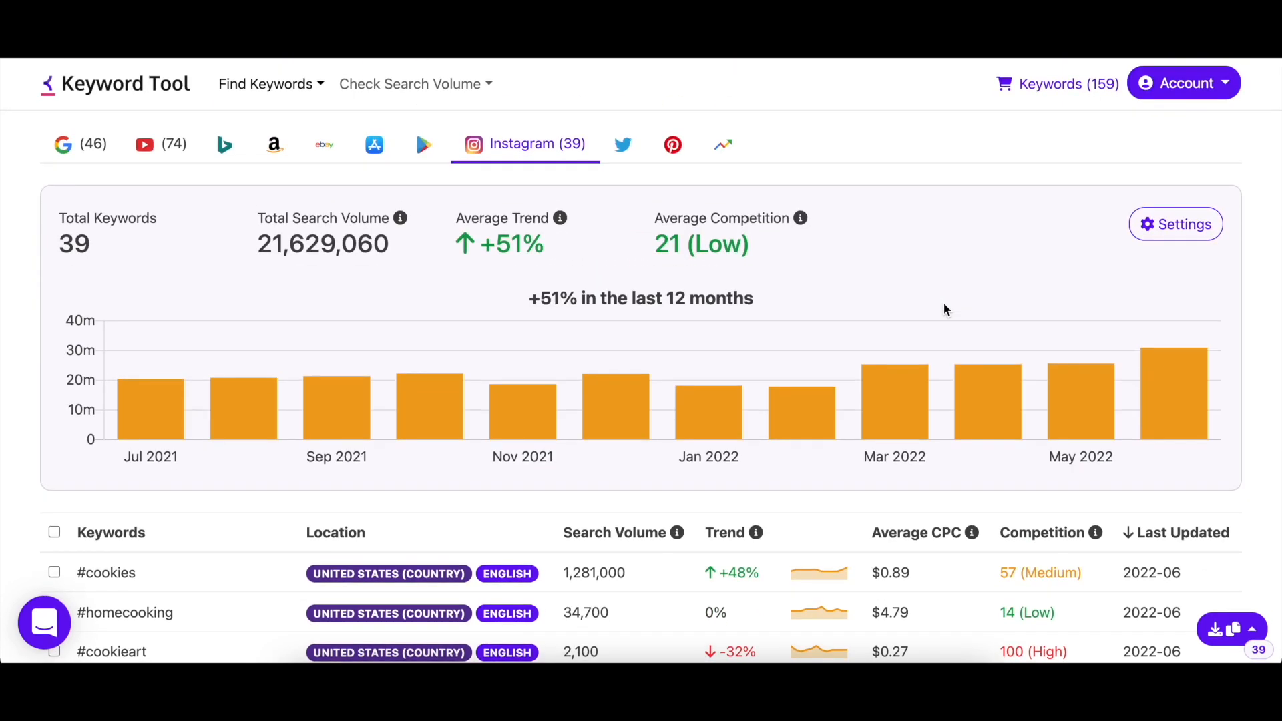
{"action": "left_click", "coordinate": [1233, 629]}
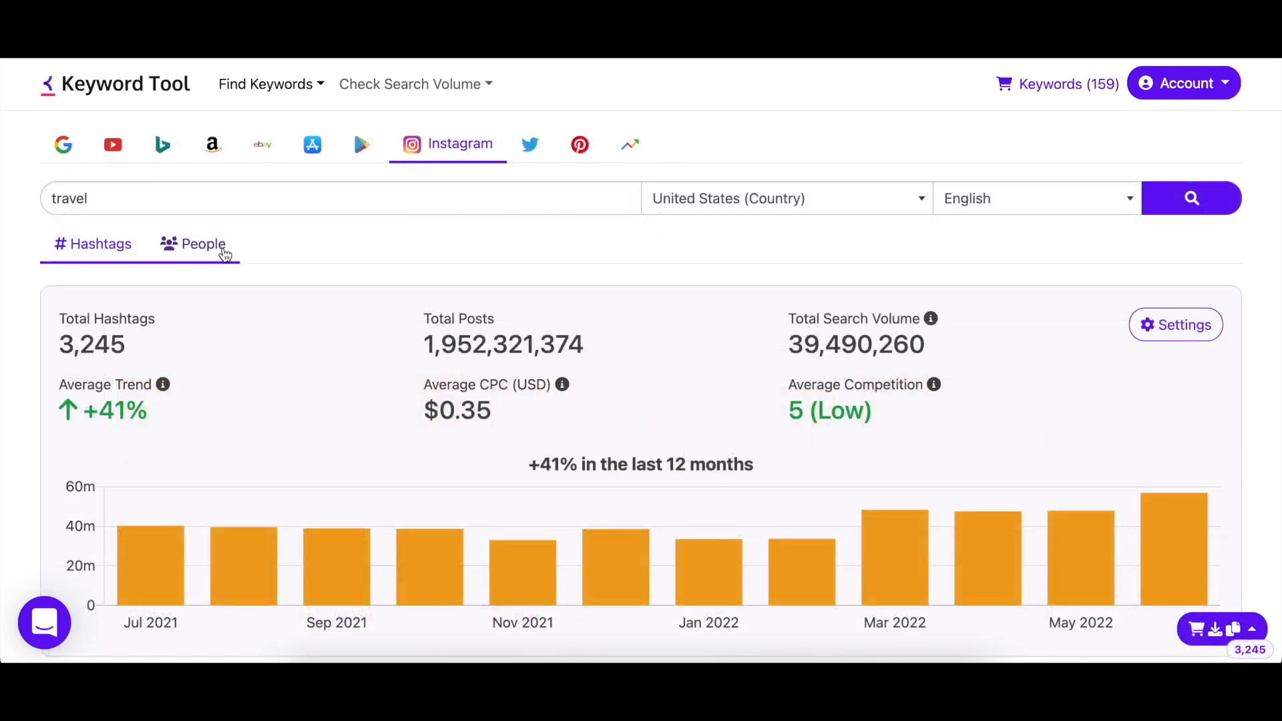
Step: Switch to the People tab and scroll through the 2,673 travel-related Instagram accounts
{"action": "left_click", "coordinate": [203, 244]}
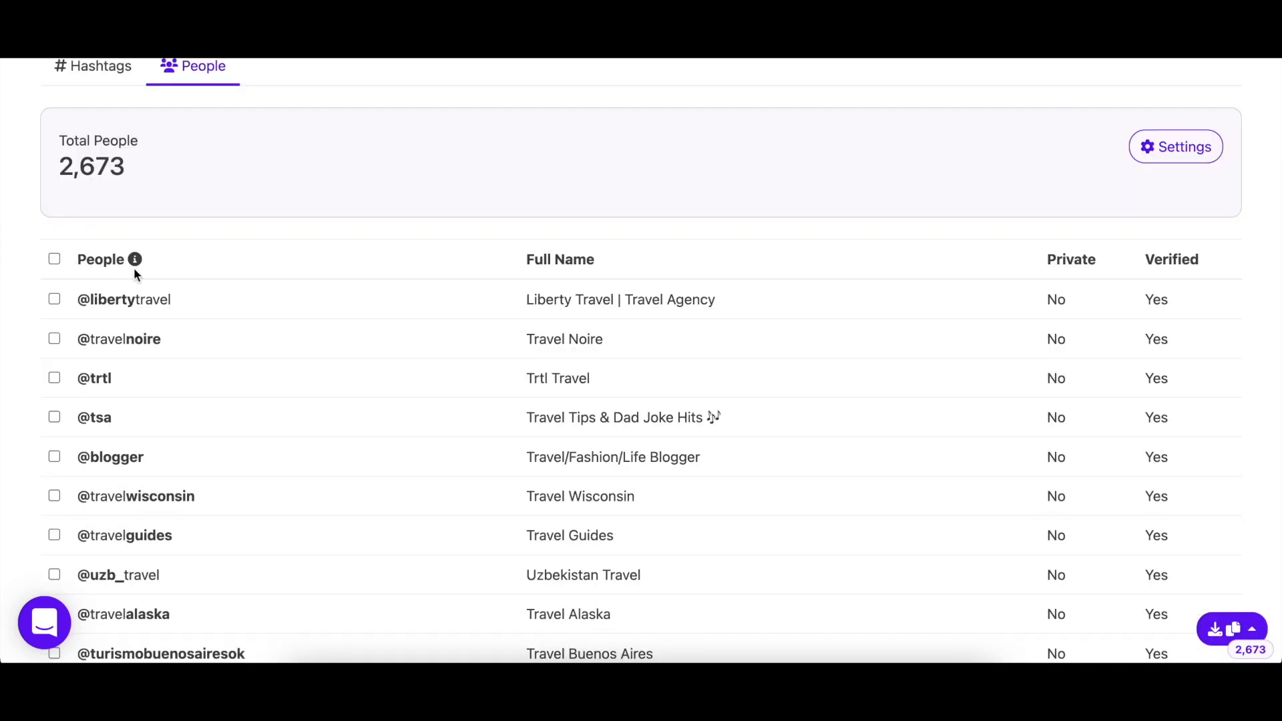
{"action": "mouse_move", "coordinate": [135, 259]}
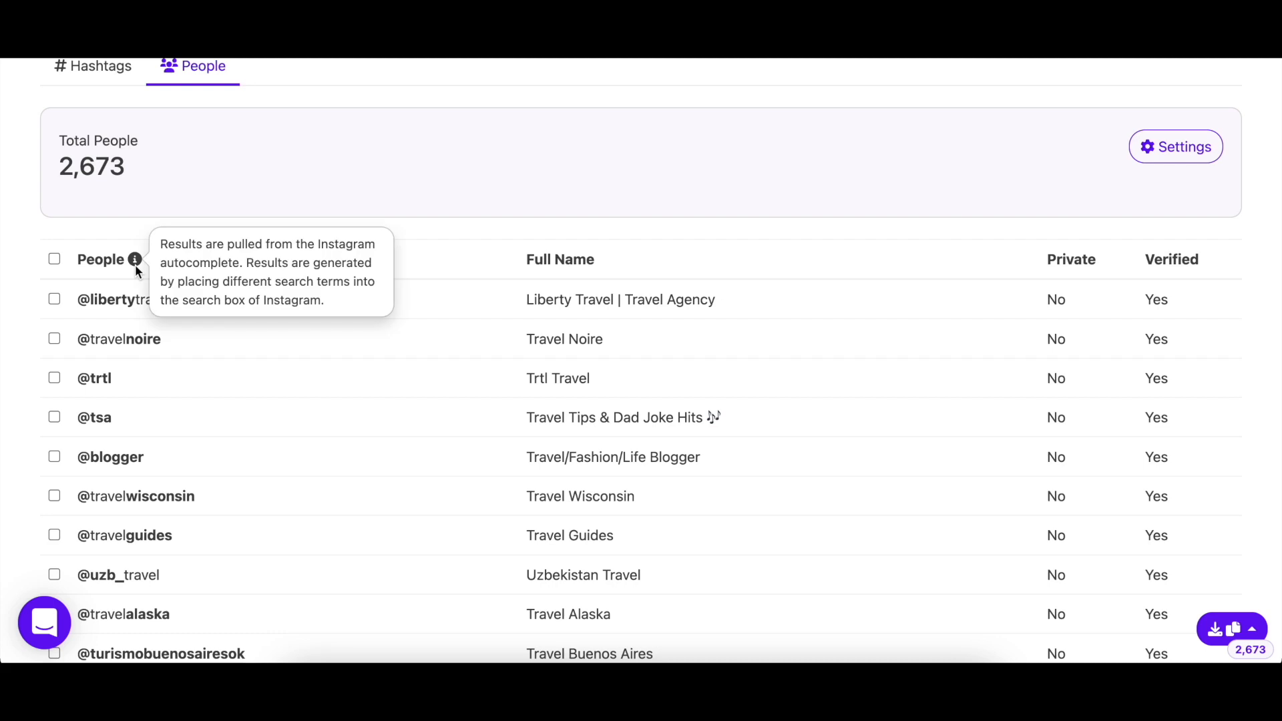
{"action": "scroll", "scroll_direction": "up", "scroll_amount": 3}
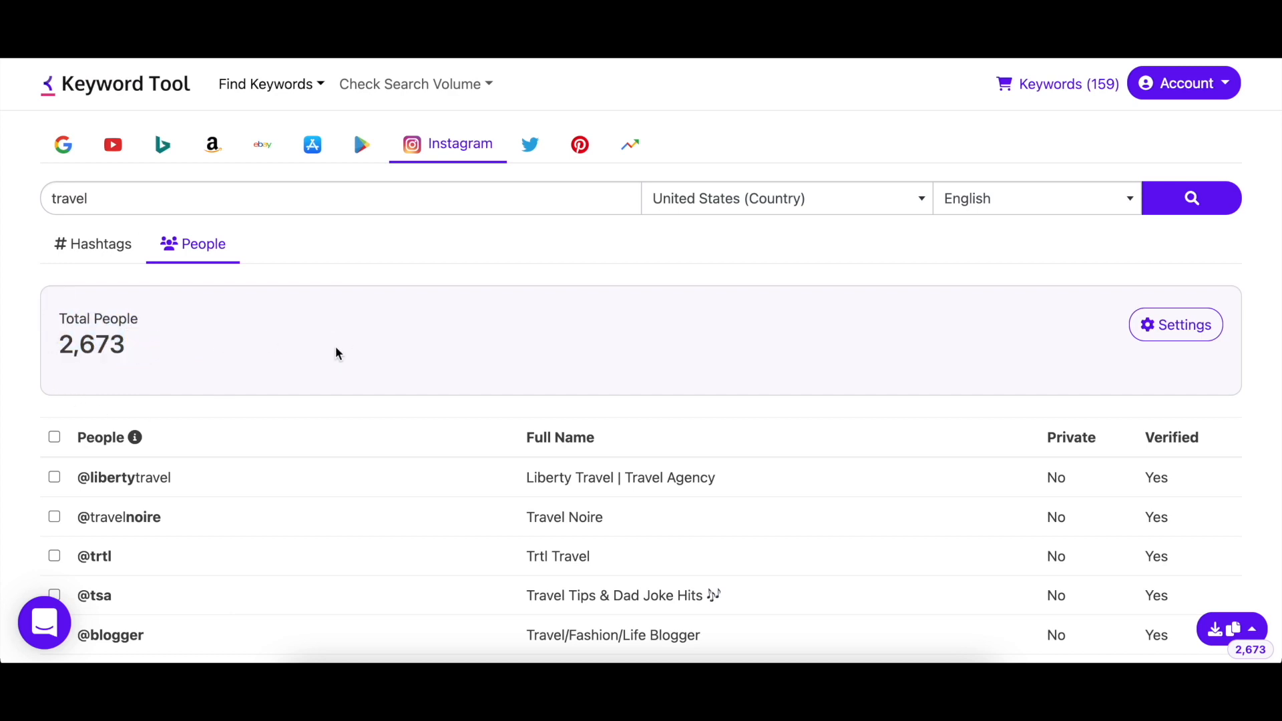
{"action": "scroll", "scroll_direction": "down", "scroll_amount": 3}
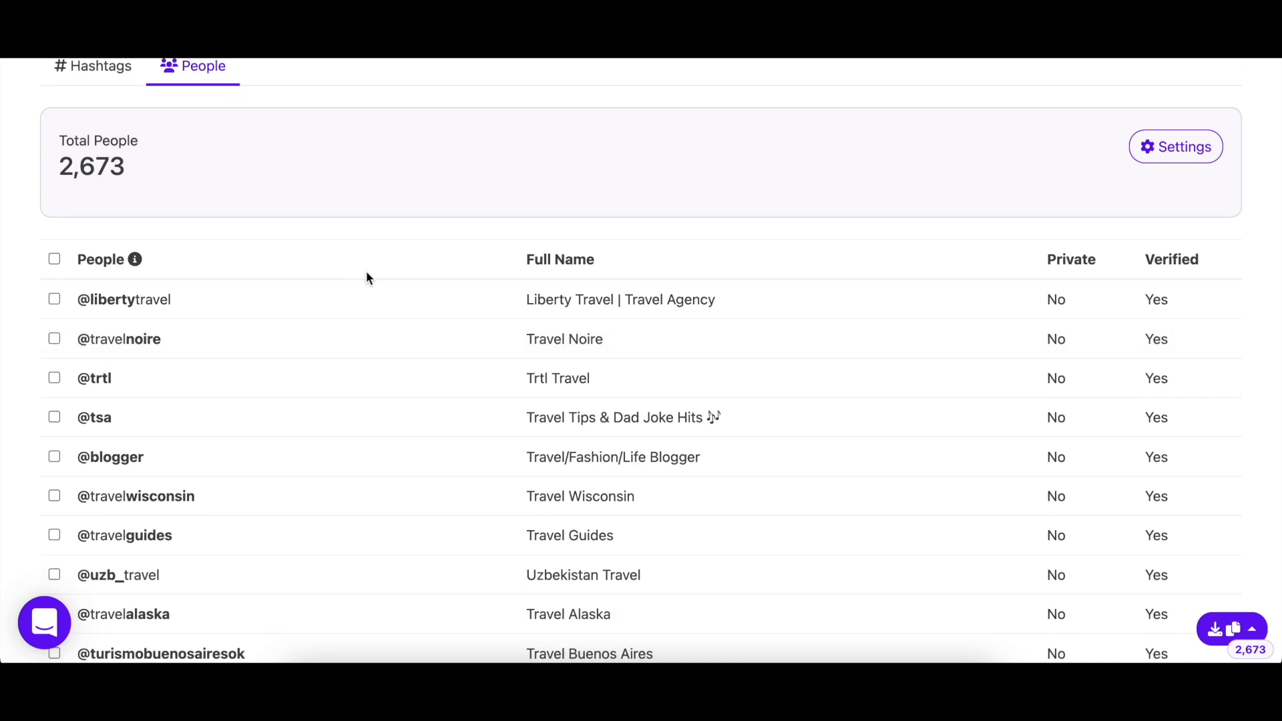
{"action": "double_click", "coordinate": [560, 259]}
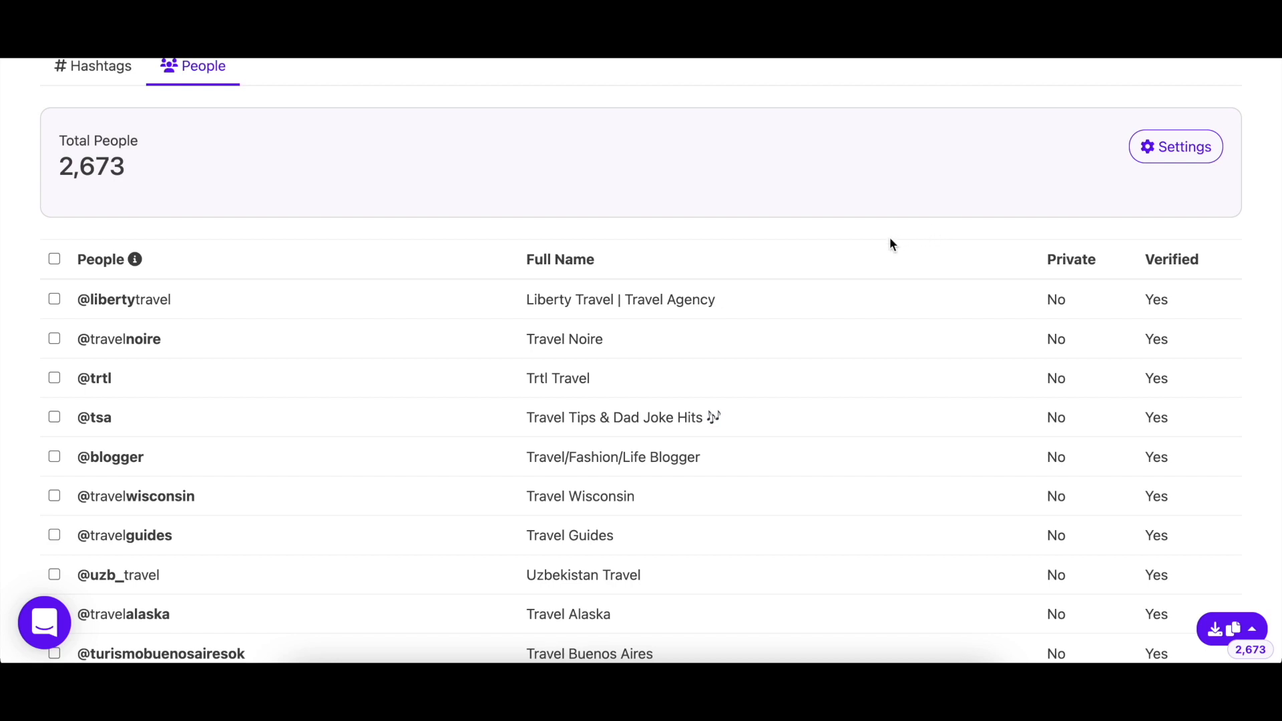
{"action": "scroll", "scroll_direction": "down", "scroll_amount": 3}
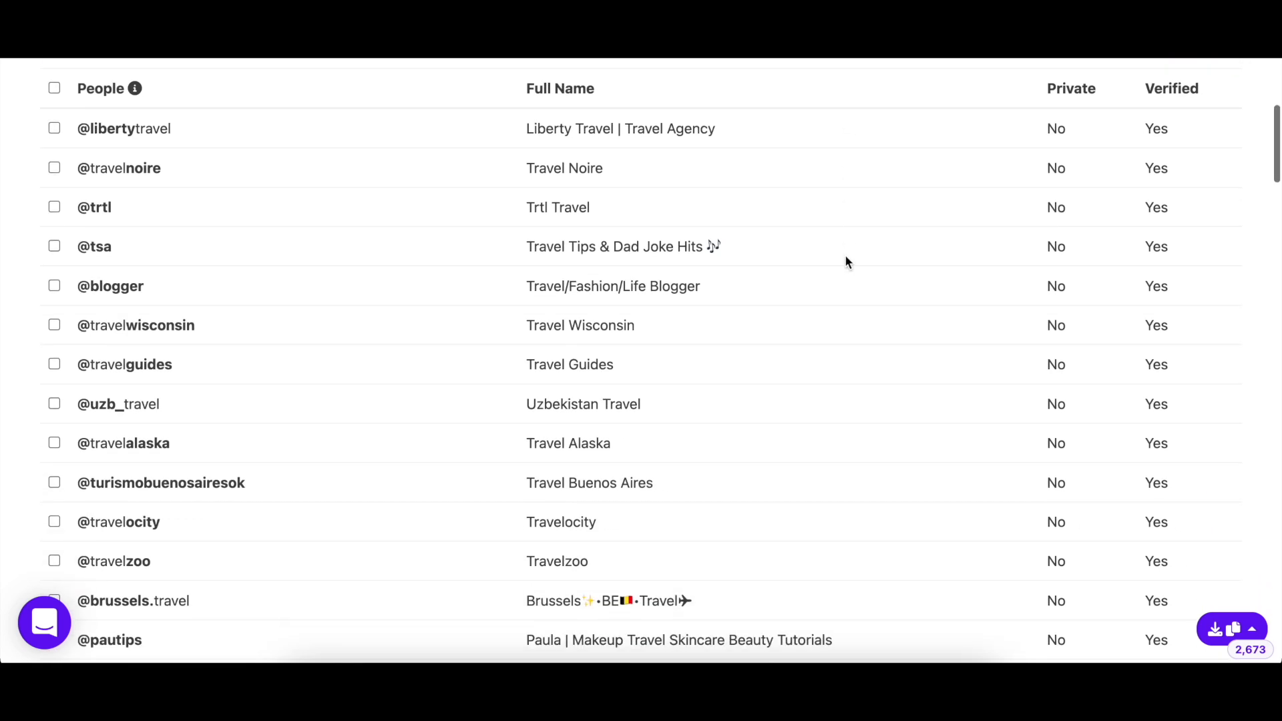
{"action": "scroll", "scroll_direction": "down", "scroll_amount": 3}
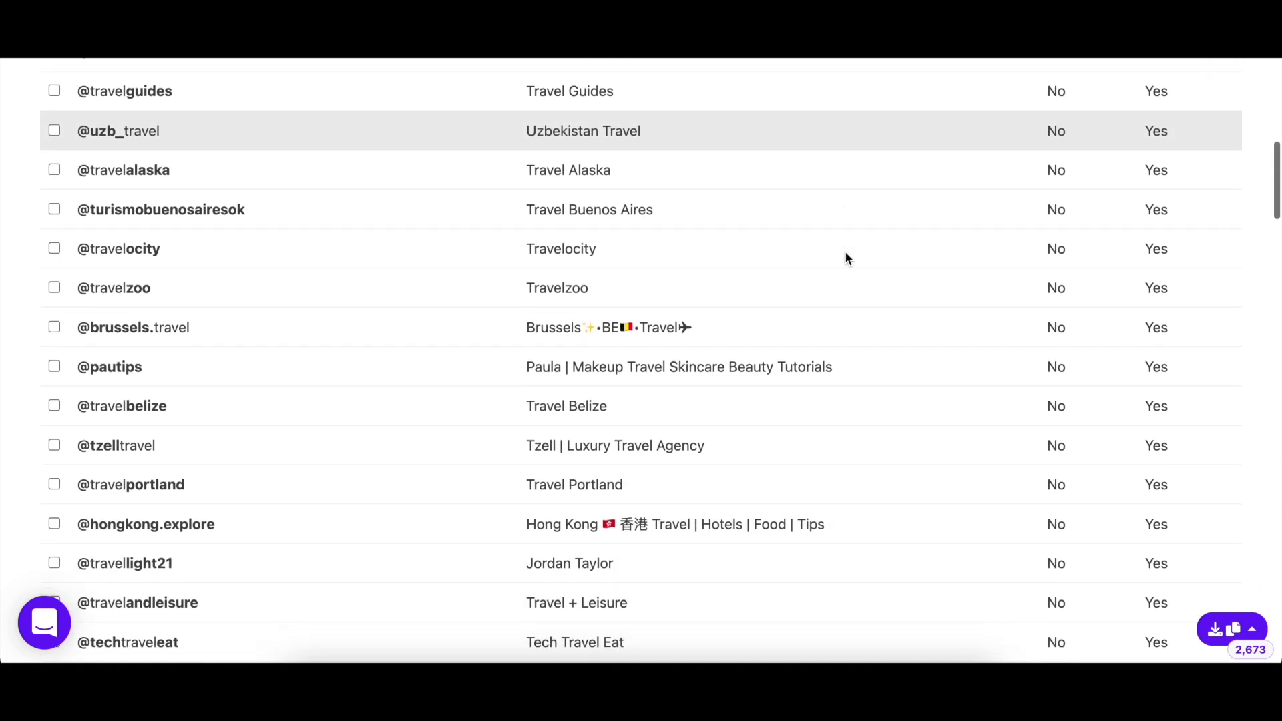
{"action": "scroll", "scroll_direction": "down", "scroll_amount": 3}
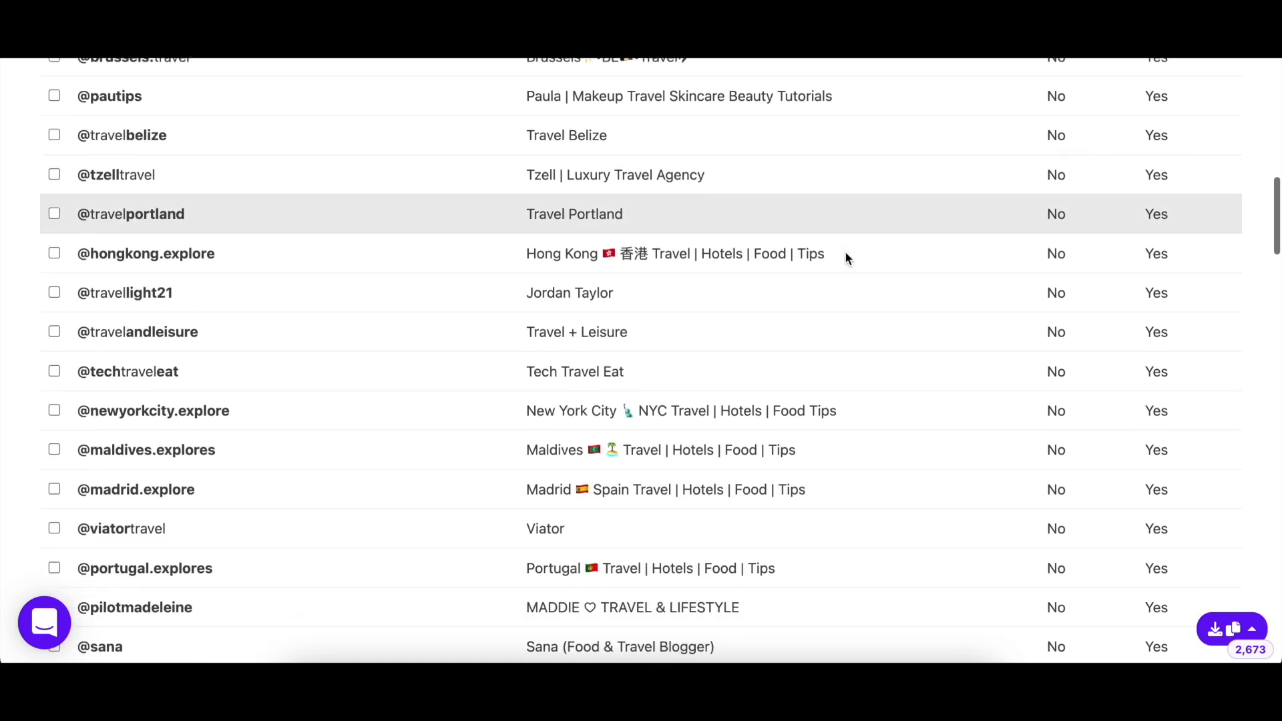
{"action": "scroll", "scroll_direction": "down", "scroll_amount": 3}
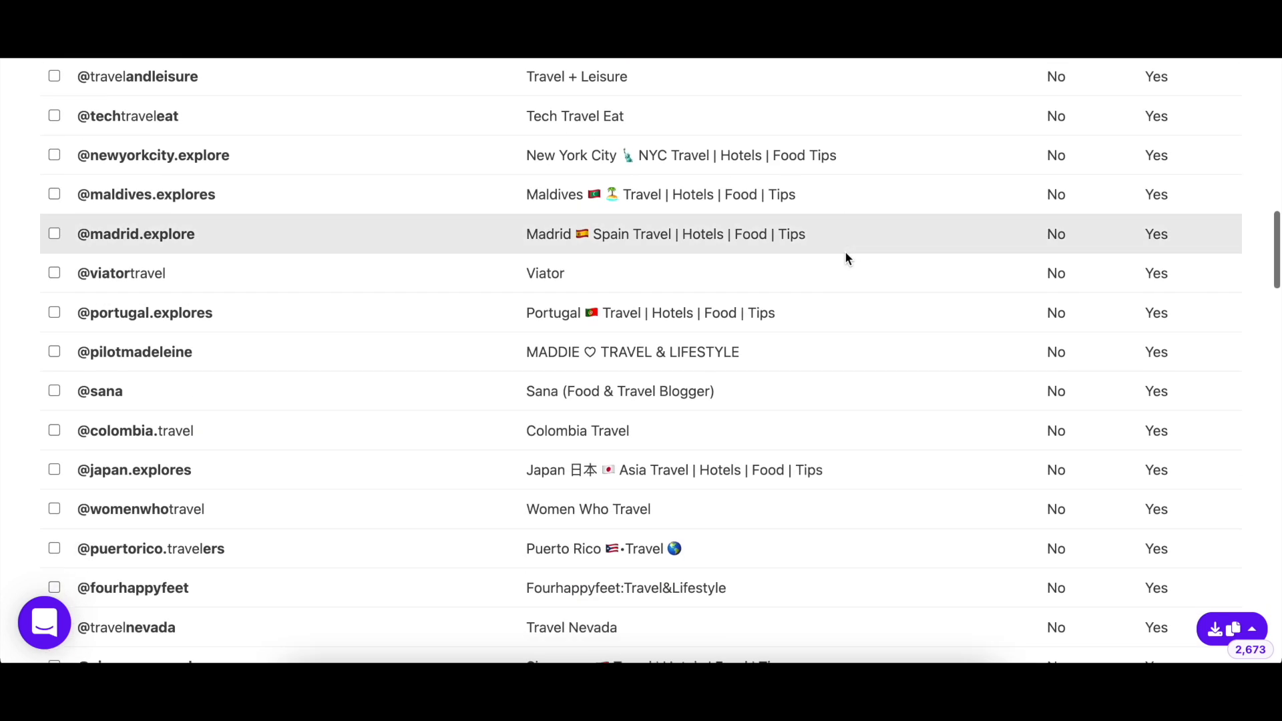
{"action": "scroll", "scroll_direction": "down", "scroll_amount": 3}
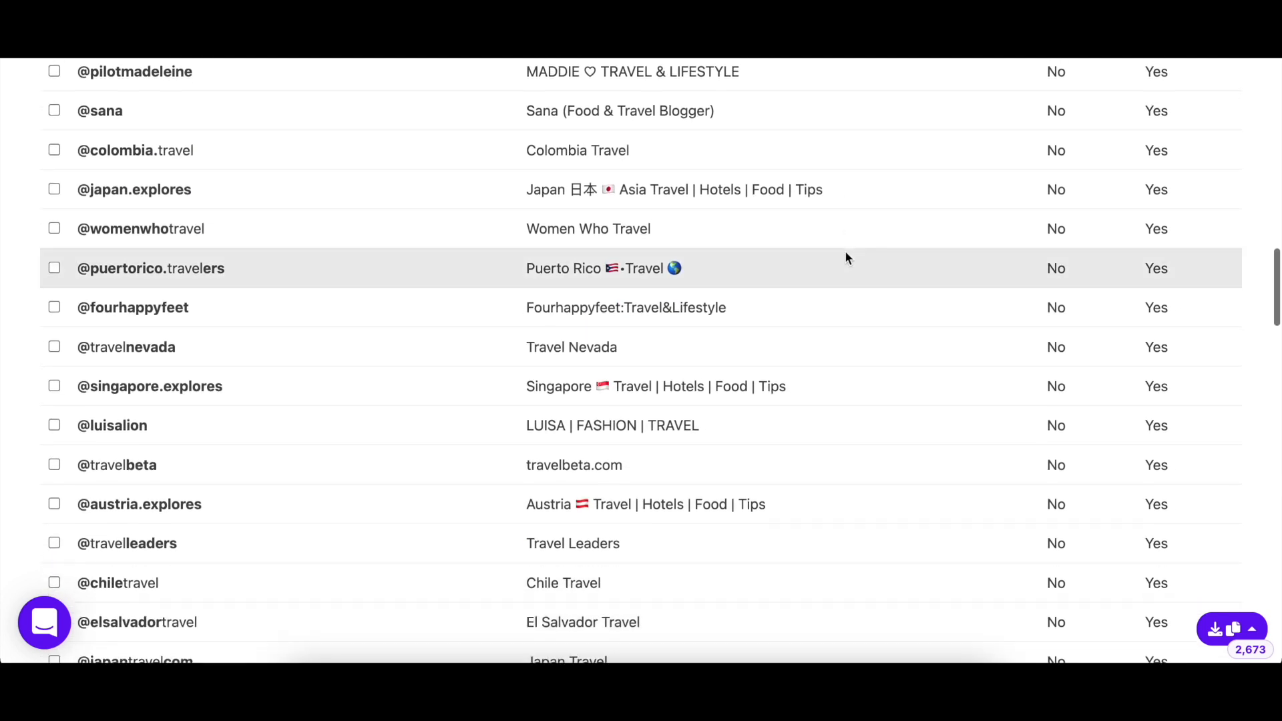
{"action": "scroll", "scroll_direction": "down", "scroll_amount": 3}
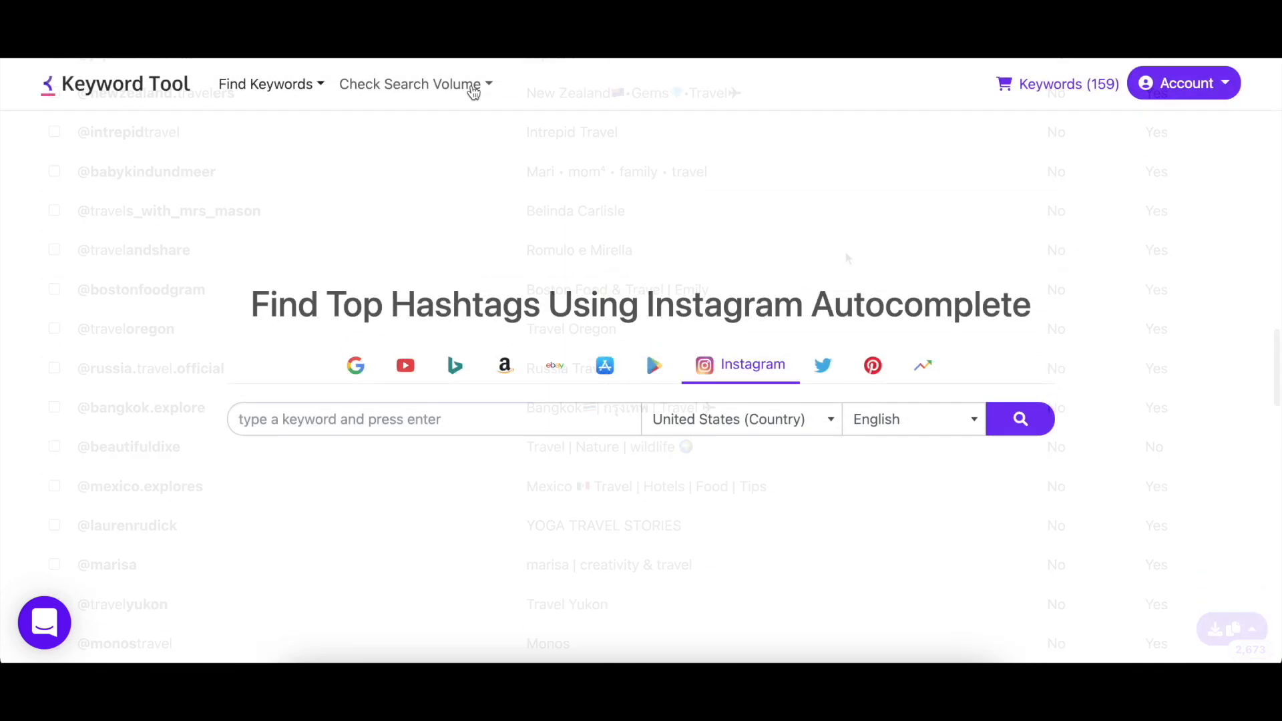
Step: Fetch Instagram search volumes for 13 keywords, including makeup, recipes and budget travel
{"action": "left_click", "coordinate": [414, 83]}
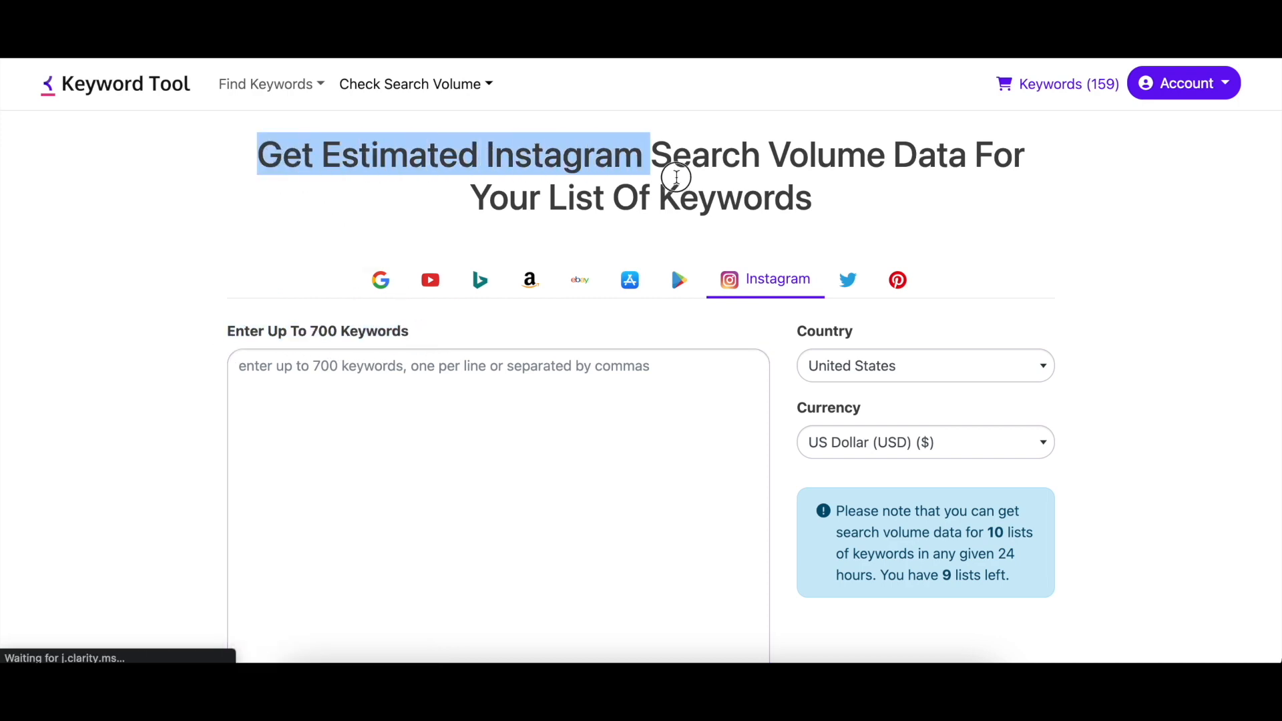
{"action": "mouse_move", "coordinate": [833, 212]}
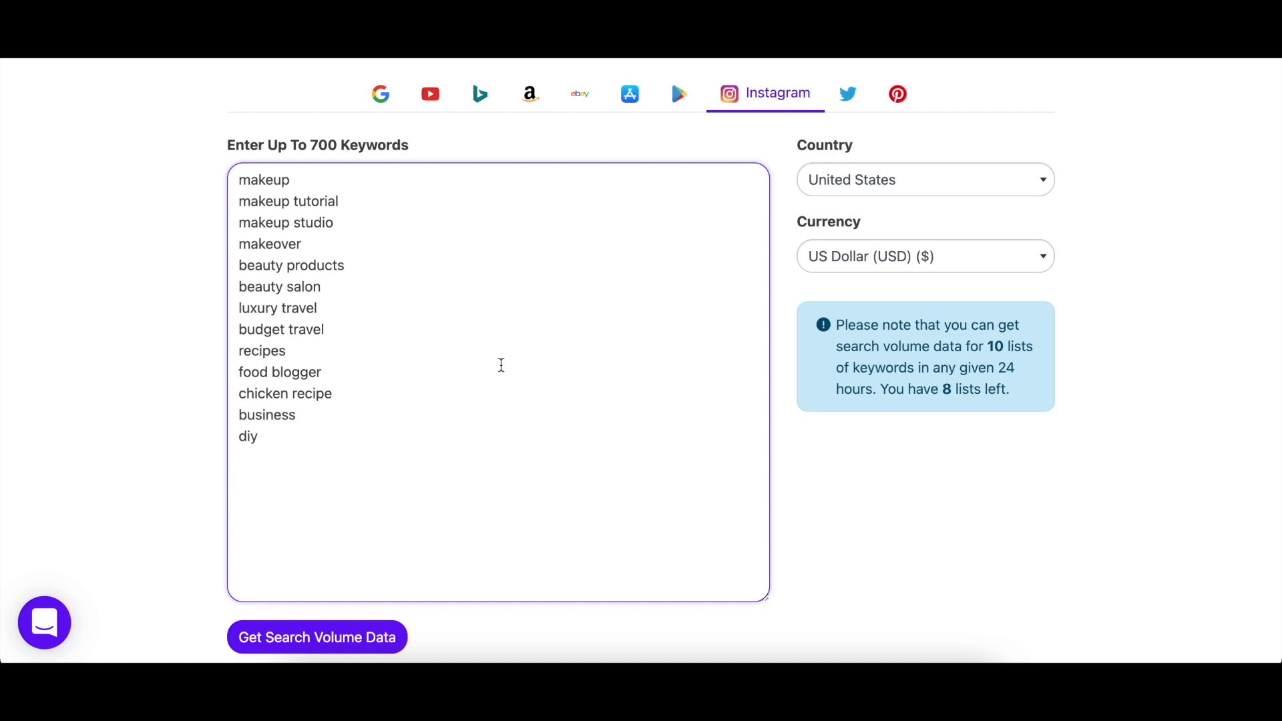
{"action": "left_click", "coordinate": [316, 636]}
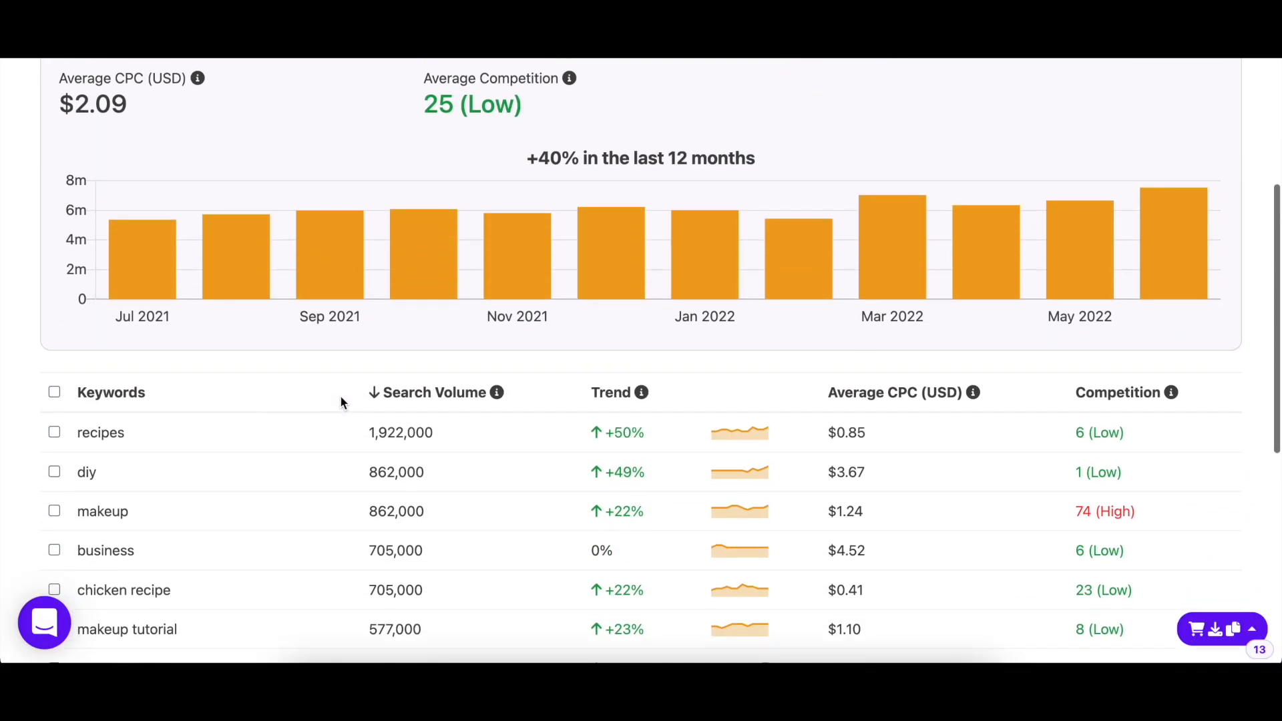
{"action": "scroll", "scroll_direction": "down", "scroll_amount": 3}
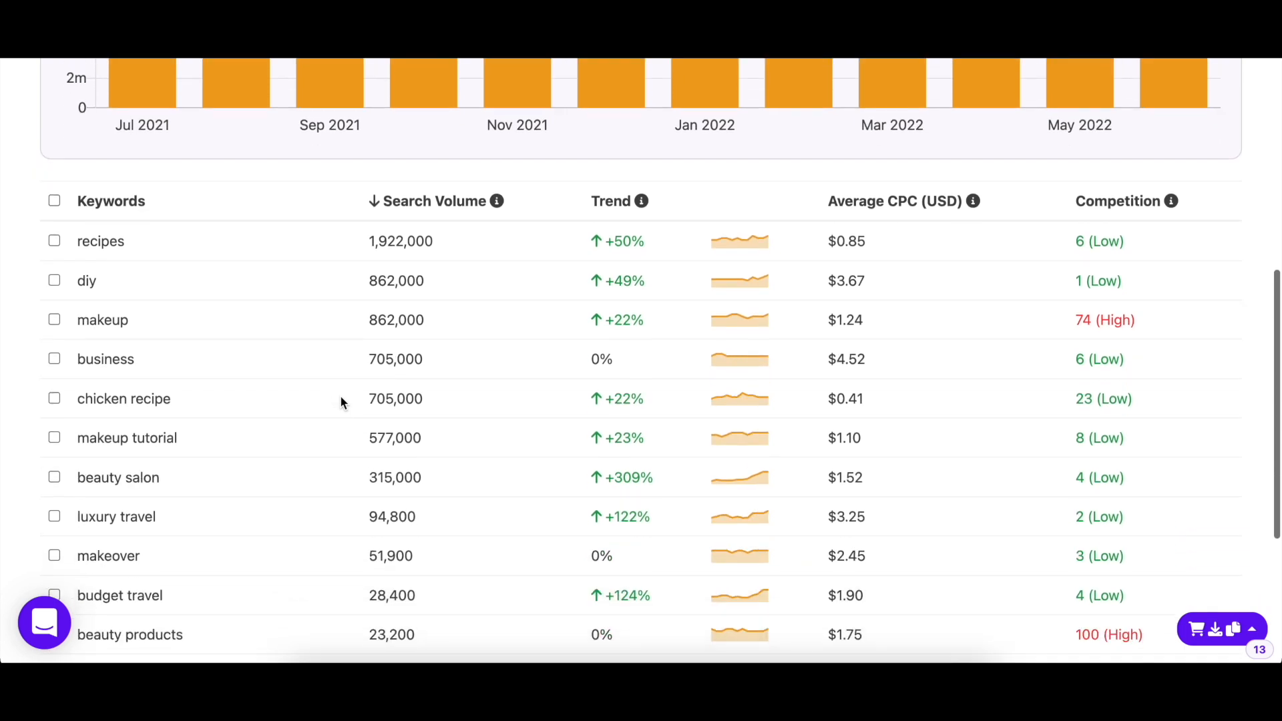
{"action": "scroll", "scroll_direction": "down", "scroll_amount": 3}
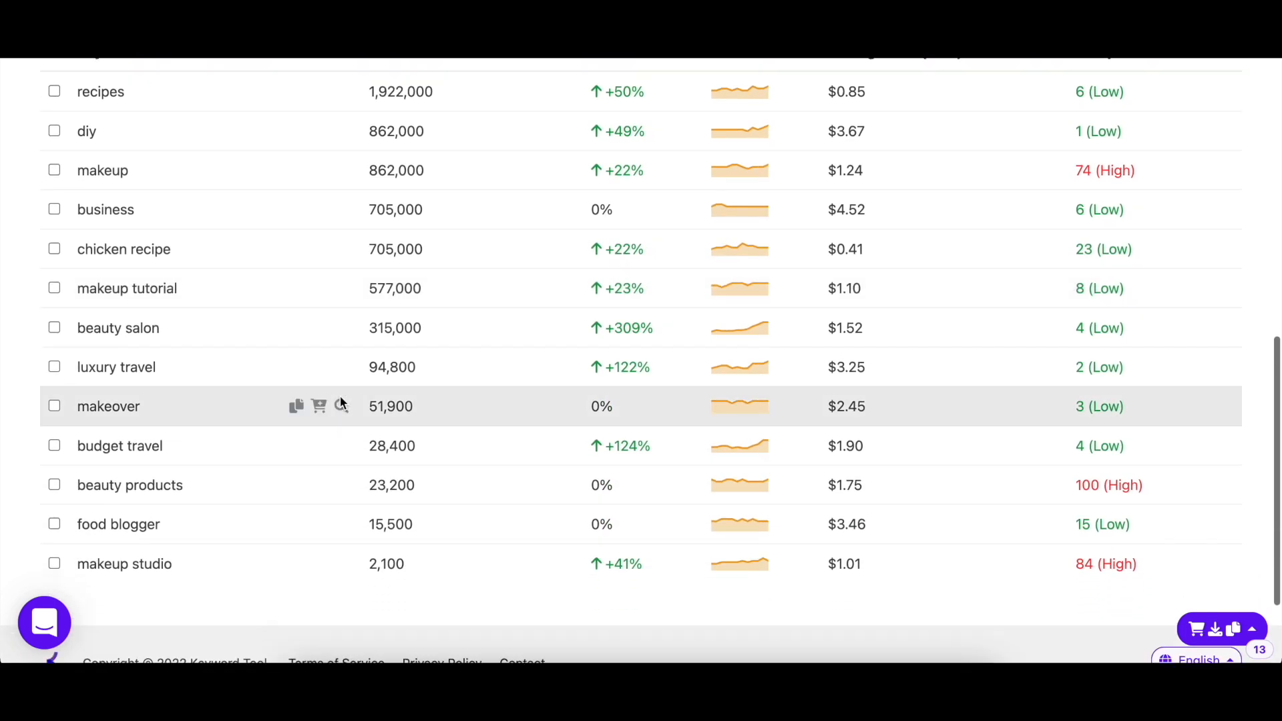
{"action": "scroll", "scroll_direction": "up", "scroll_amount": 3}
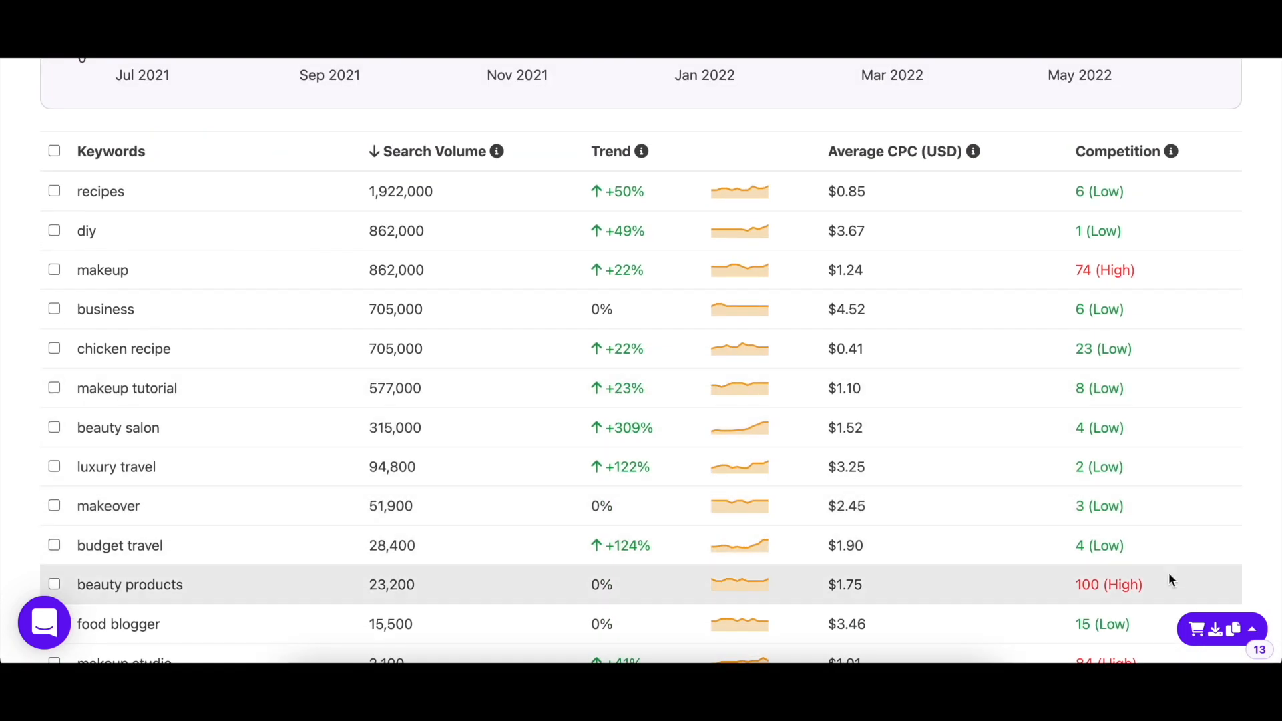
{"action": "left_click", "coordinate": [1253, 629]}
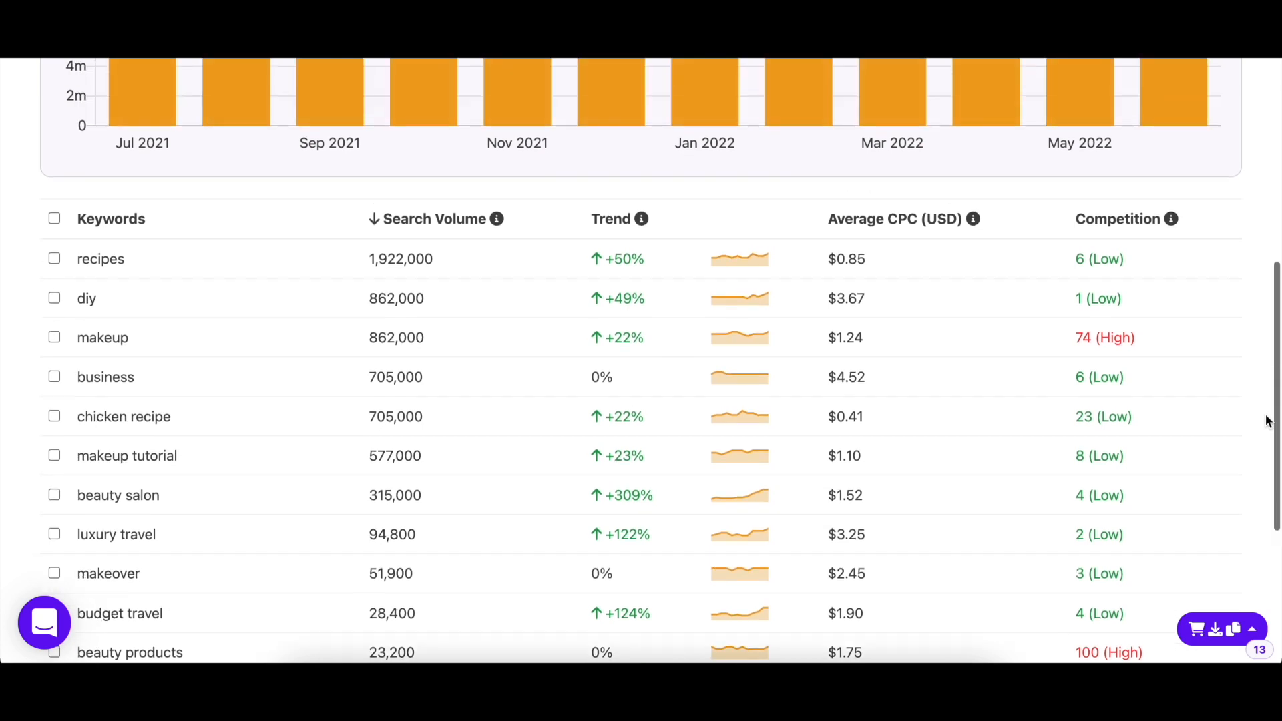
{"action": "scroll", "scroll_direction": "up", "scroll_amount": 3}
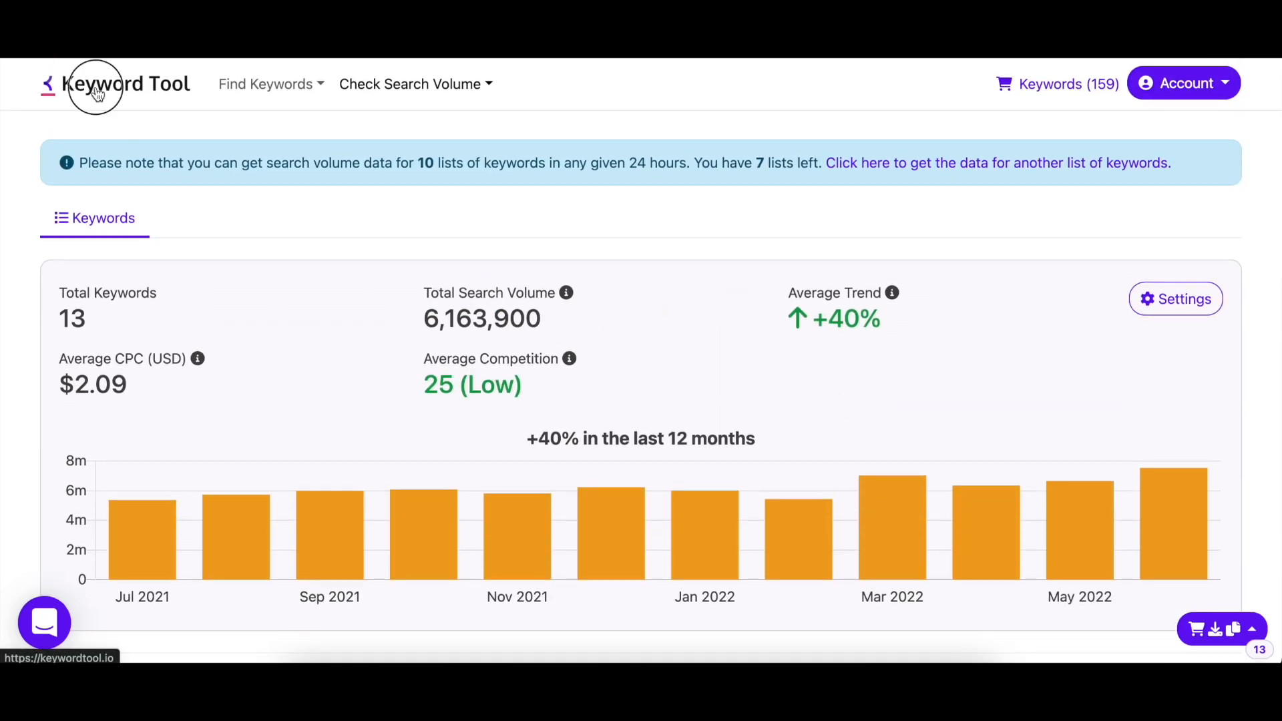
Step: Return to the blank search start page and show the Account dropdown options
{"action": "left_click", "coordinate": [124, 83]}
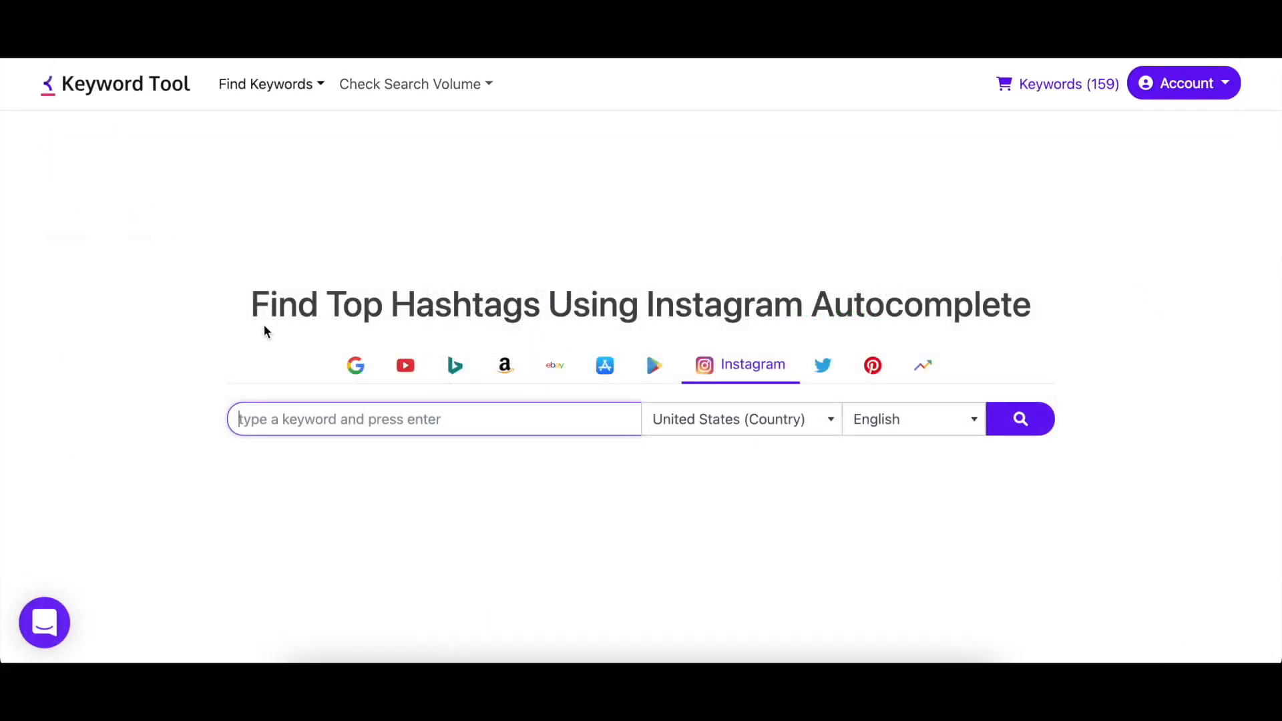
{"action": "mouse_move", "coordinate": [405, 365]}
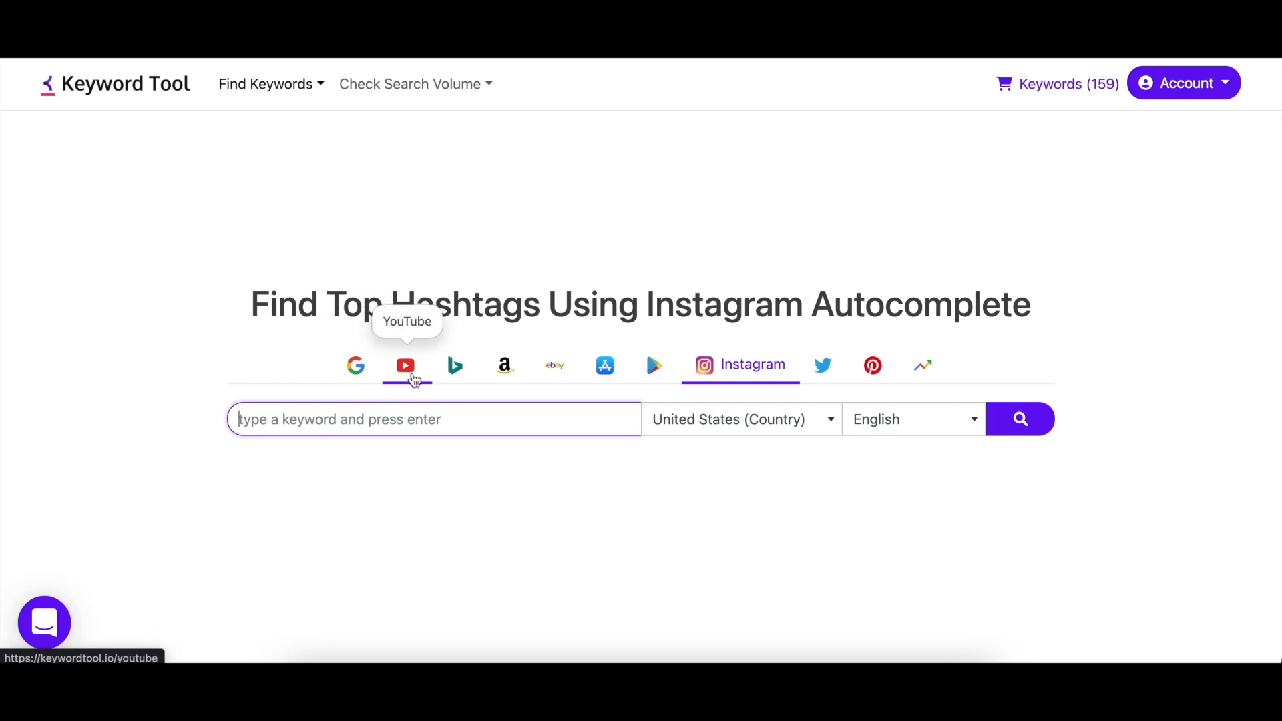
{"action": "mouse_move", "coordinate": [504, 376]}
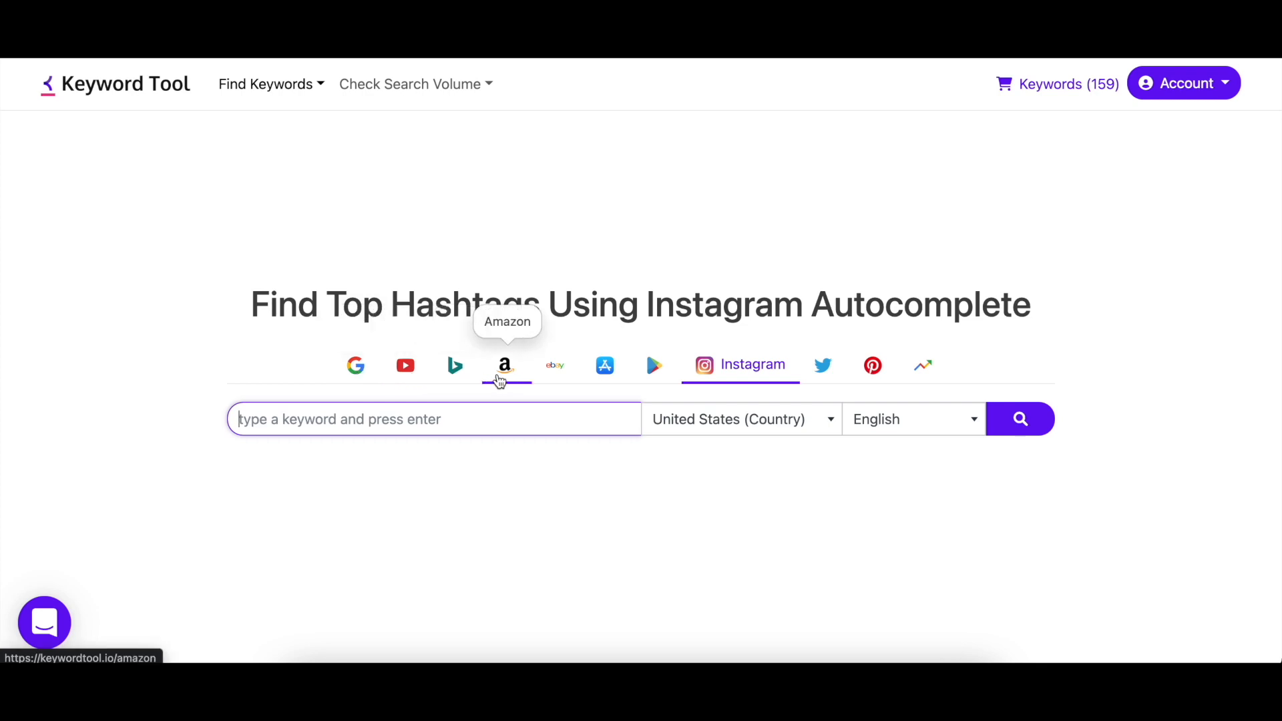
{"action": "mouse_move", "coordinate": [605, 365]}
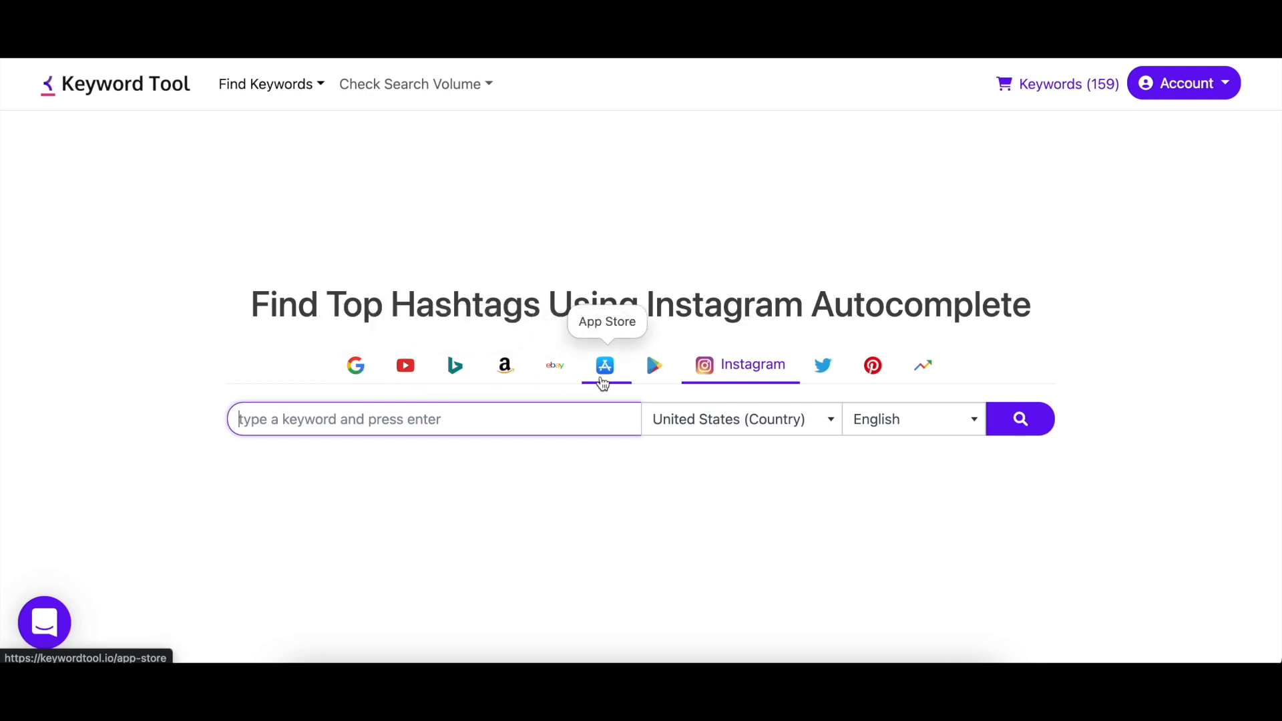
{"action": "mouse_move", "coordinate": [791, 387]}
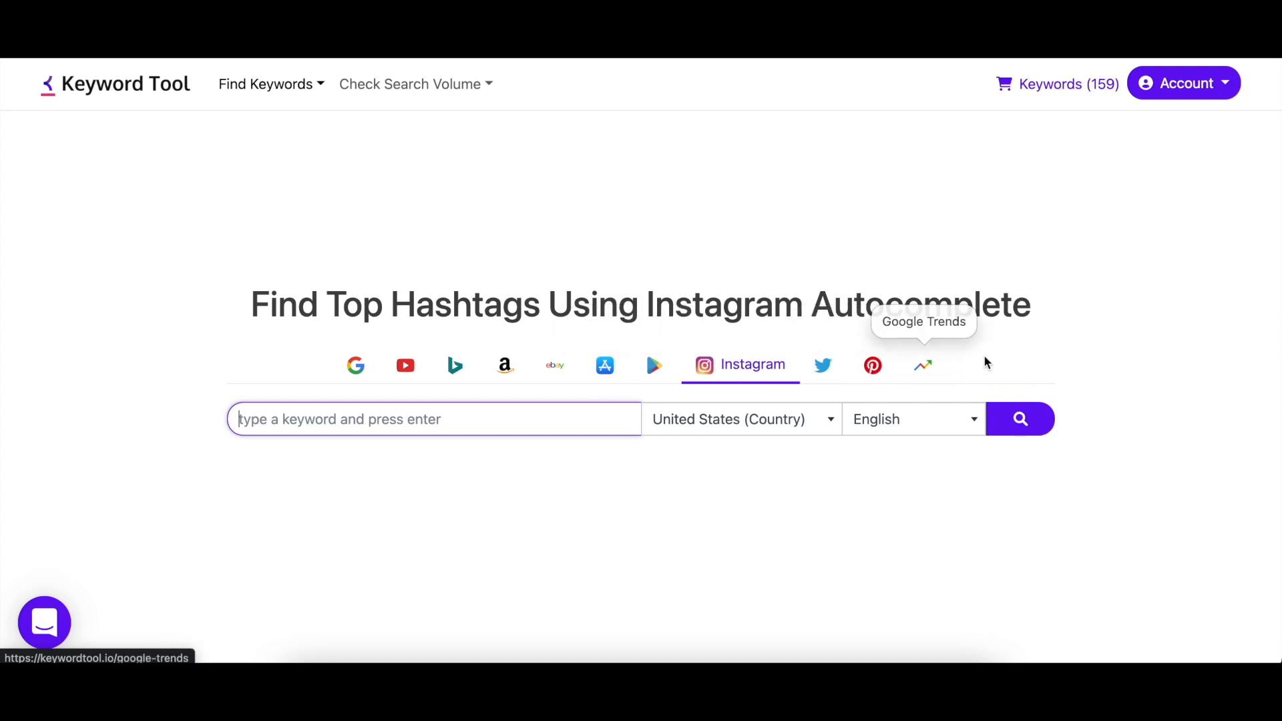
{"action": "left_click", "coordinate": [1183, 83]}
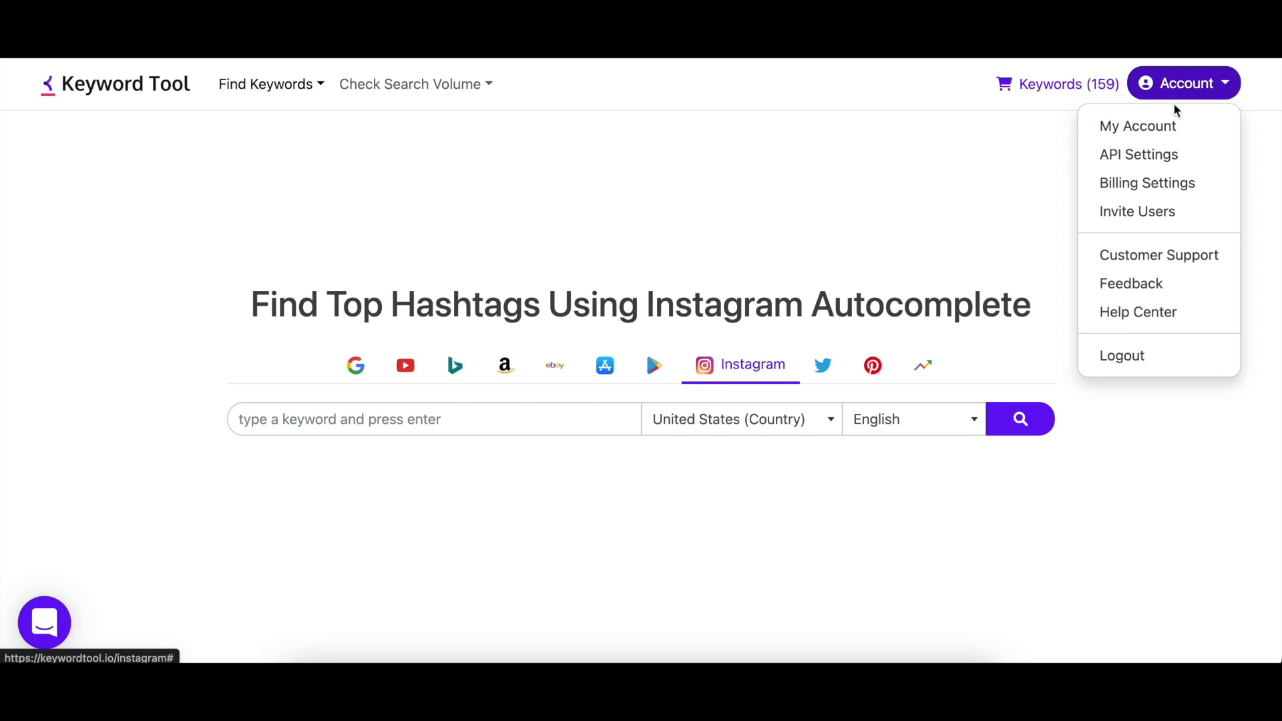
Step: Open Customer Support from the Account menu and scroll through the contact form page
{"action": "left_click", "coordinate": [1158, 254]}
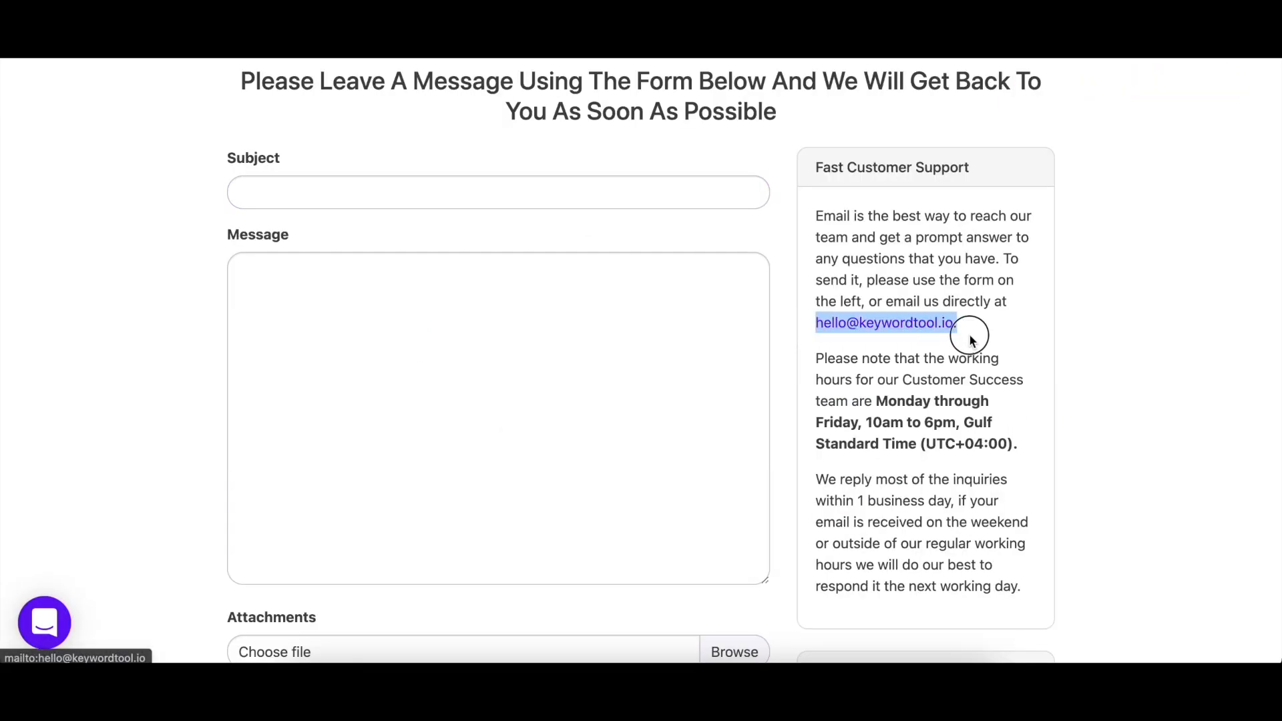
{"action": "scroll", "scroll_direction": "down", "scroll_amount": 3}
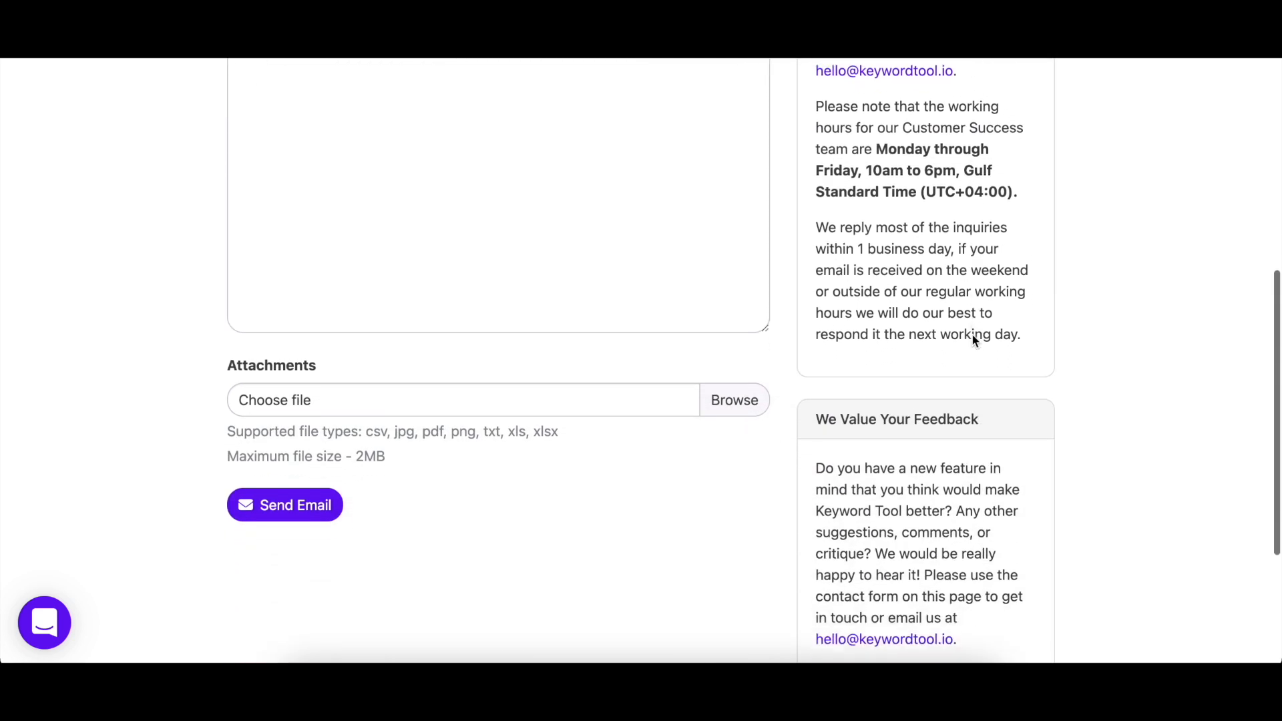
{"action": "scroll", "scroll_direction": "up", "scroll_amount": 3}
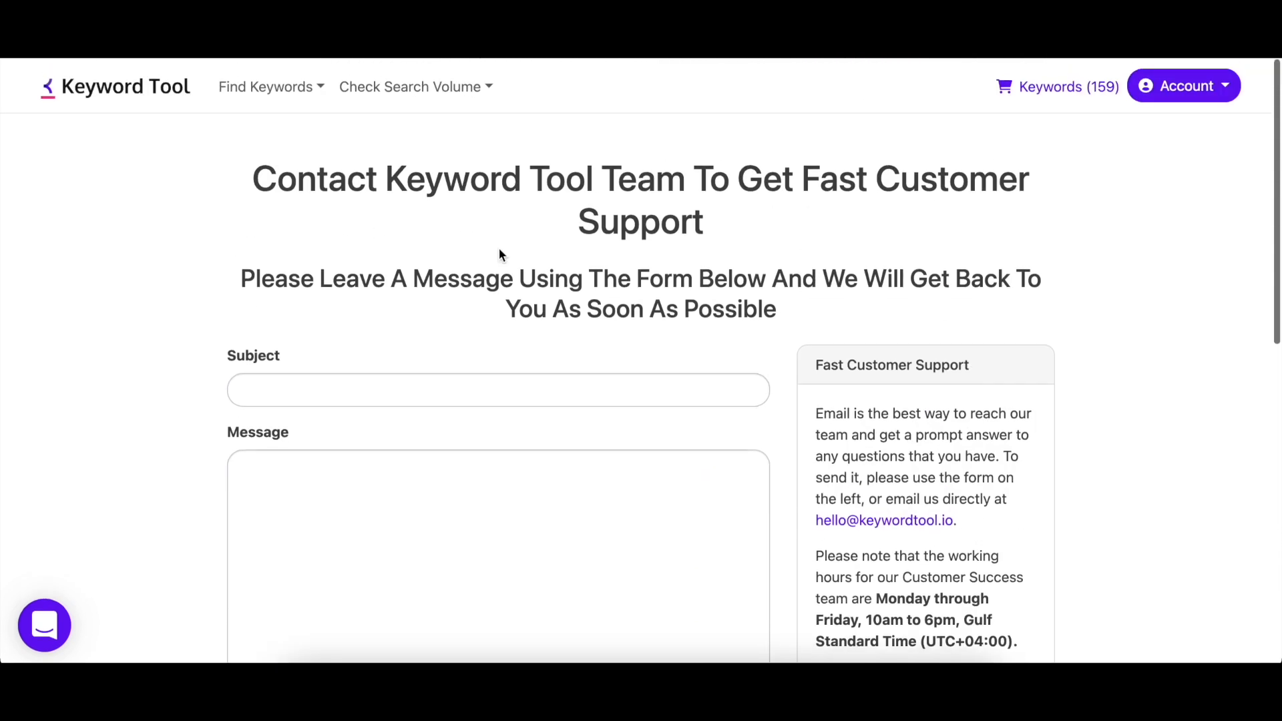